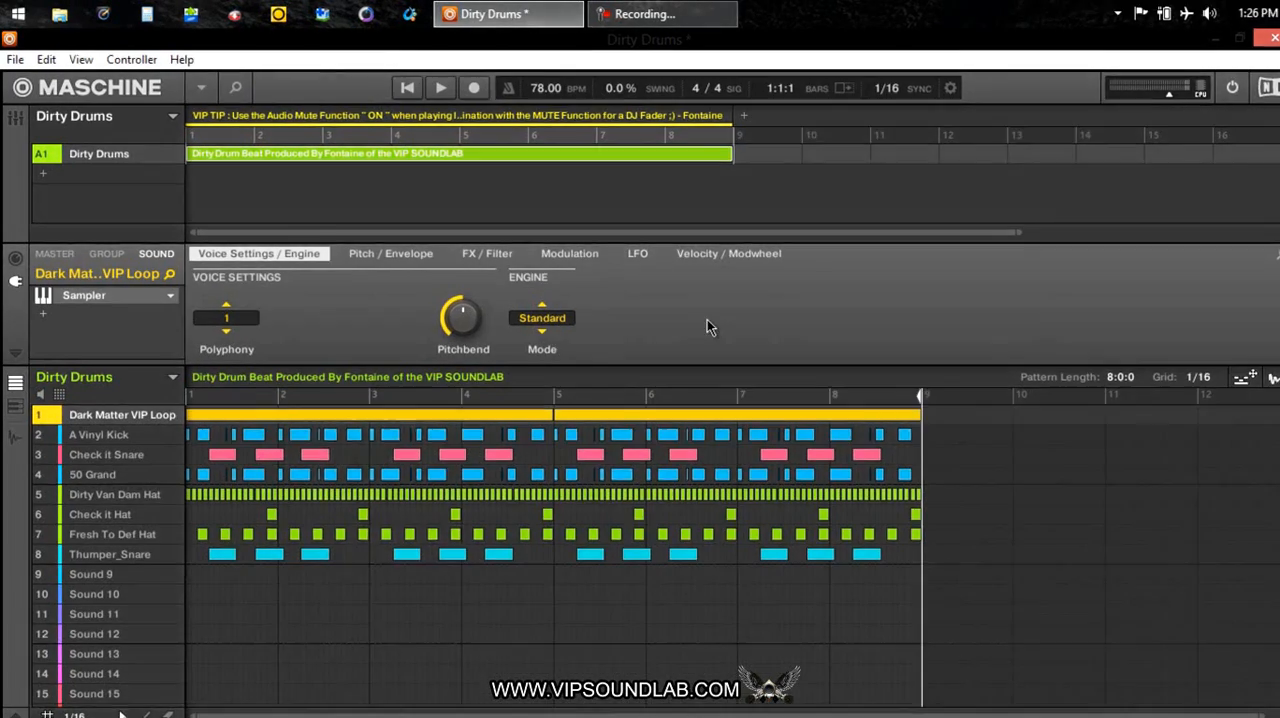
Open Audio and MIDI Settings from the File menu
click(15, 59)
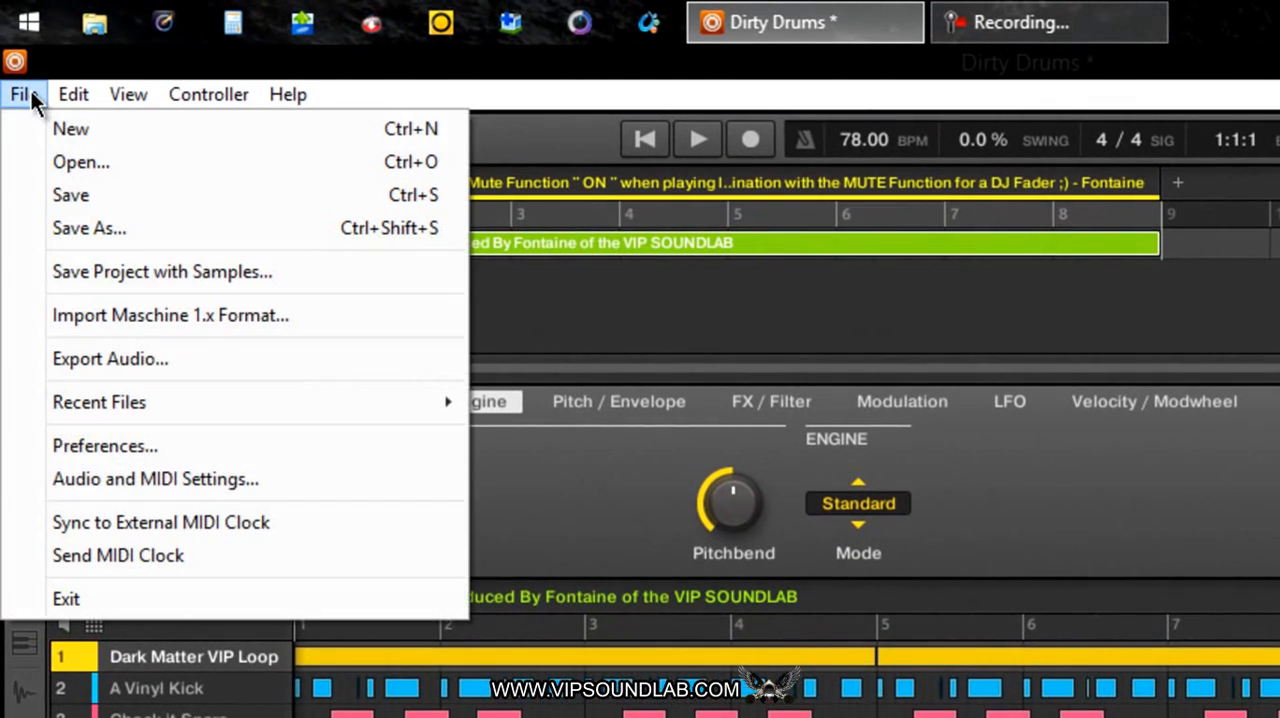
mouse_move(155, 479)
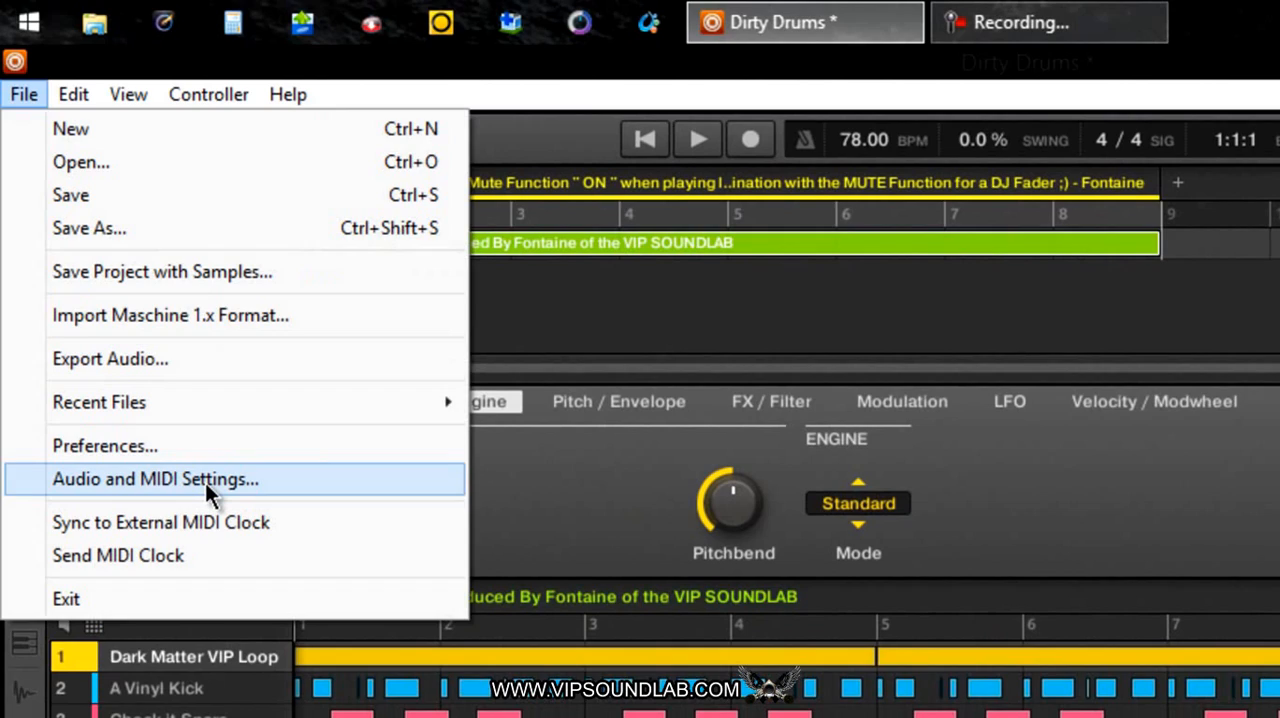
click(155, 479)
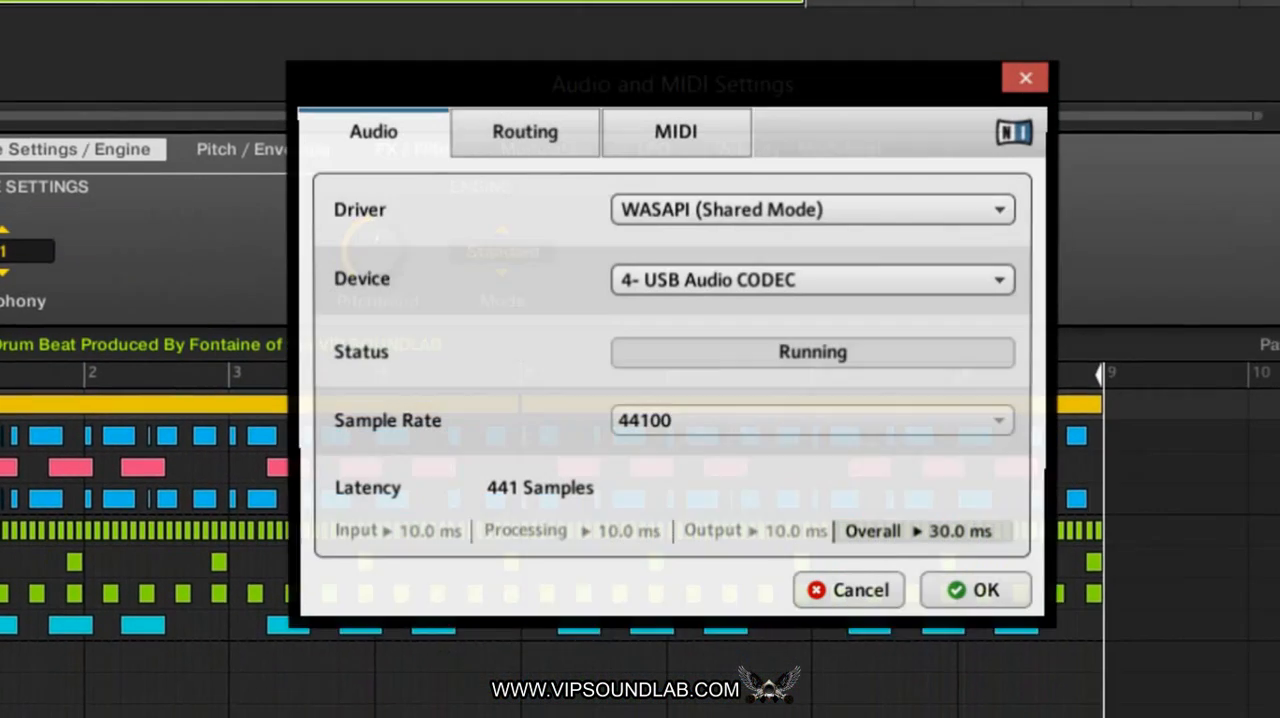
Move the audio settings window to view the ASIO and WASAPI driver options
drag(672, 84, 522, 41)
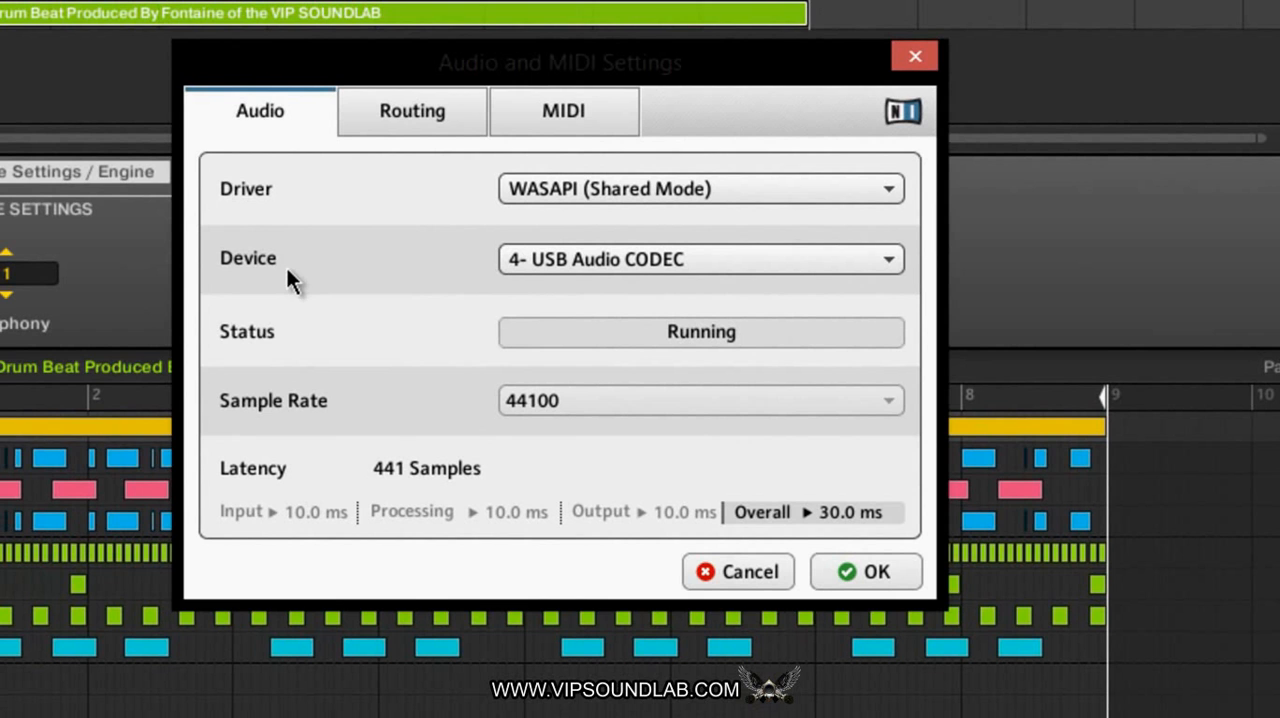
mouse_move(302, 342)
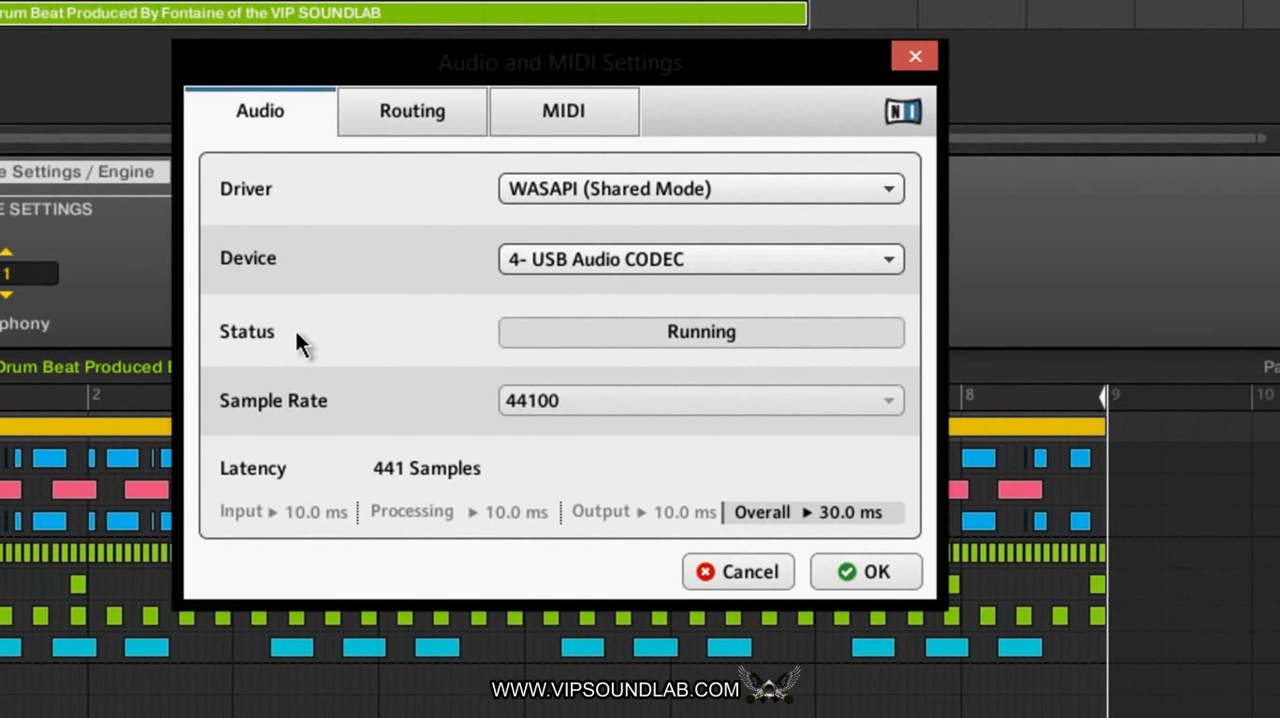
mouse_move(535, 425)
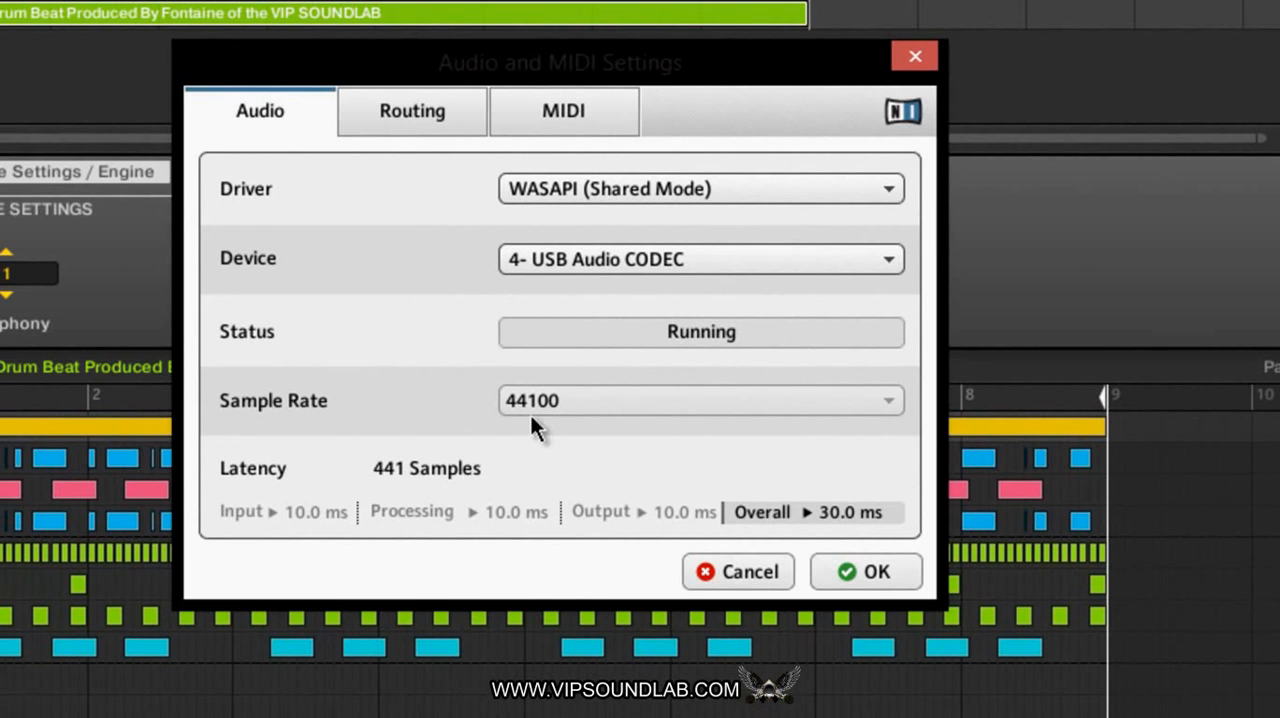
mouse_move(710, 205)
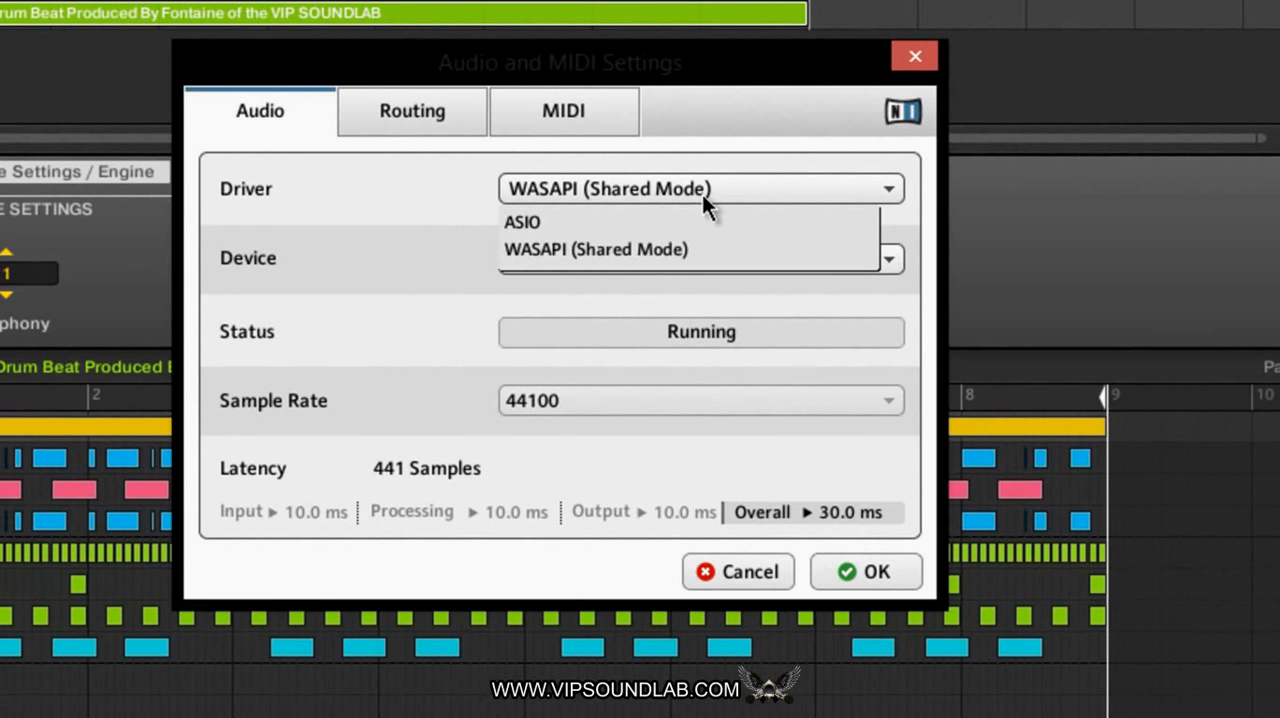
mouse_move(510, 227)
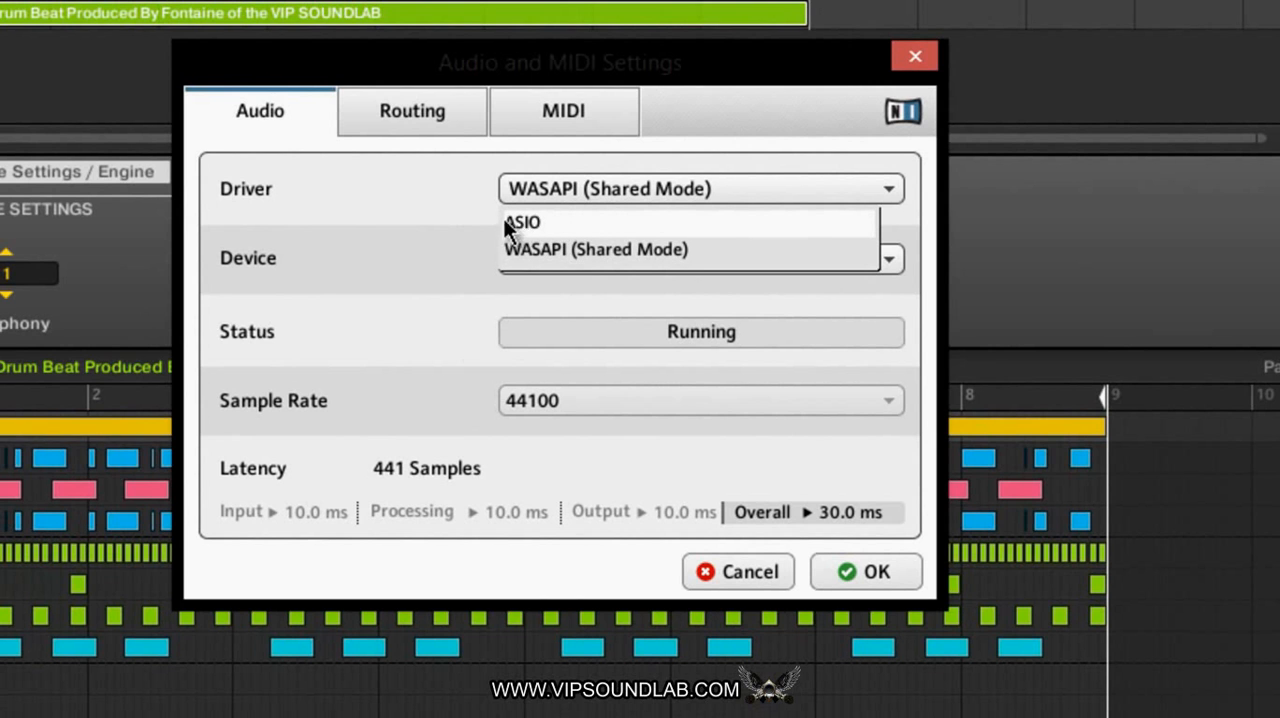
mouse_move(570, 243)
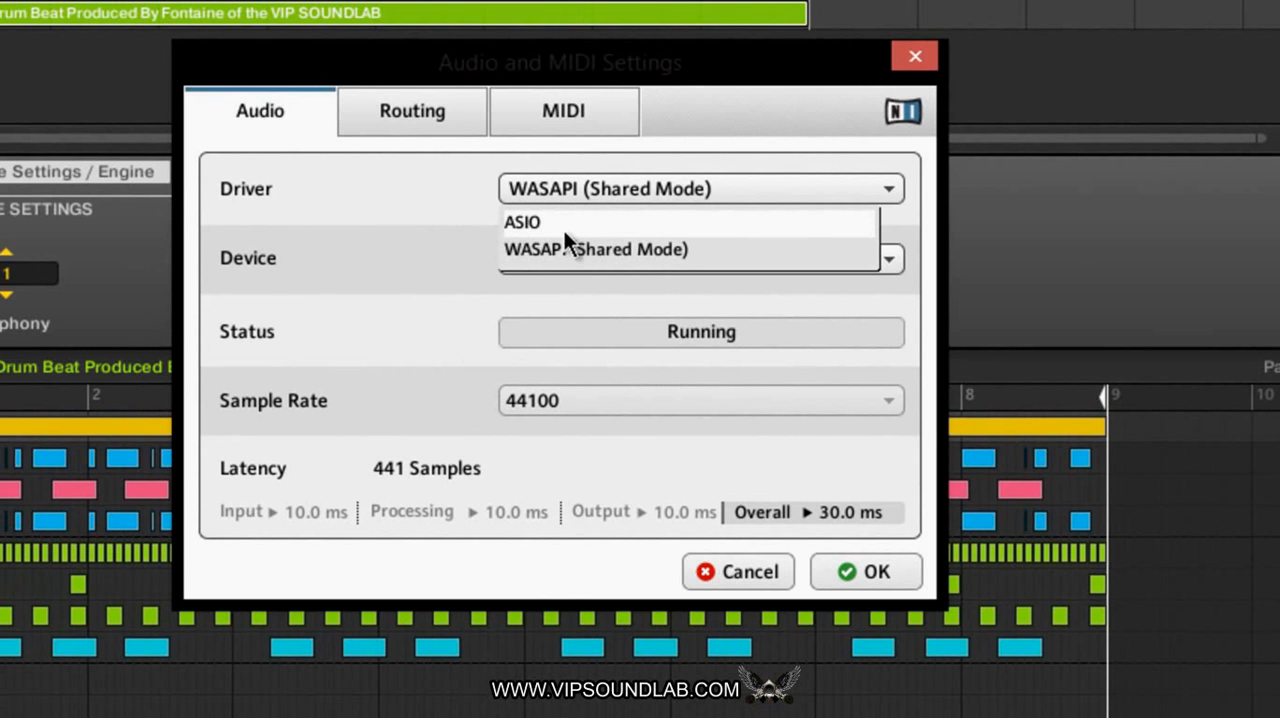
mouse_move(530, 232)
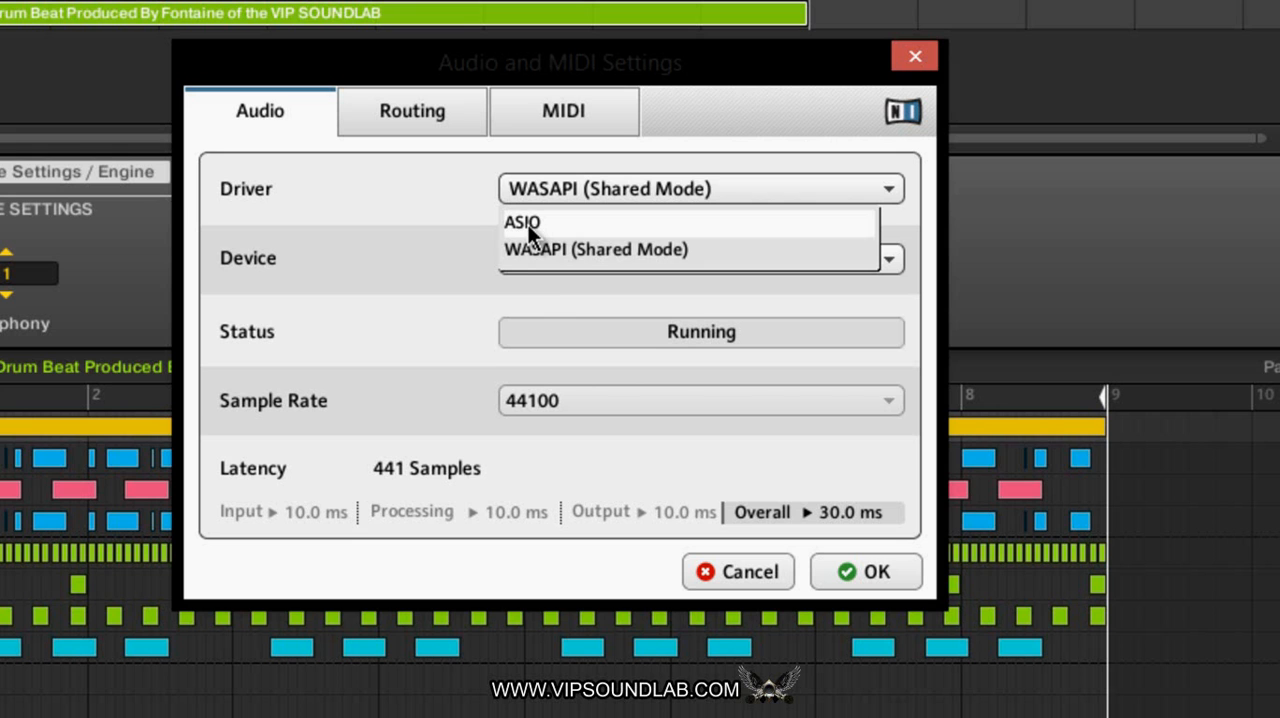
mouse_move(557, 282)
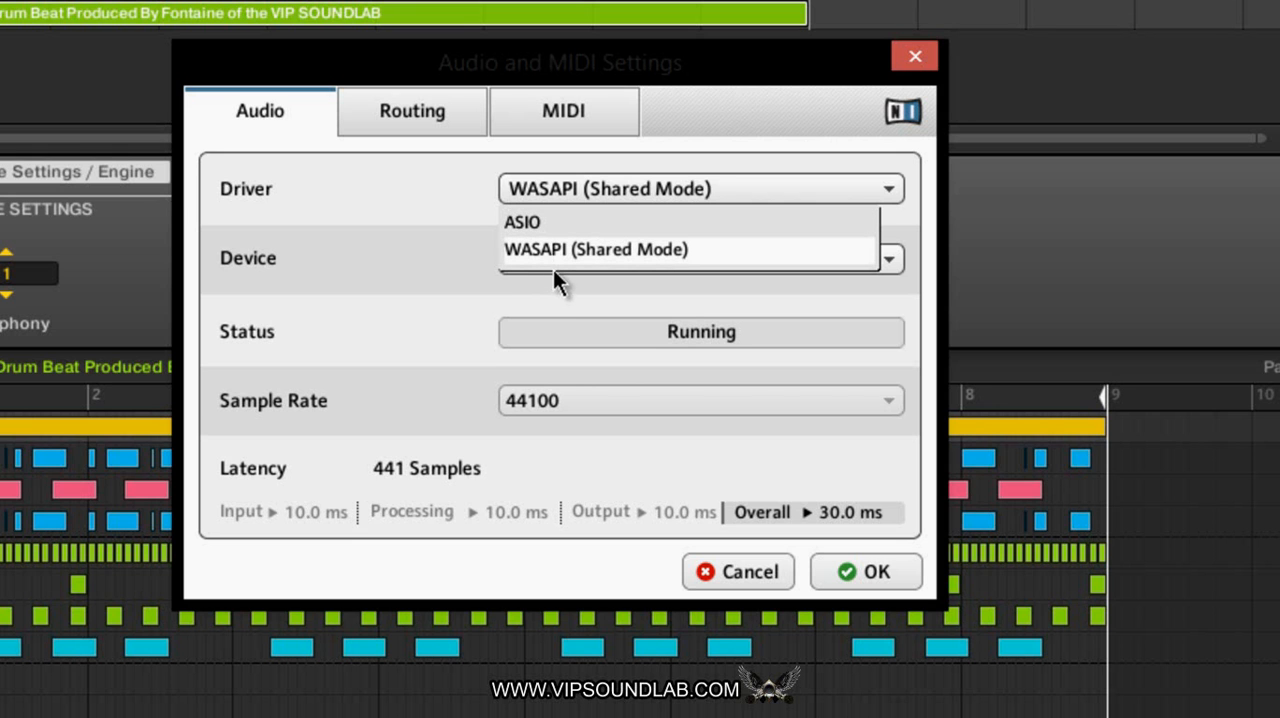
mouse_move(548, 300)
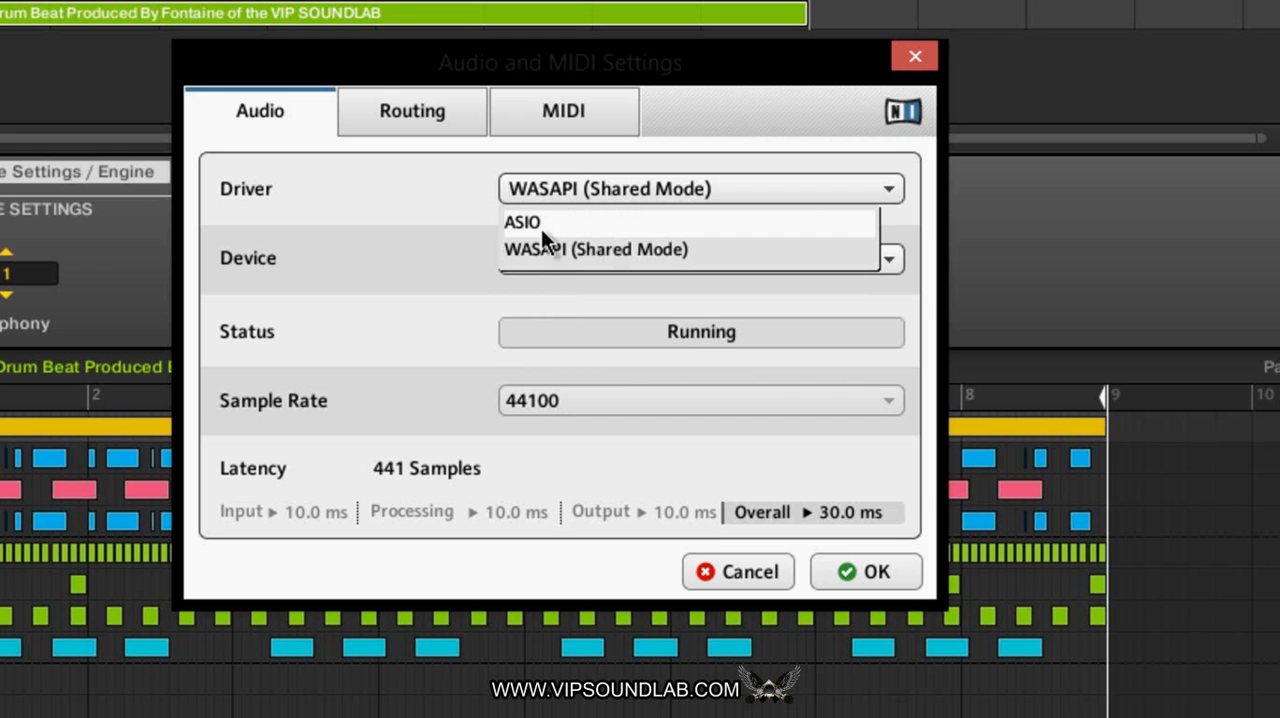
Keep WASAPI driver and USB Audio CODEC device, then confirm with OK
click(595, 249)
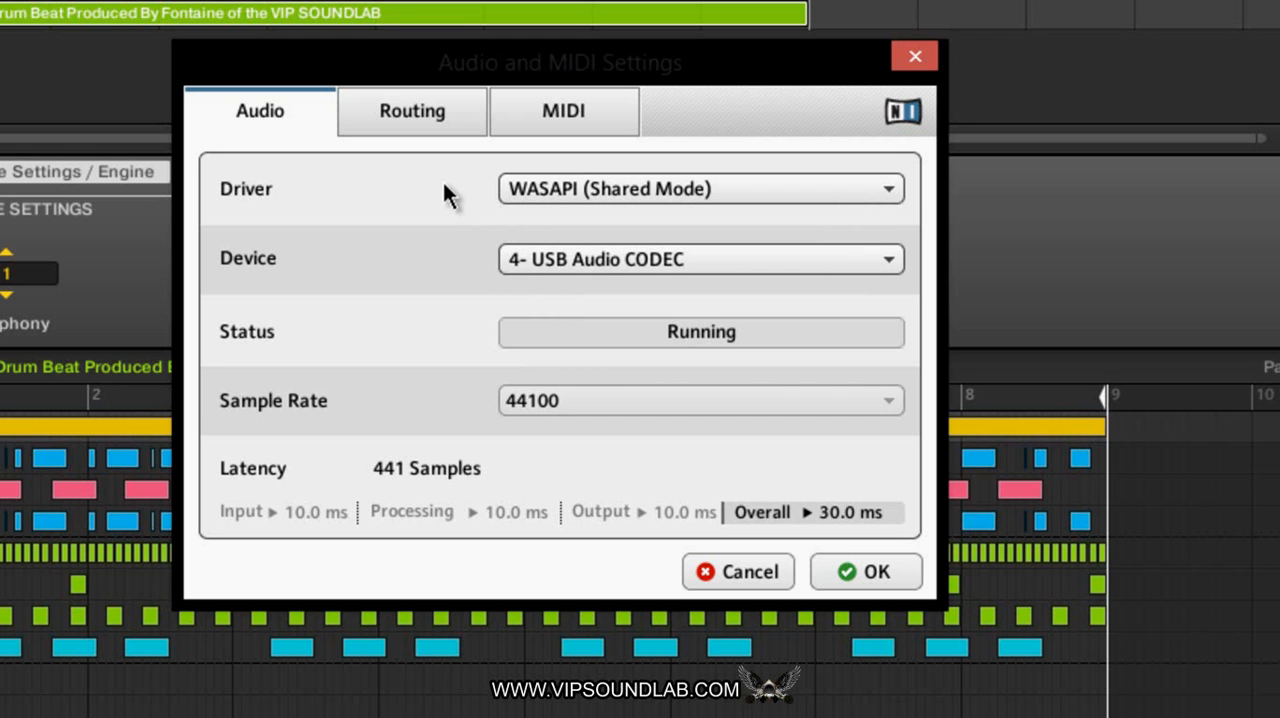
mouse_move(585, 260)
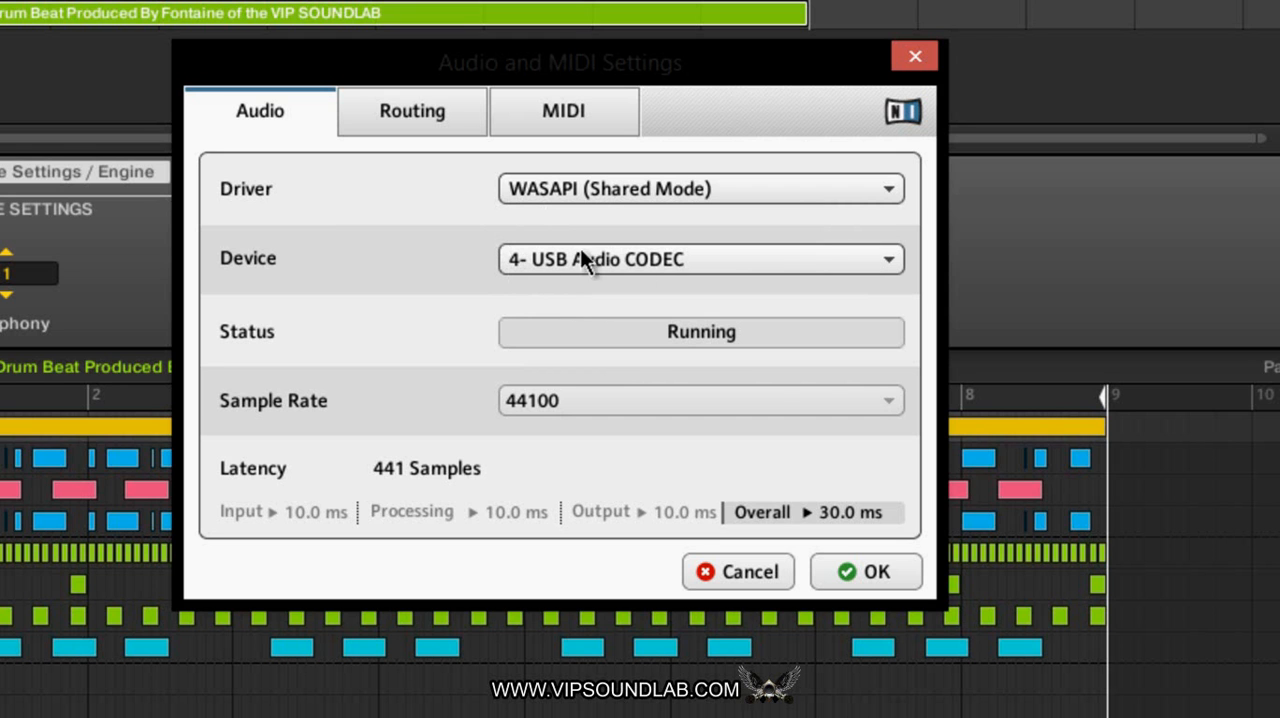
mouse_move(610, 272)
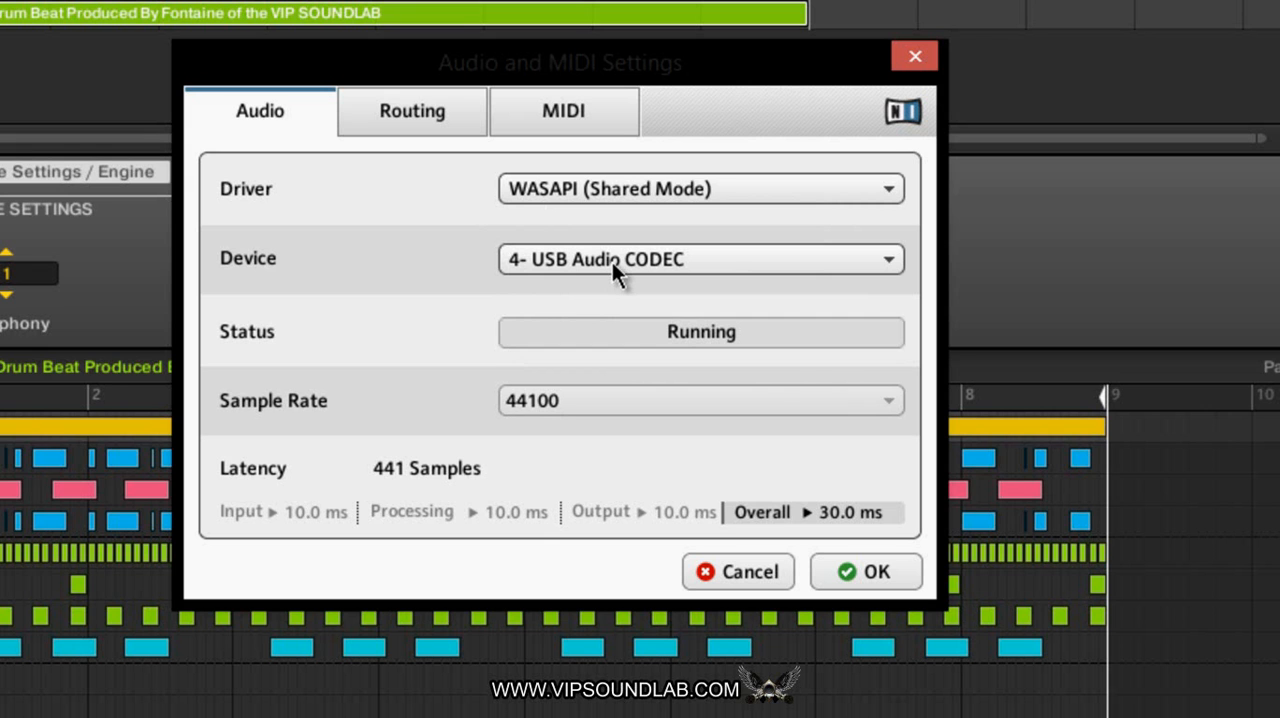
mouse_move(600, 290)
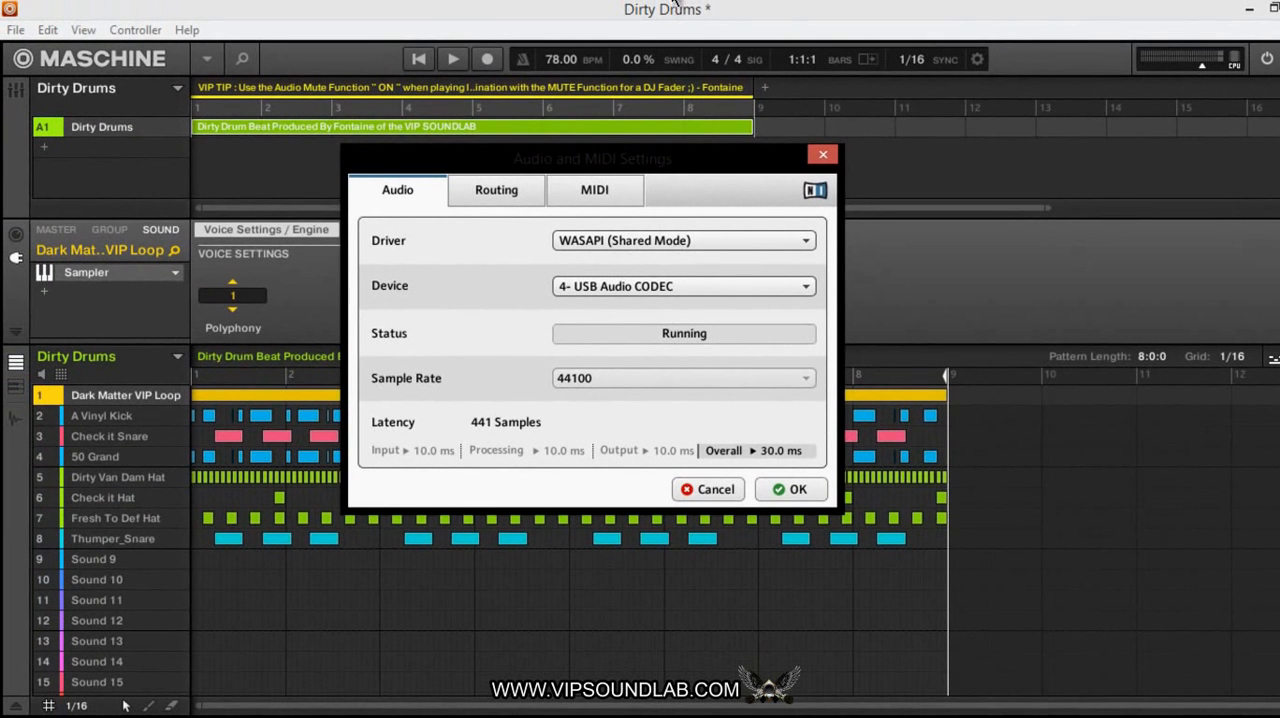
mouse_move(640, 210)
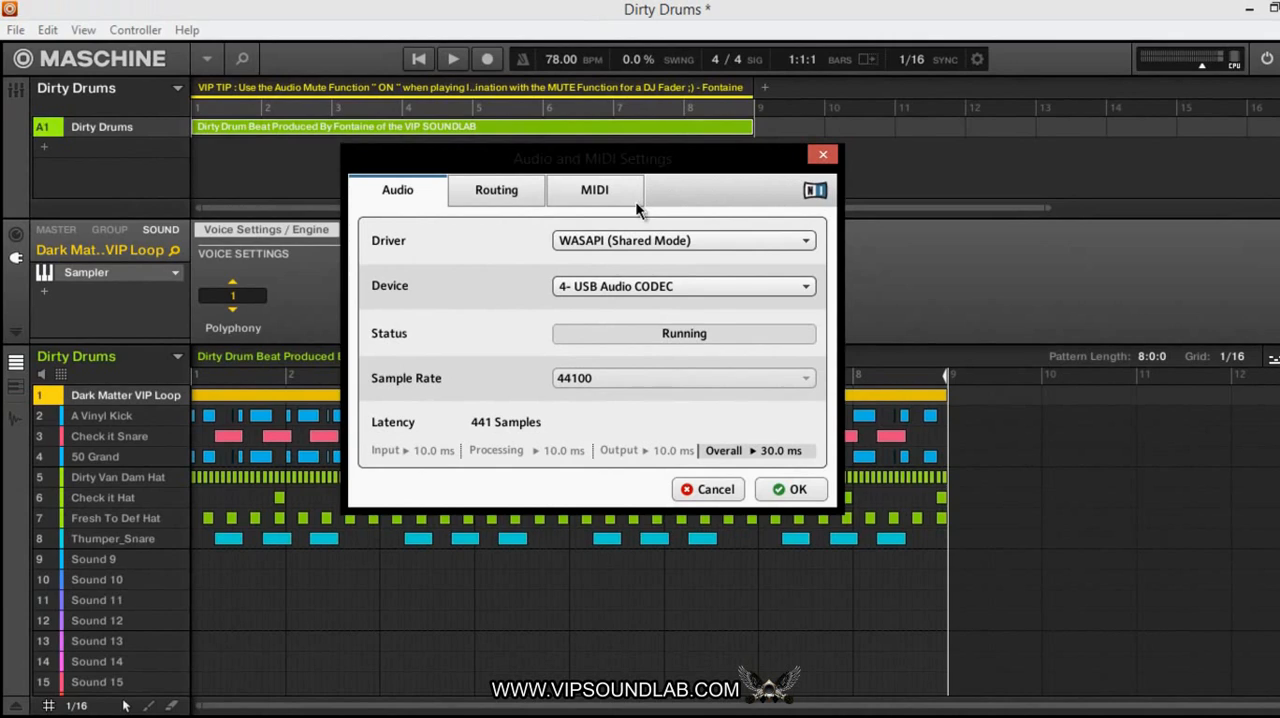
click(683, 286)
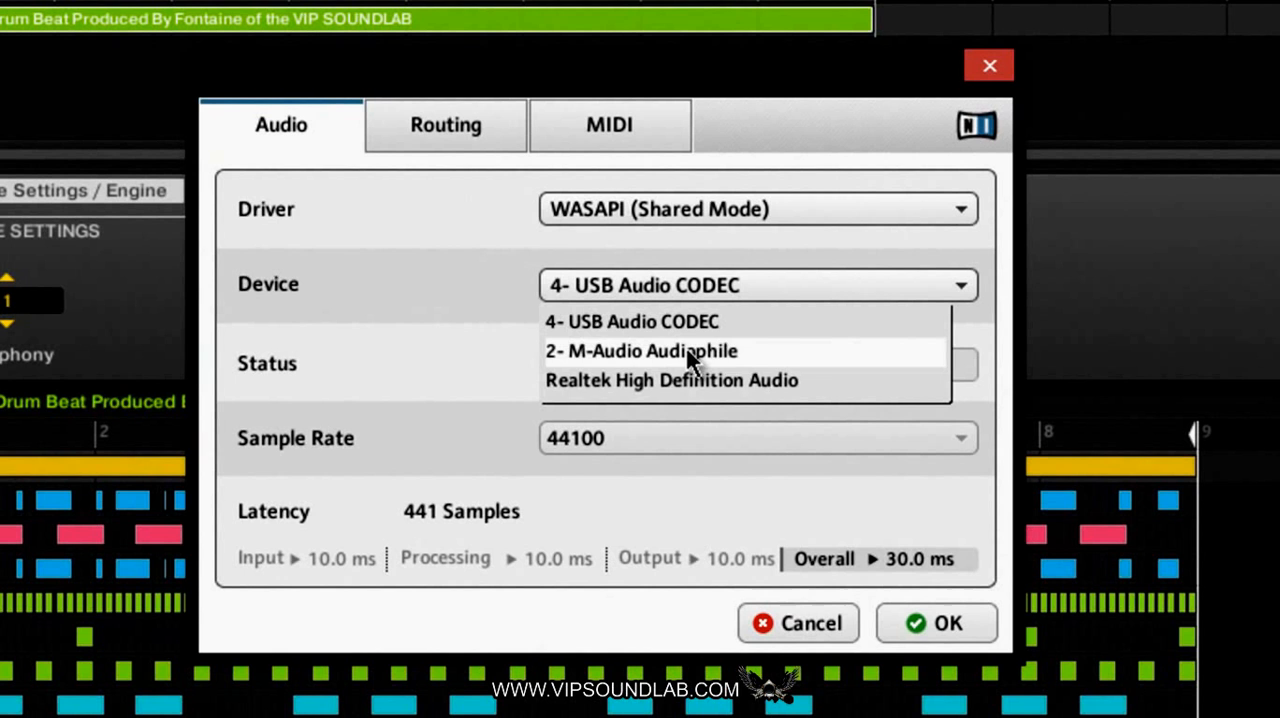
mouse_move(671, 380)
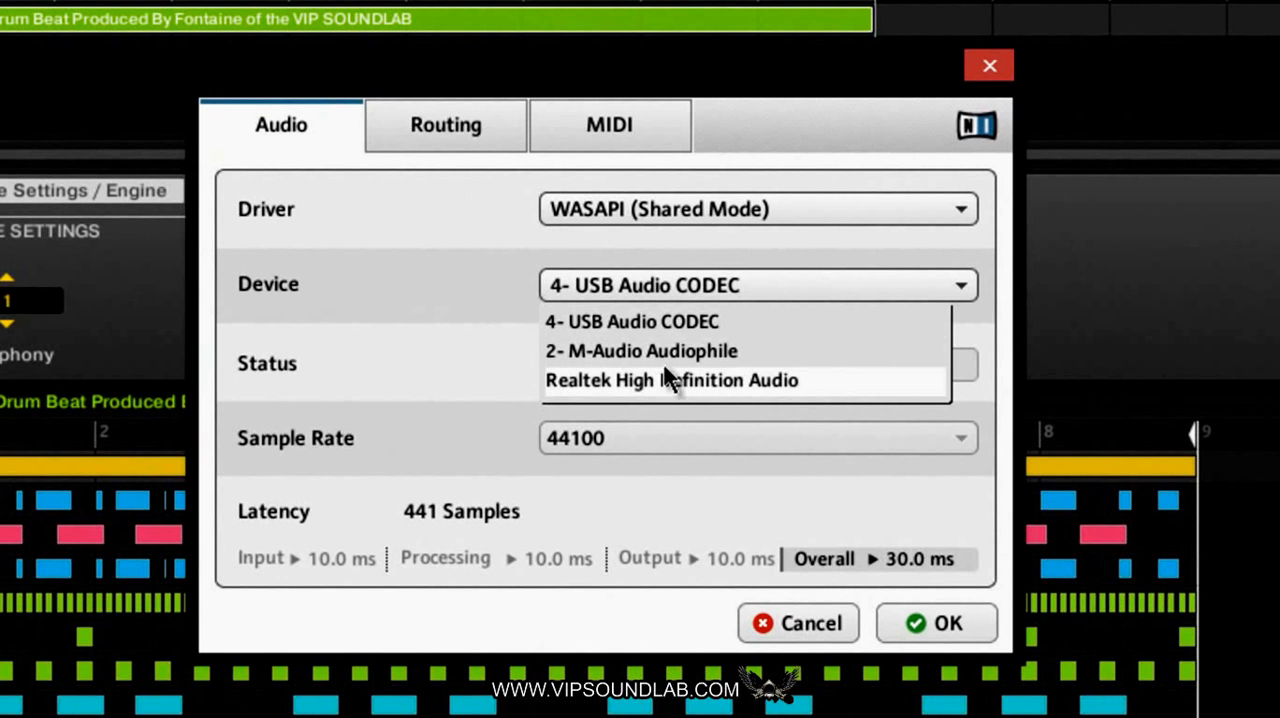
click(631, 321)
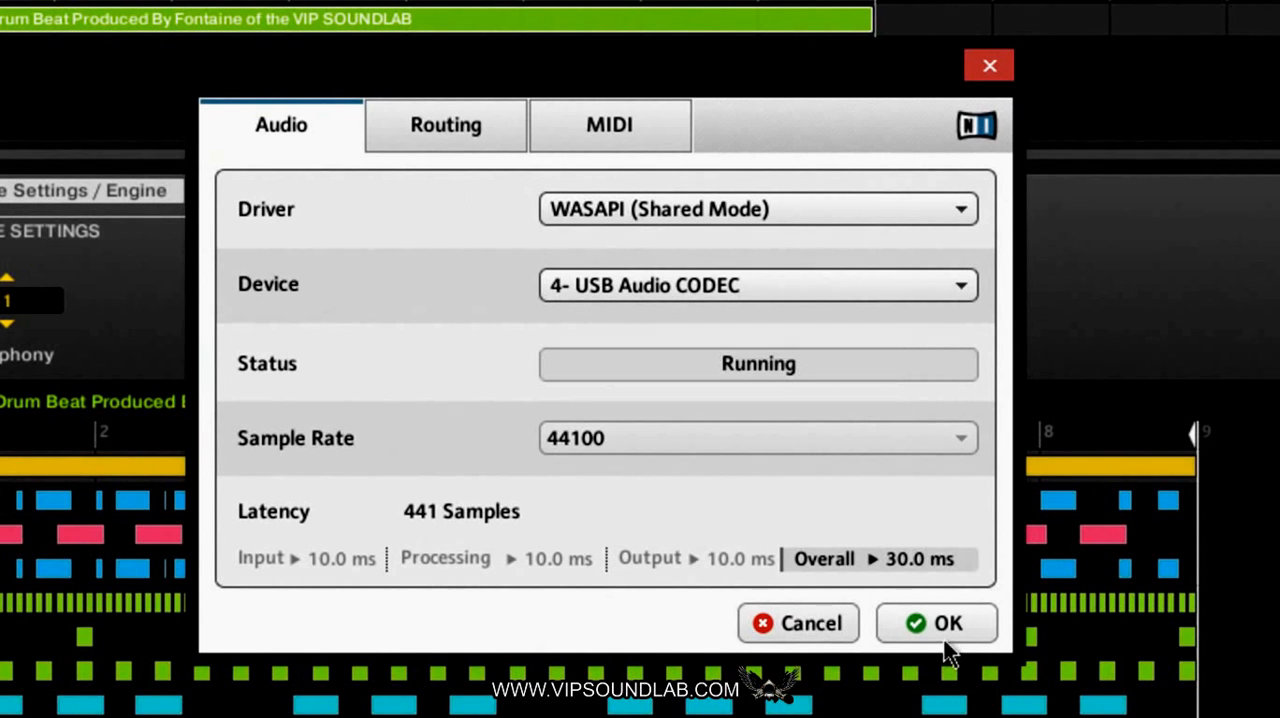
mouse_move(928, 632)
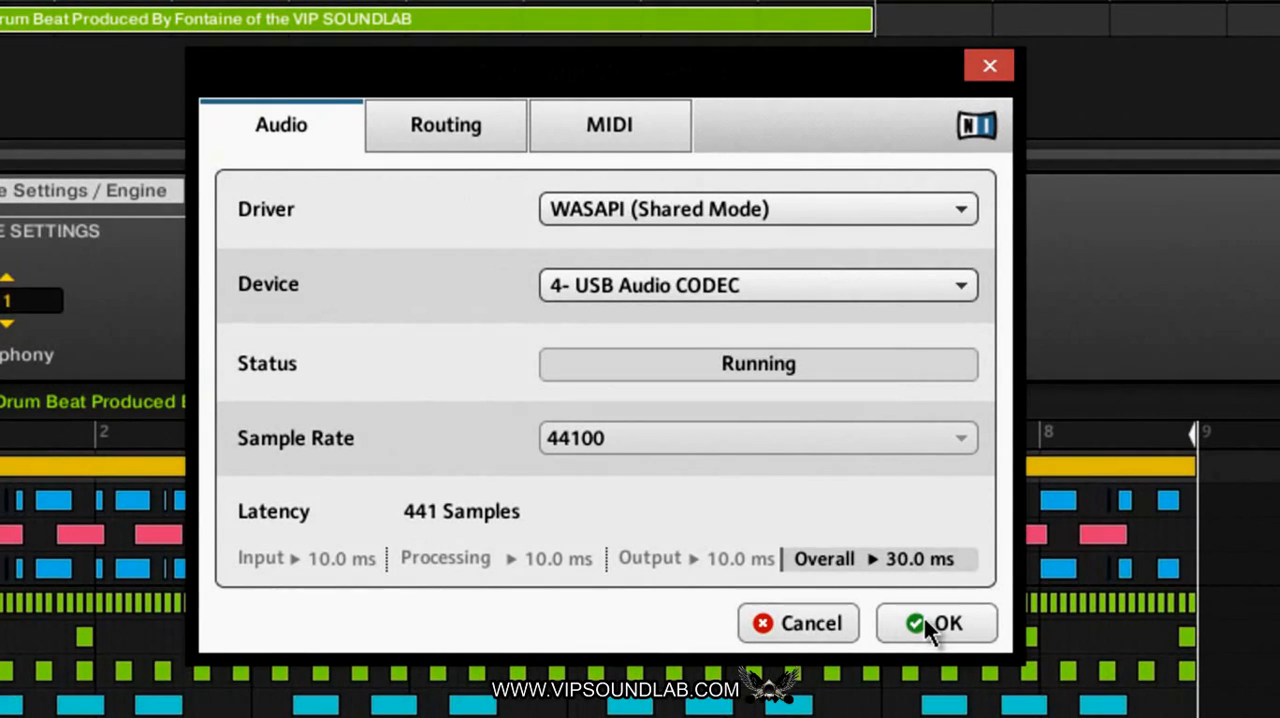
click(935, 622)
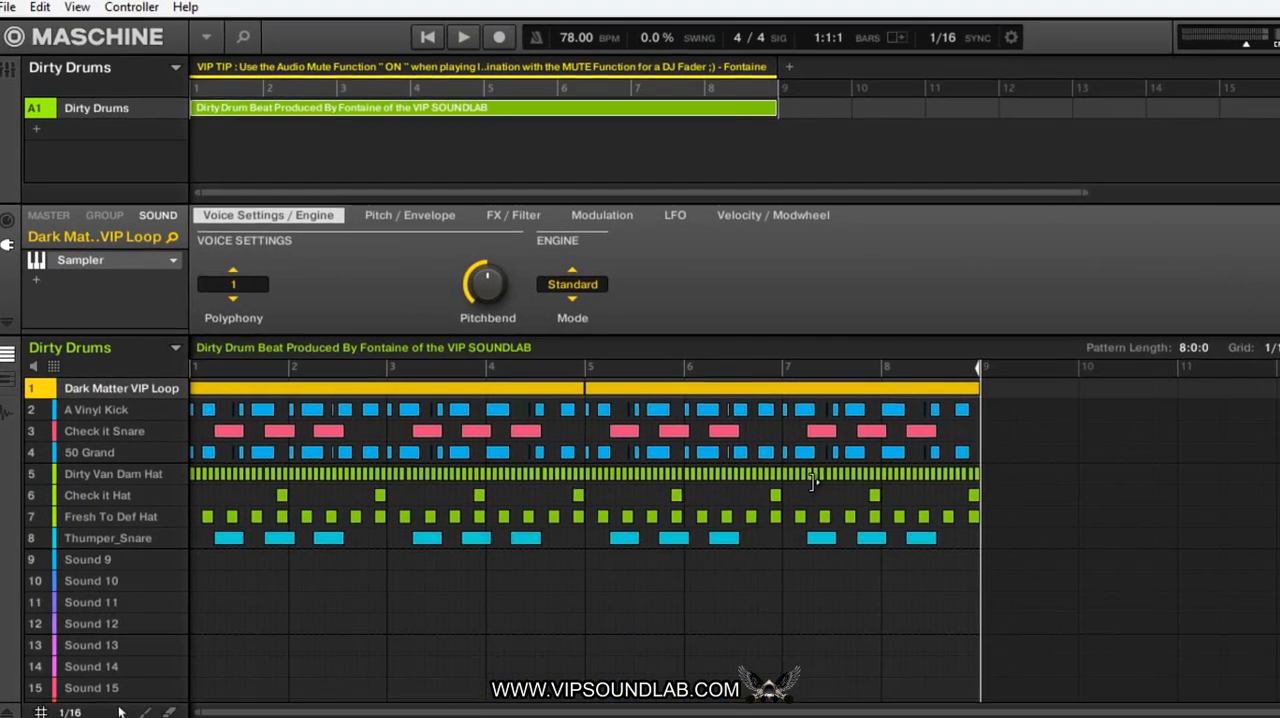
Open Preferences from the File menu
click(9, 7)
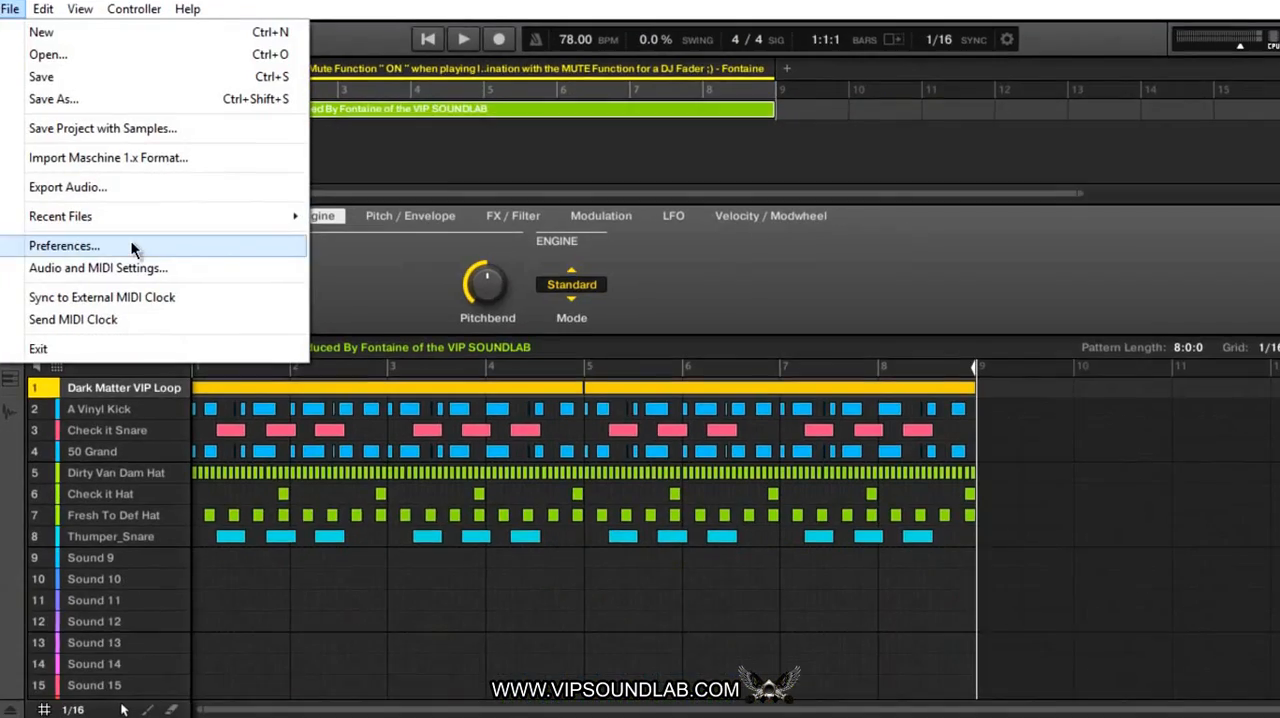
click(64, 245)
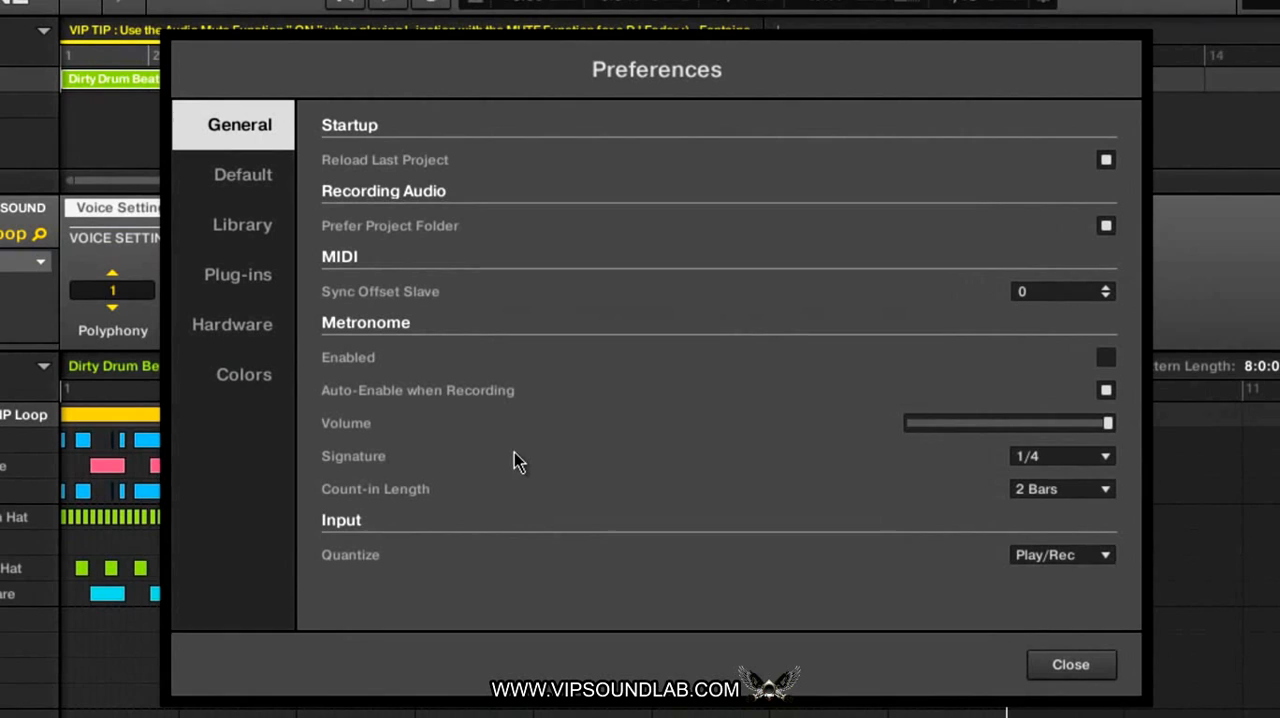
mouse_move(333, 104)
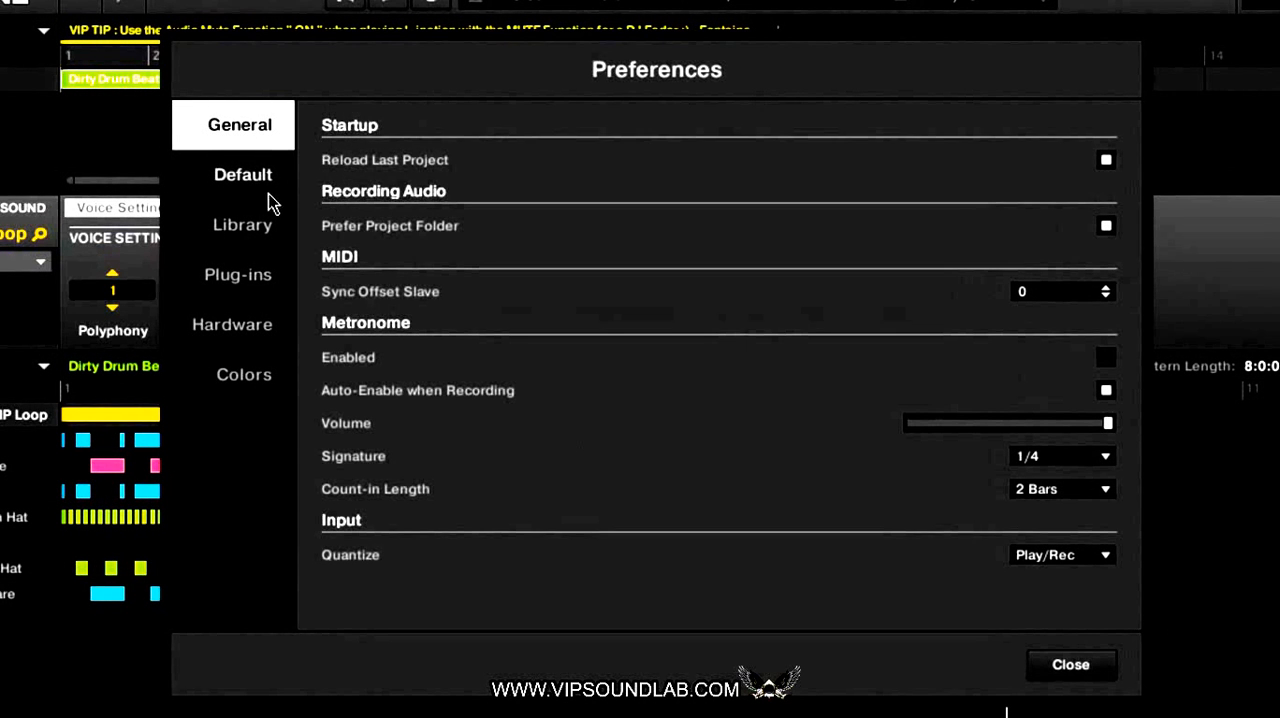
mouse_move(238, 290)
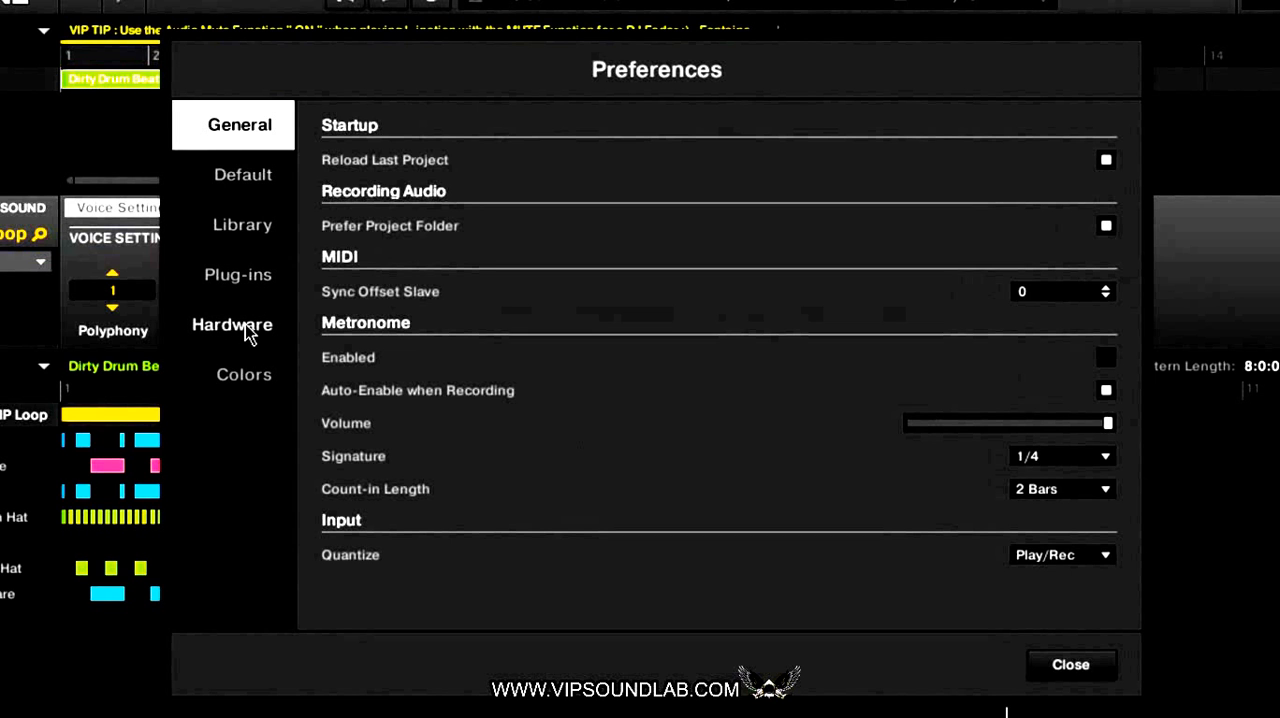
mouse_move(295, 337)
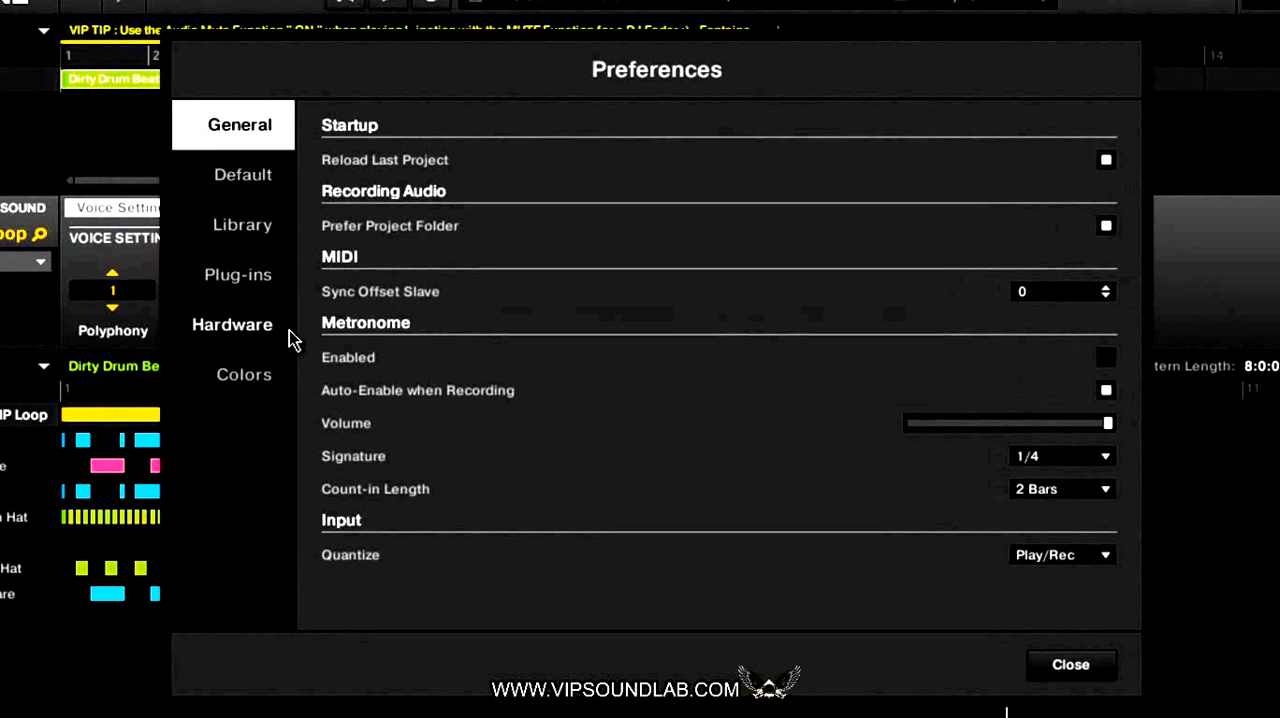
mouse_move(268, 389)
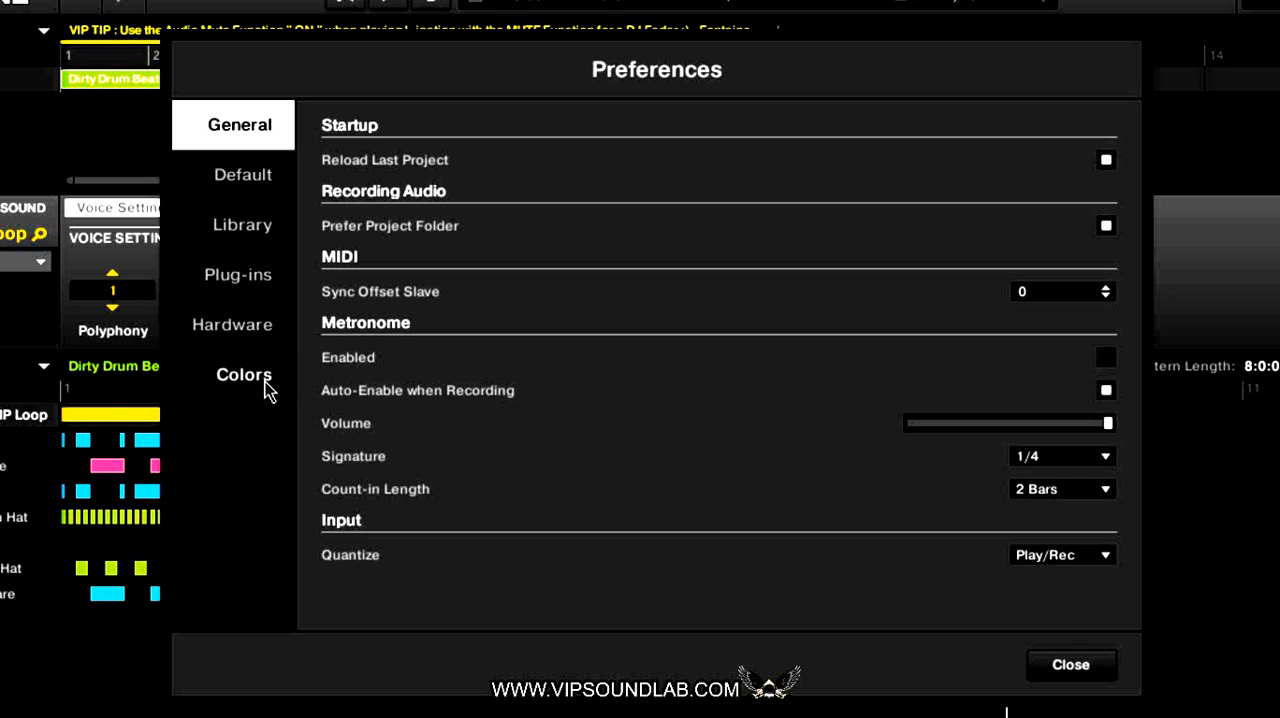
mouse_move(465, 200)
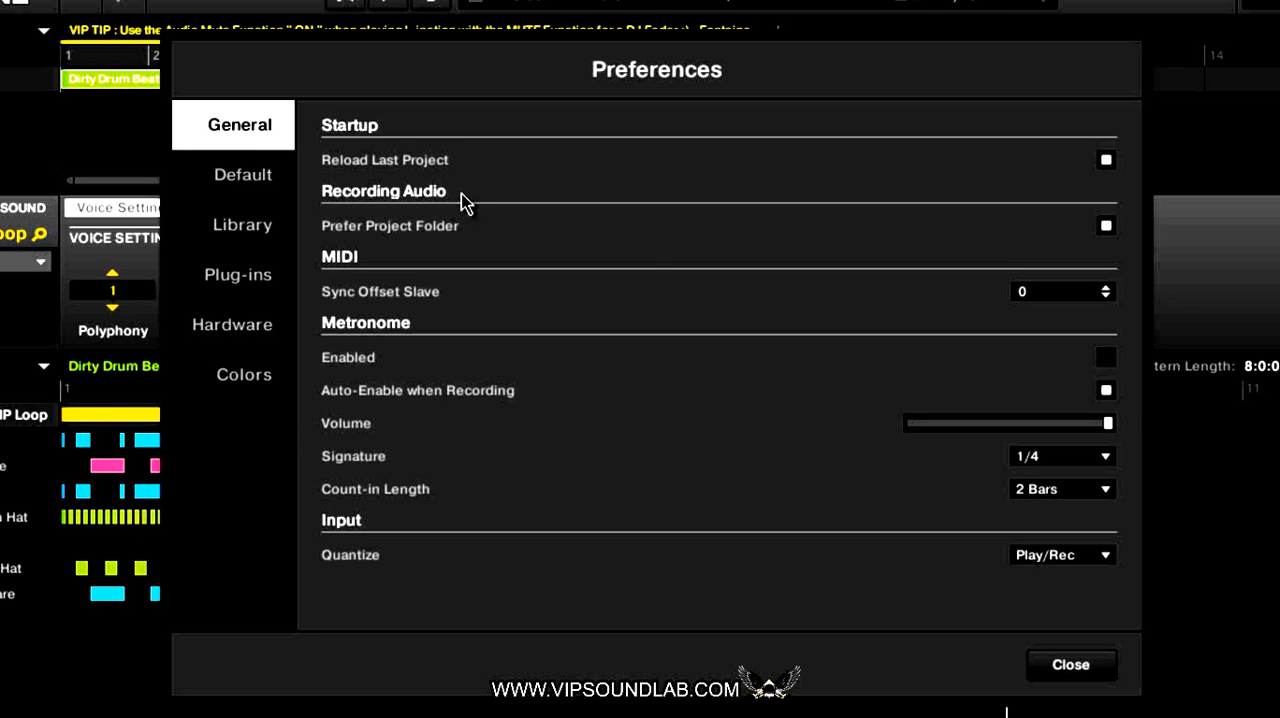
mouse_move(485, 402)
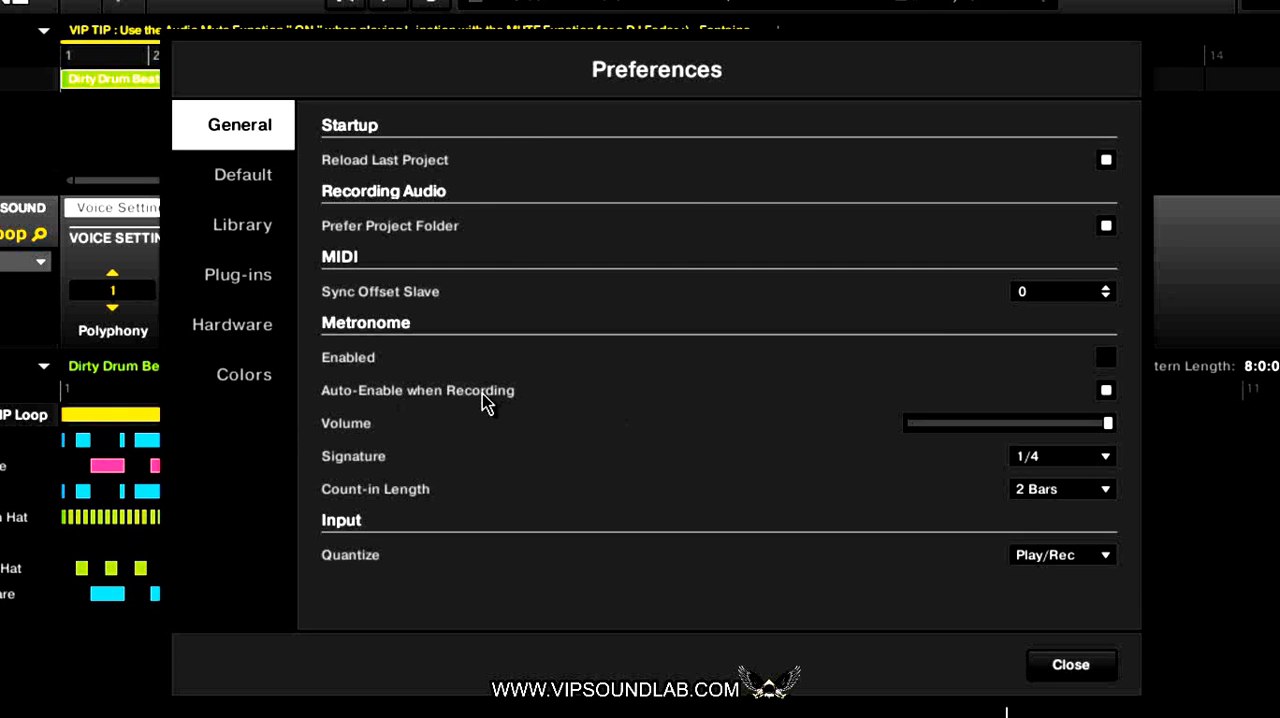
mouse_move(527, 397)
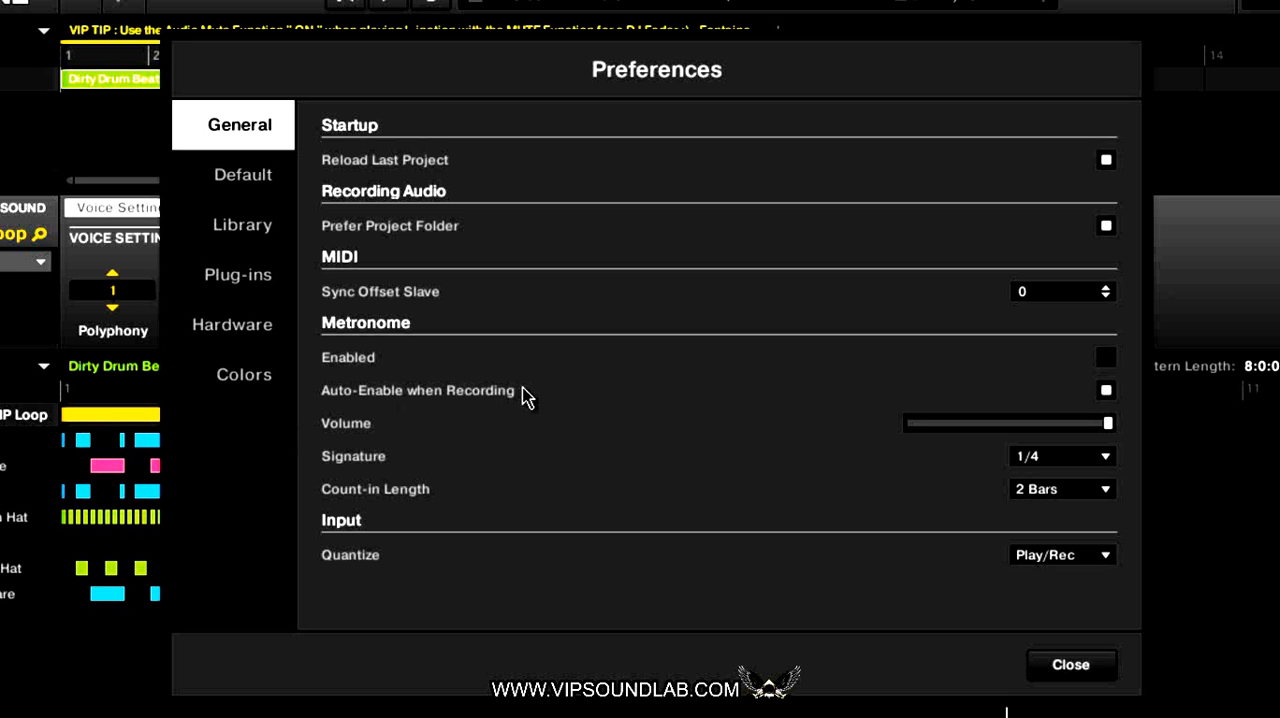
mouse_move(490, 394)
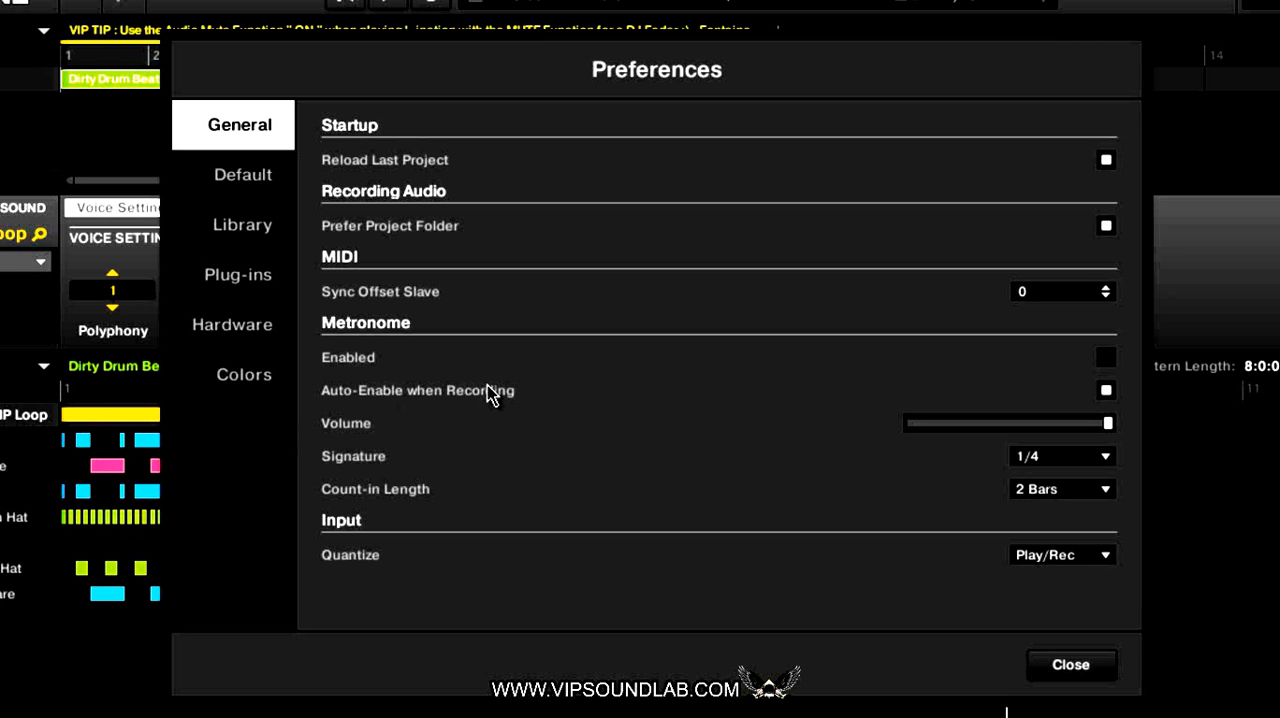
mouse_move(492, 388)
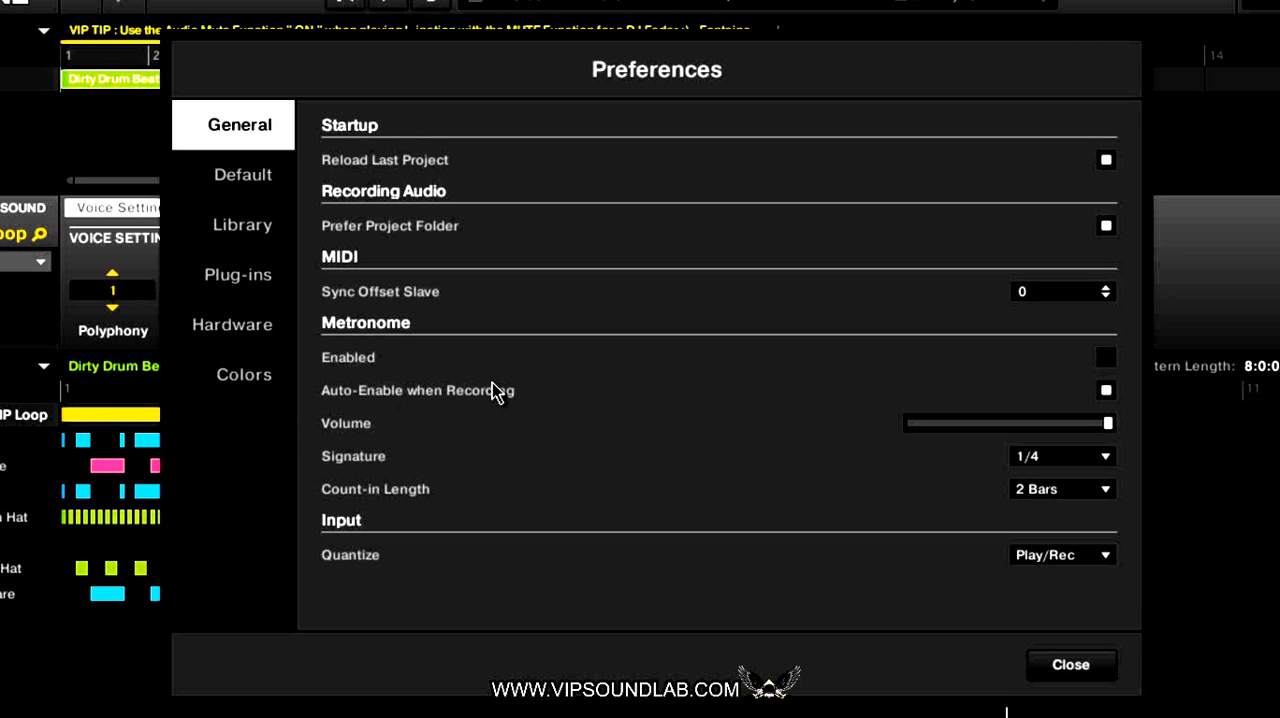
mouse_move(565, 435)
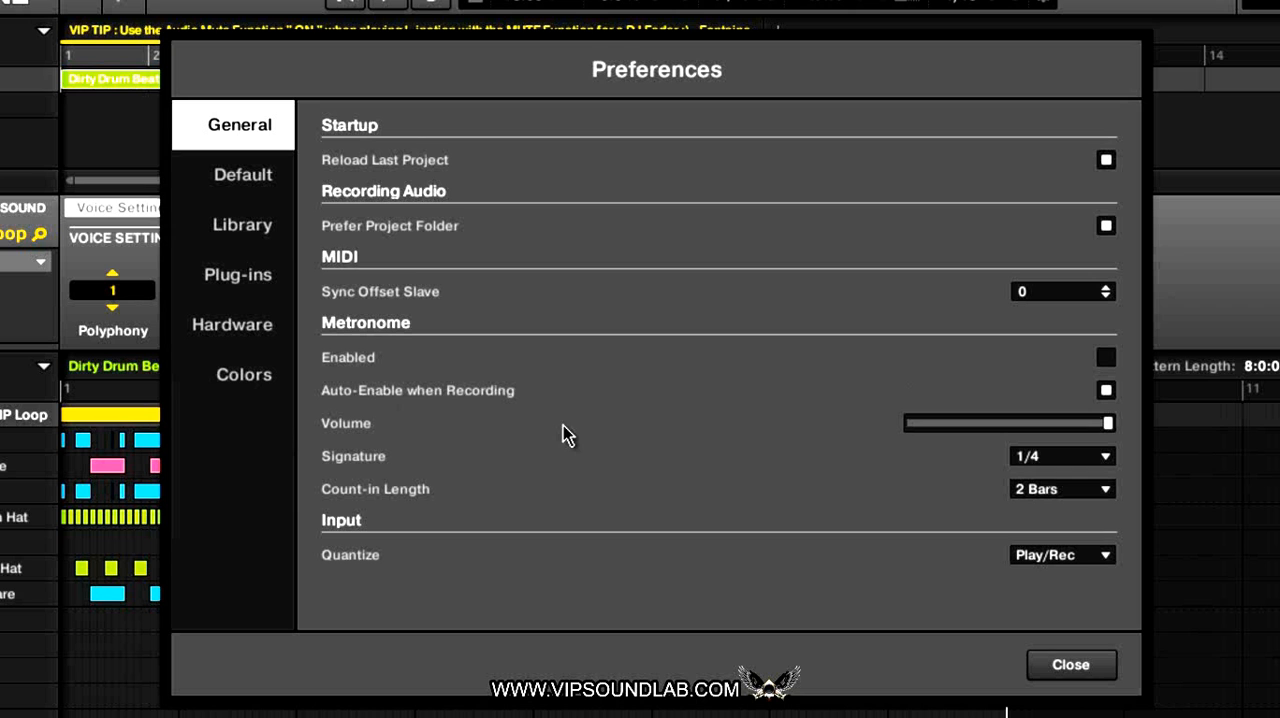
mouse_move(728, 453)
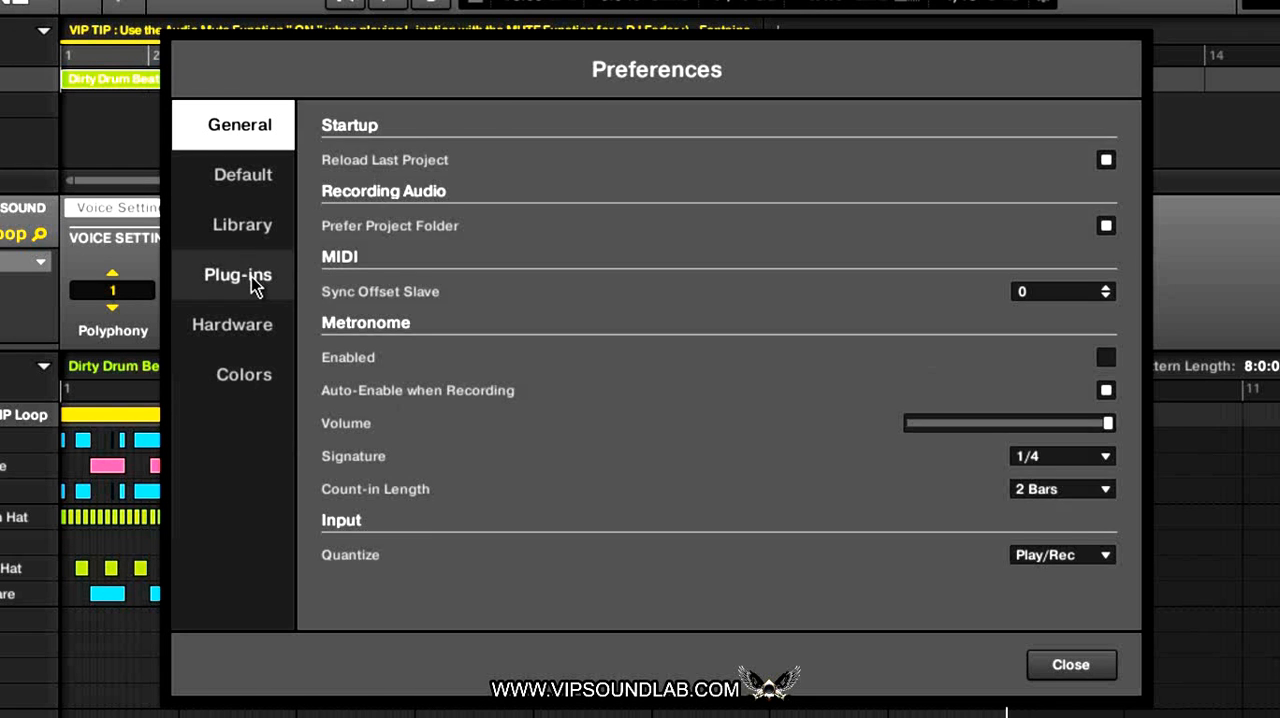
Show the Plug-ins Locations list with the Maschine 2 Library folder path
click(238, 274)
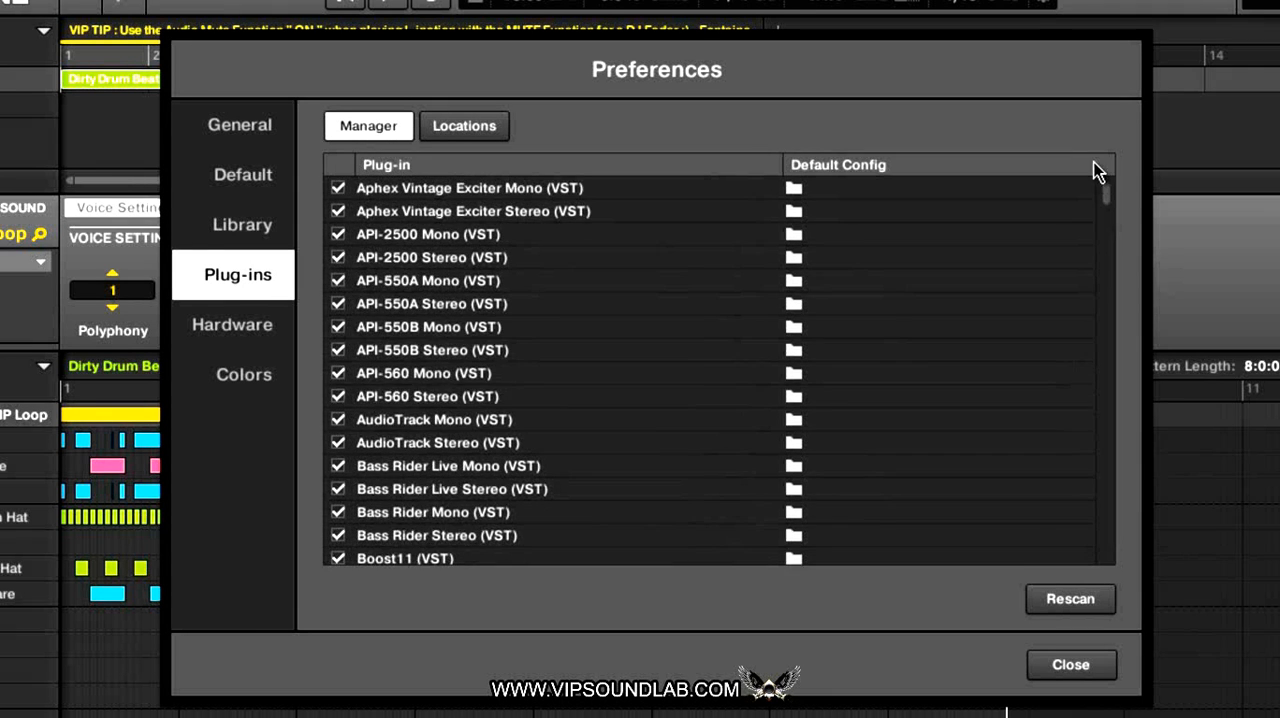
click(464, 125)
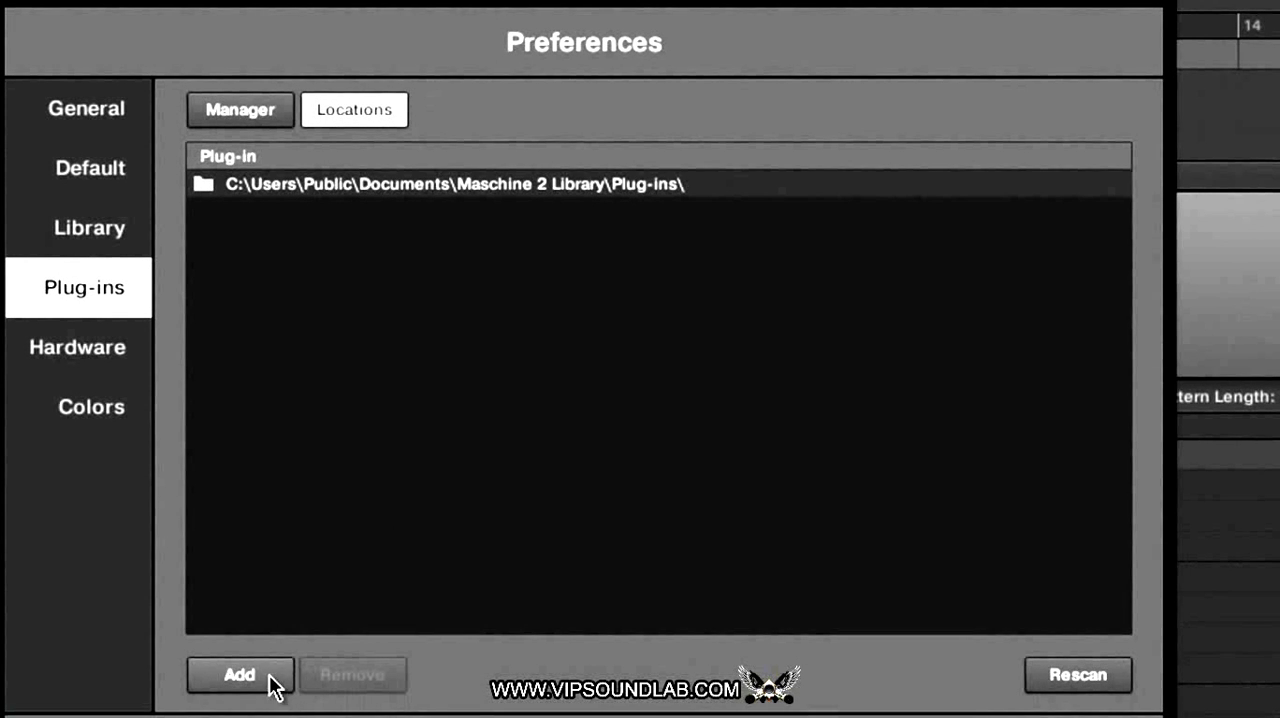
mouse_move(33, 143)
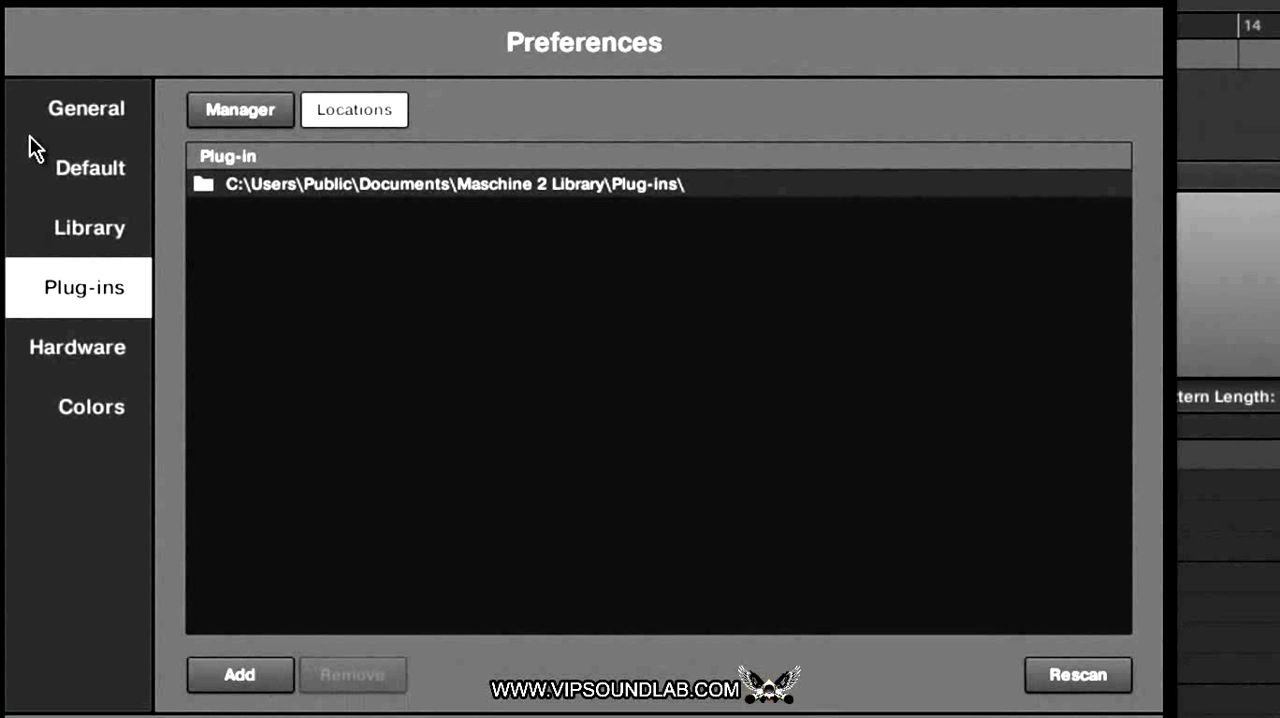
mouse_move(660, 315)
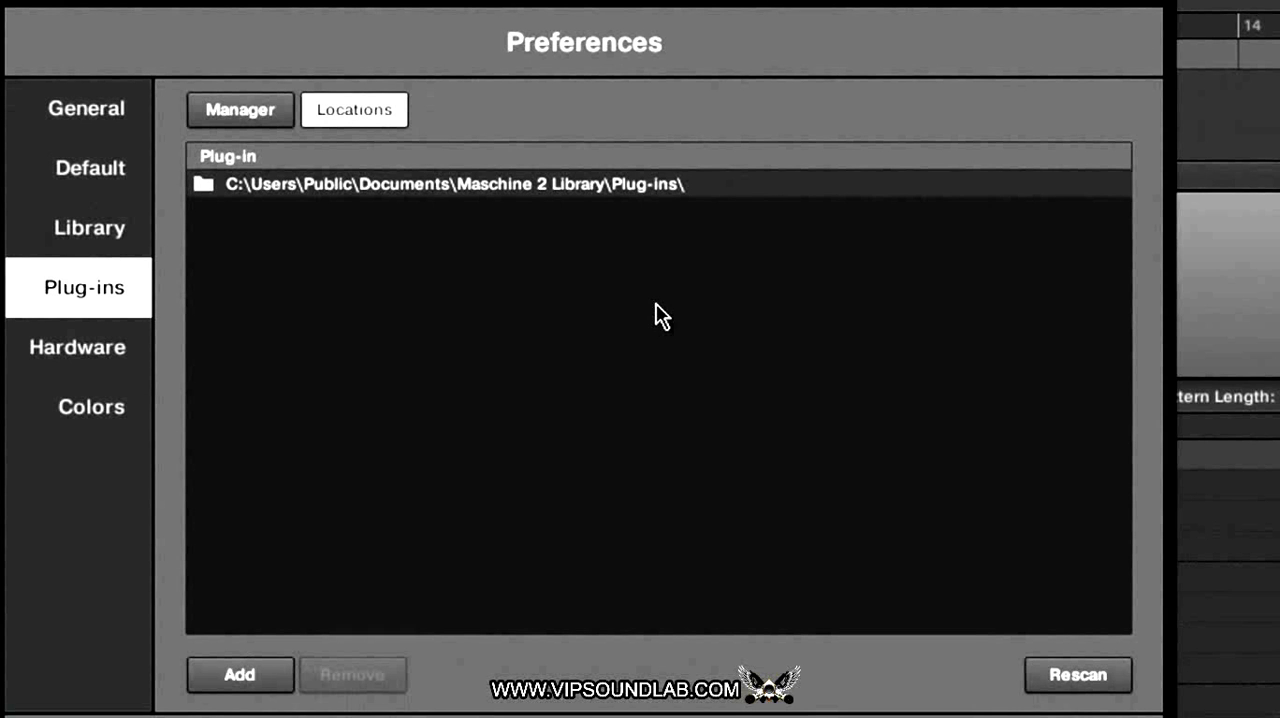
mouse_move(575, 293)
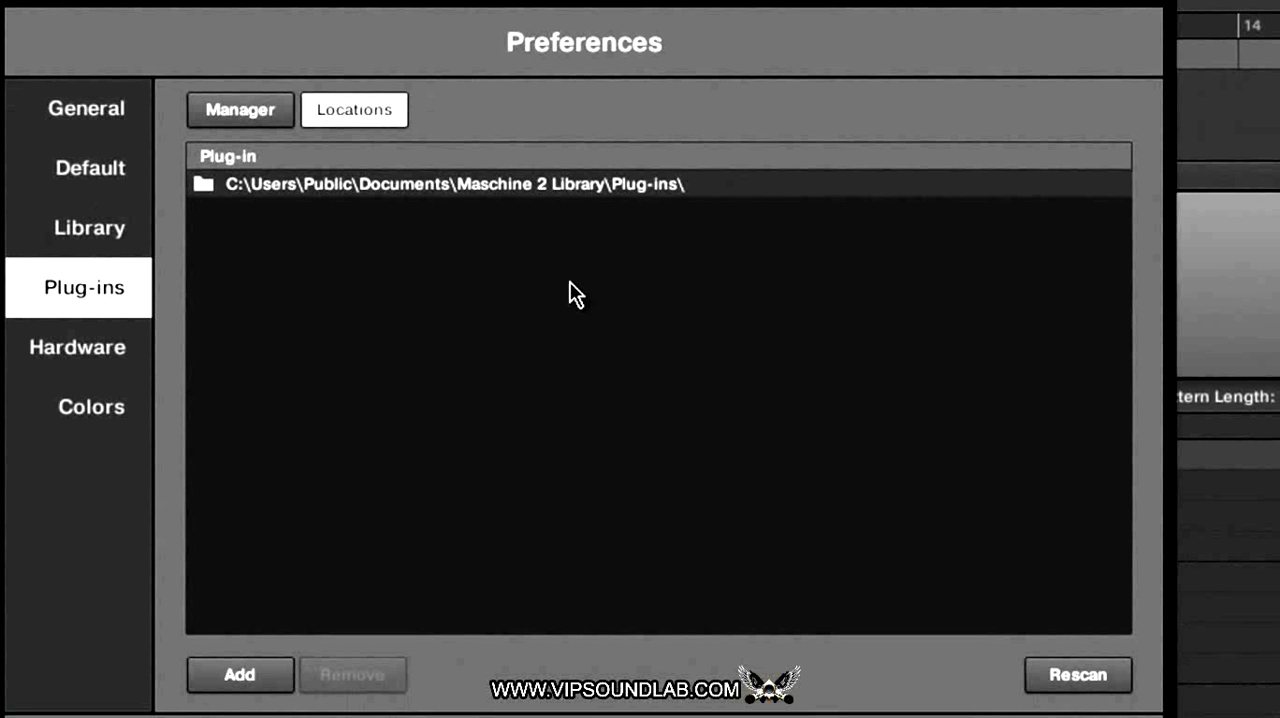
mouse_move(707, 237)
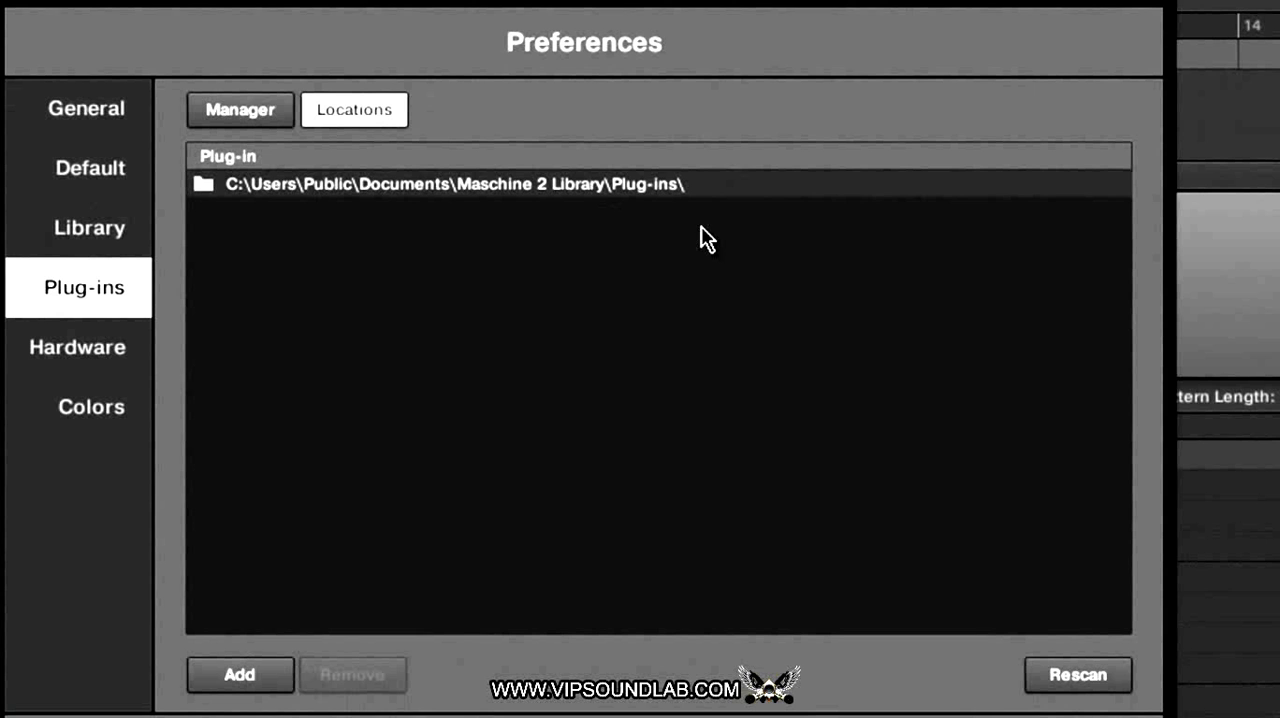
mouse_move(584, 264)
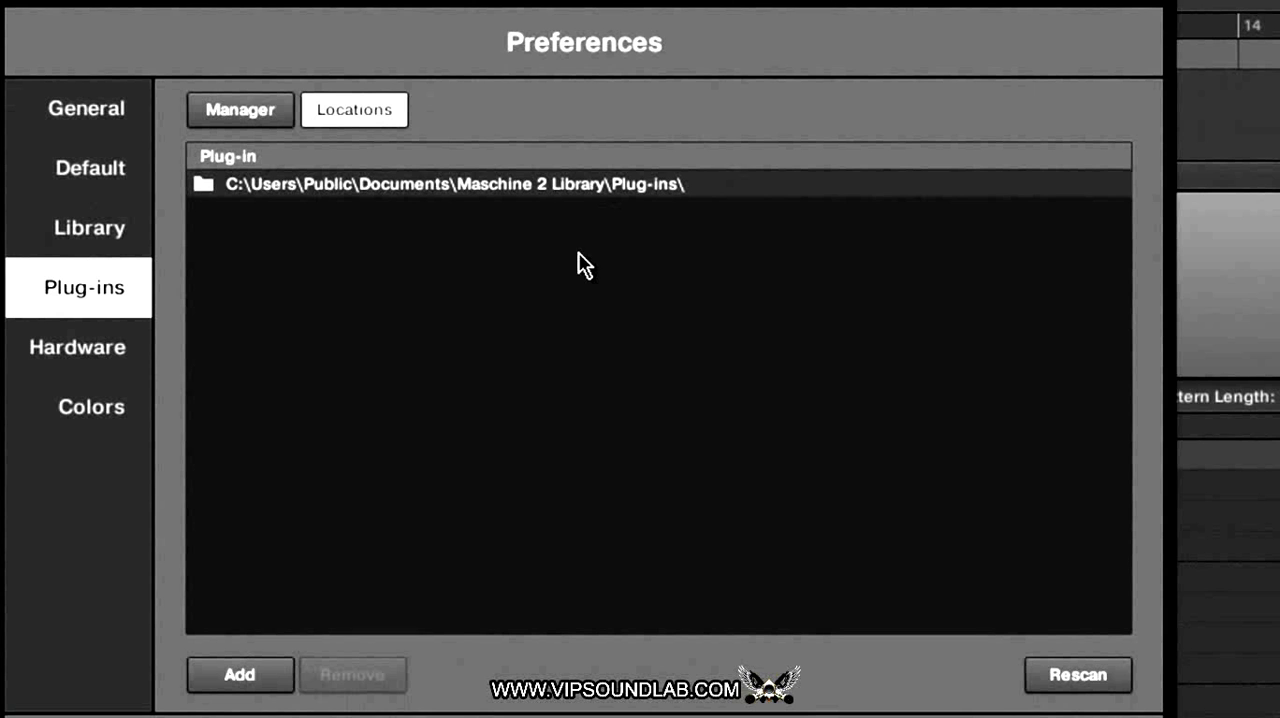
mouse_move(595, 325)
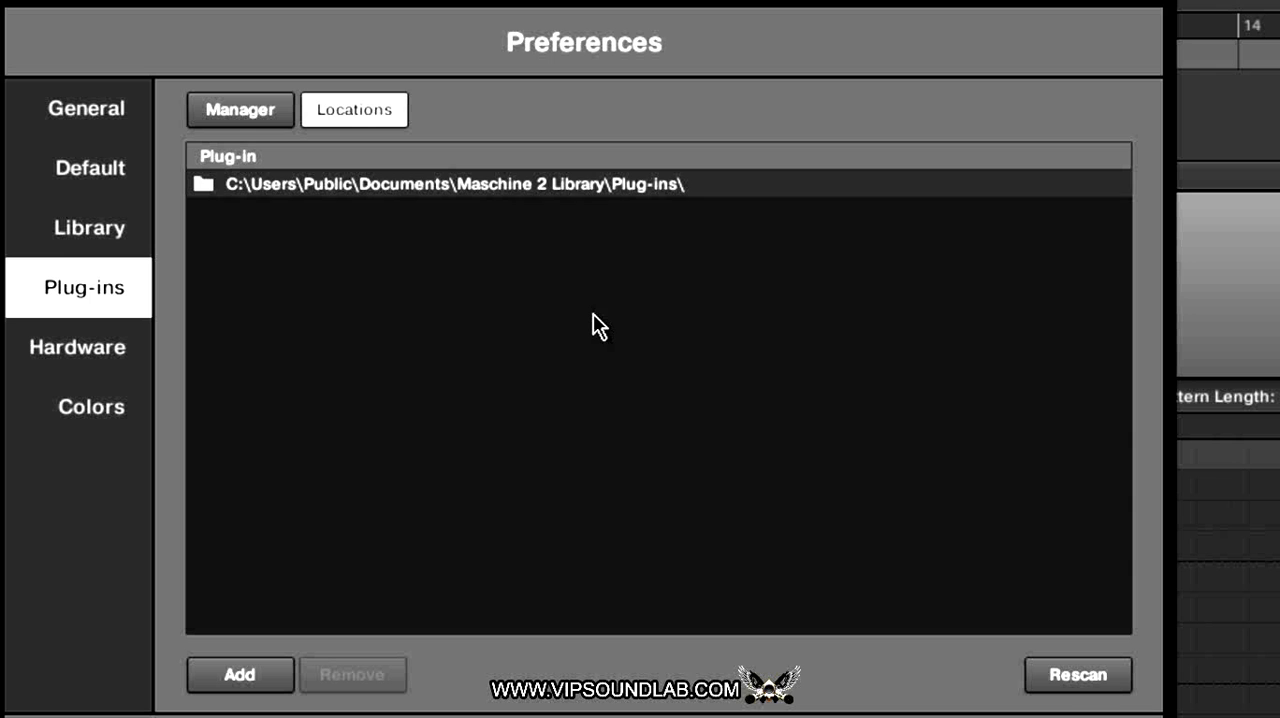
mouse_move(510, 315)
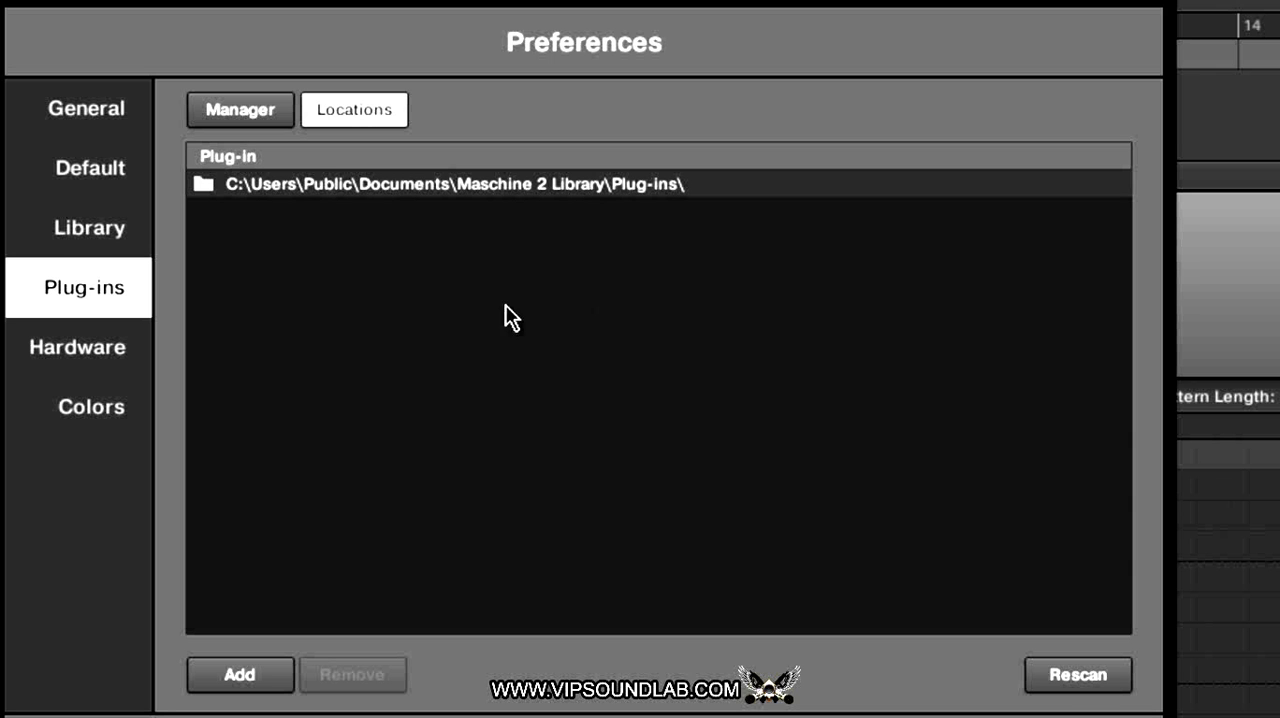
mouse_move(490, 461)
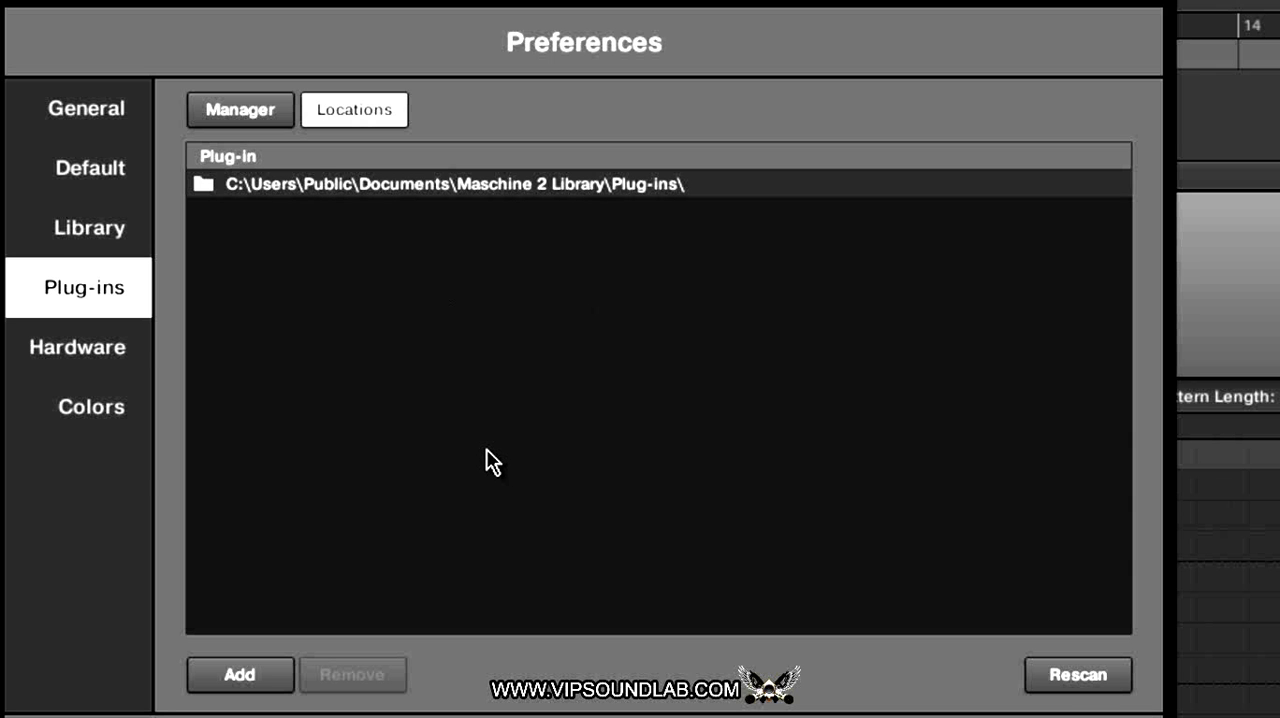
mouse_move(480, 430)
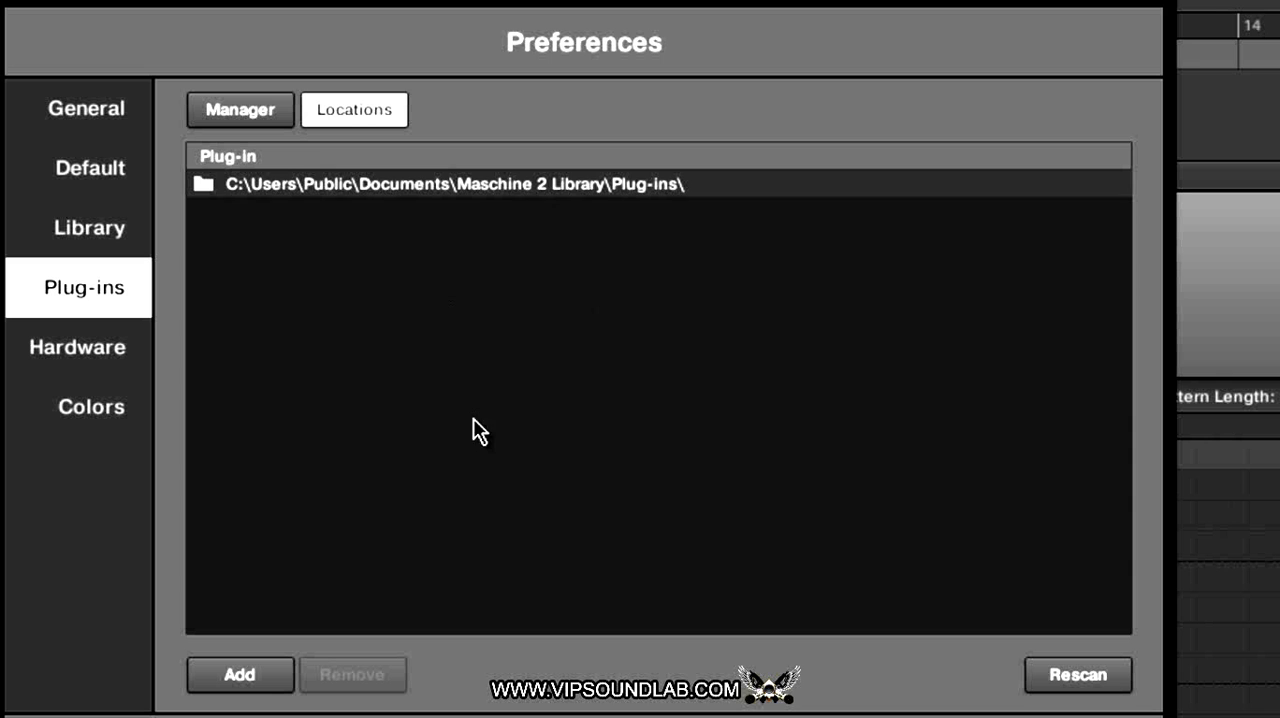
mouse_move(623, 243)
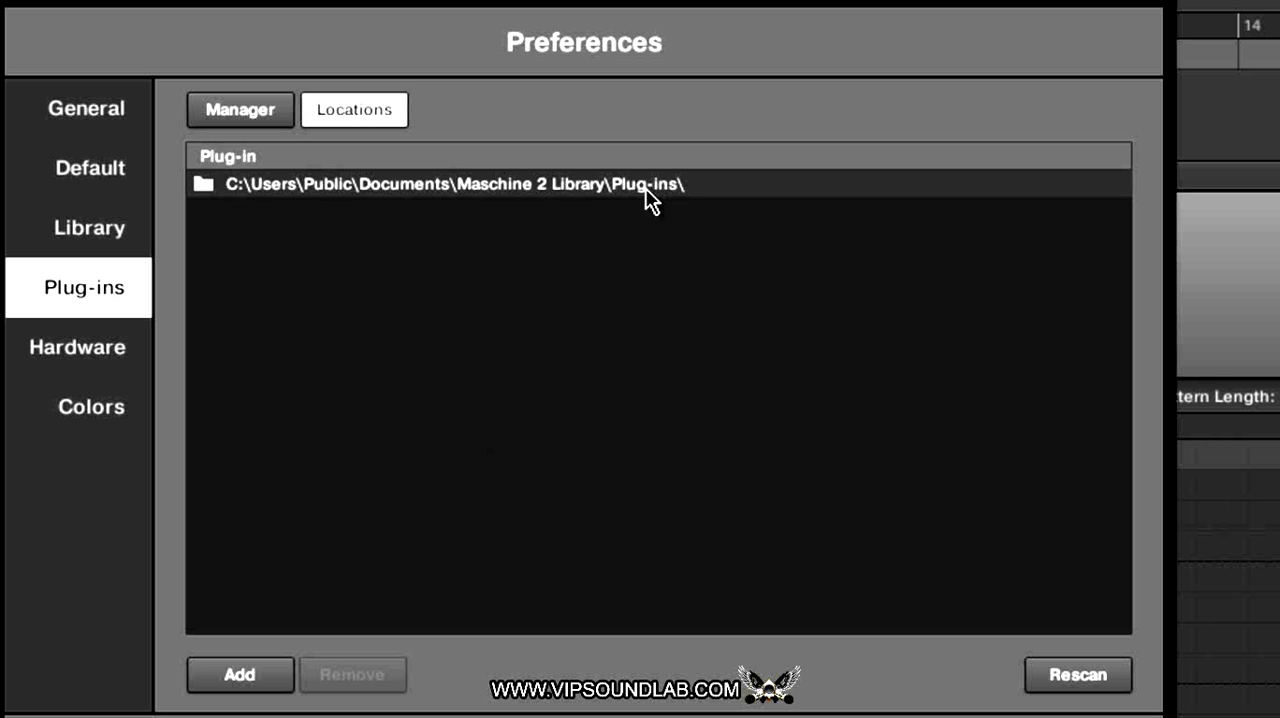
mouse_move(658, 343)
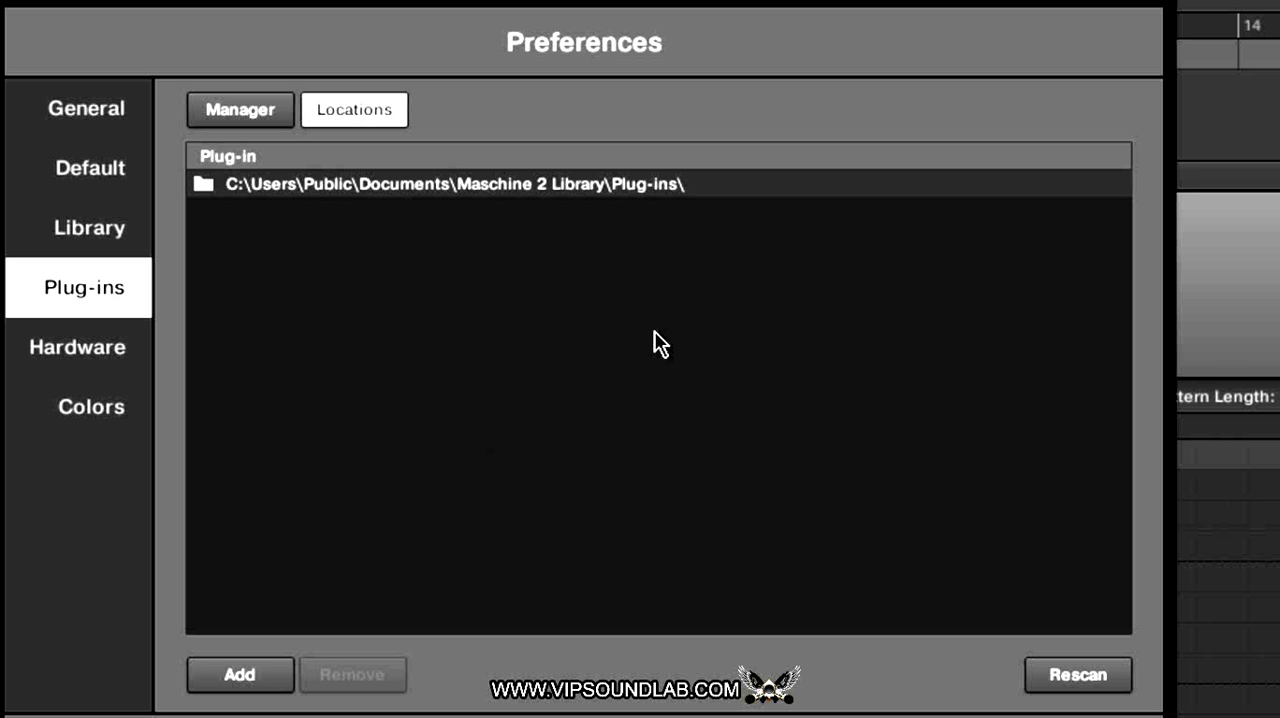
mouse_move(588, 218)
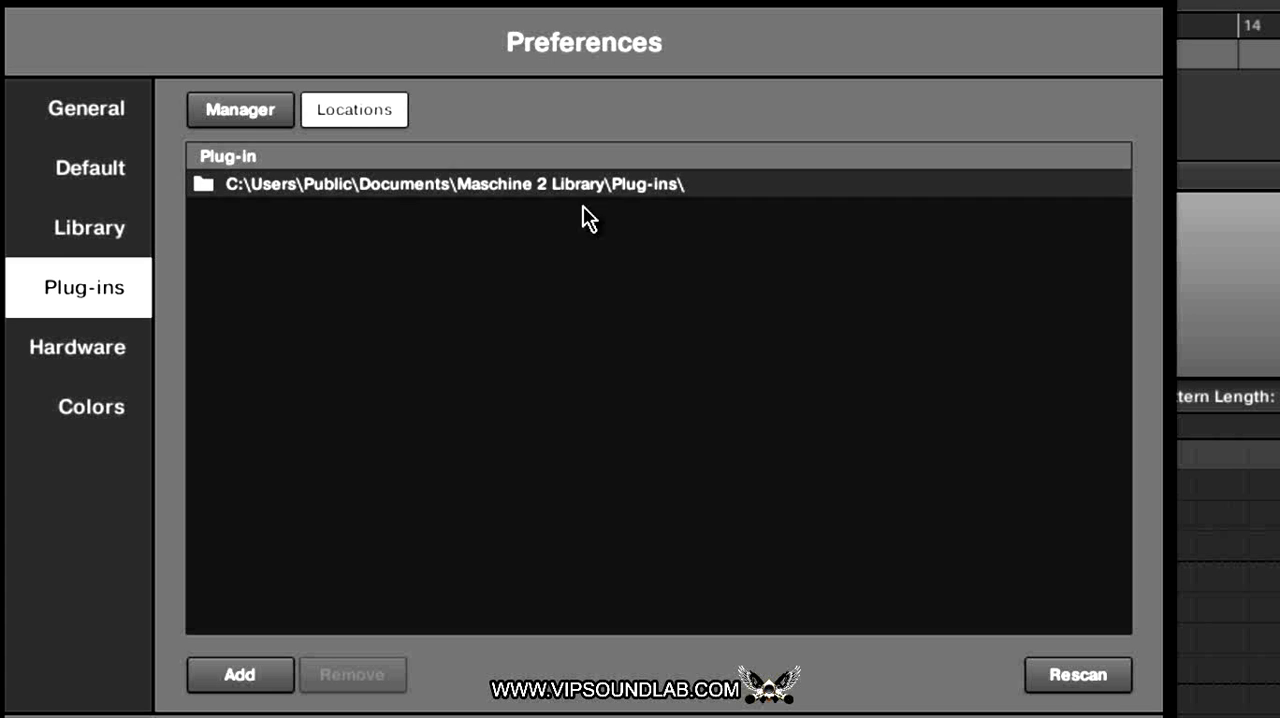
mouse_move(727, 399)
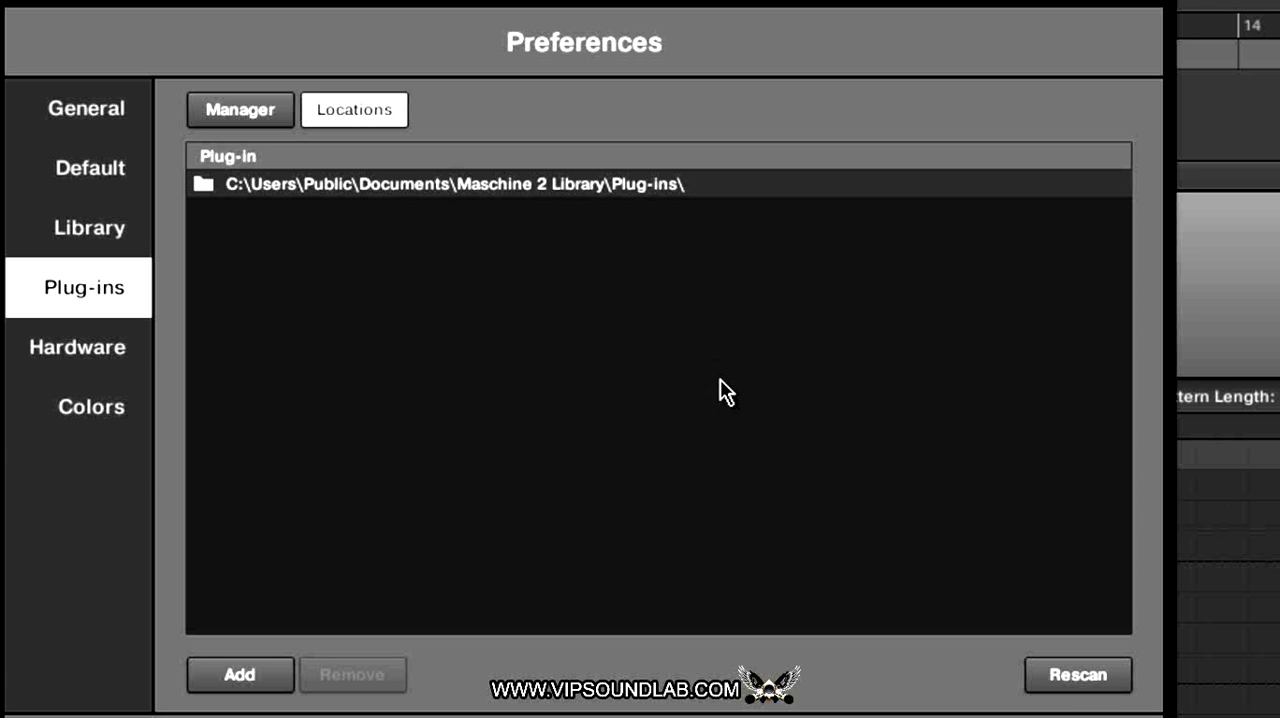
mouse_move(774, 366)
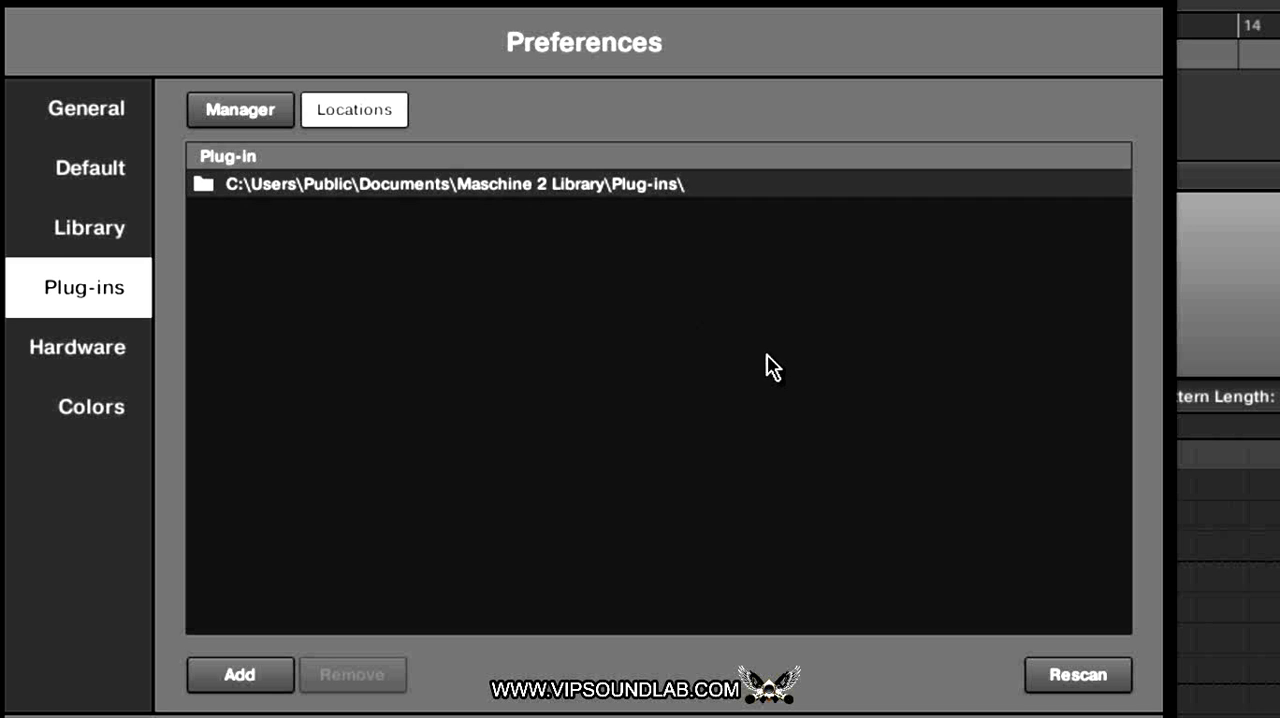
mouse_move(758, 442)
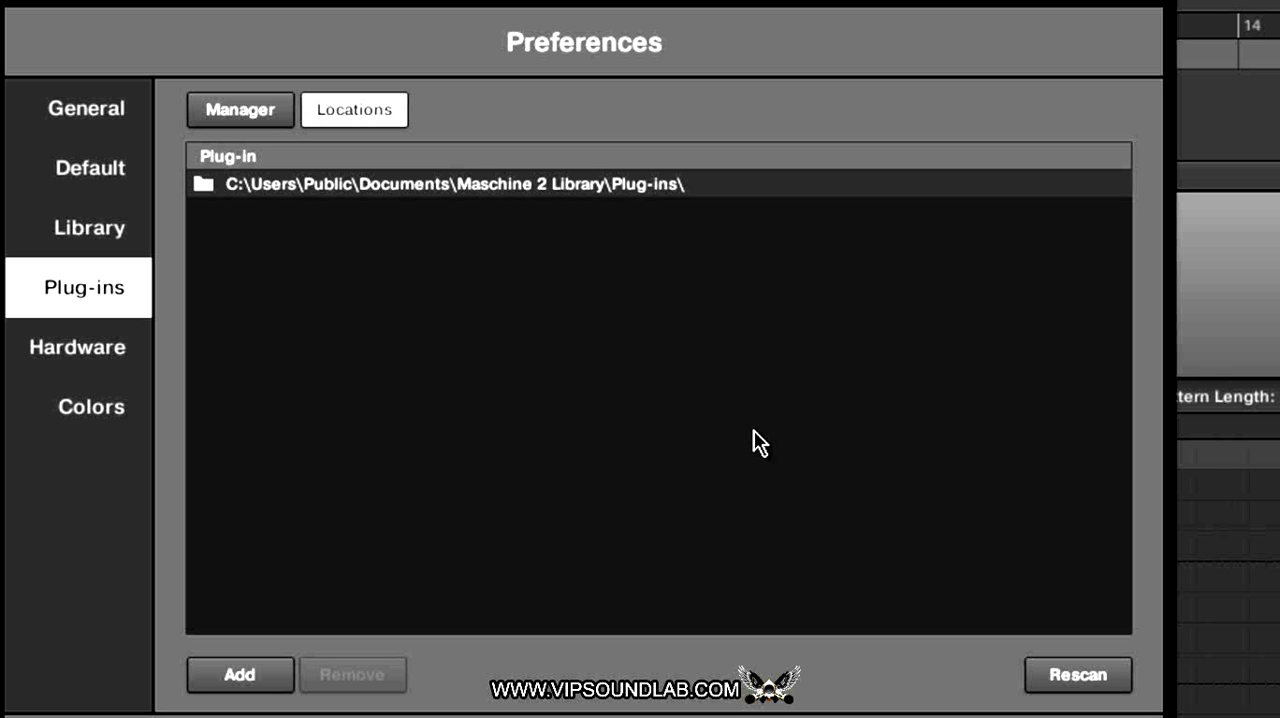
mouse_move(609, 304)
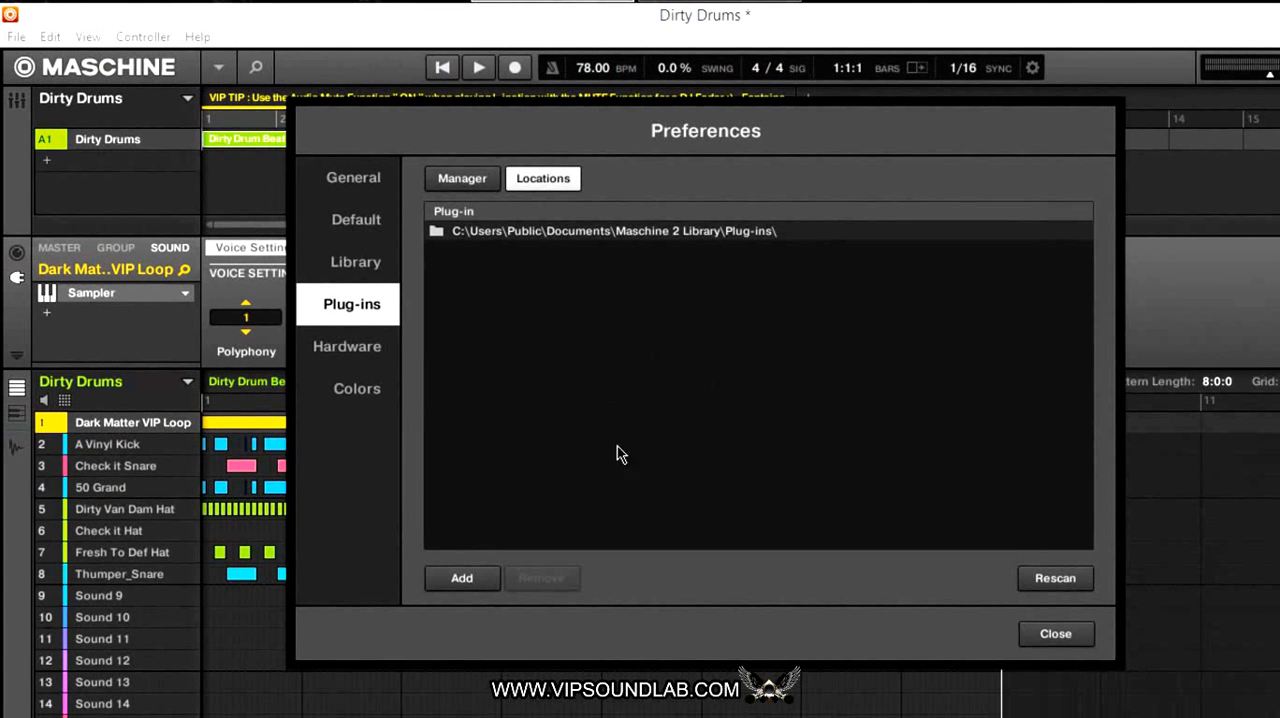
mouse_move(650, 235)
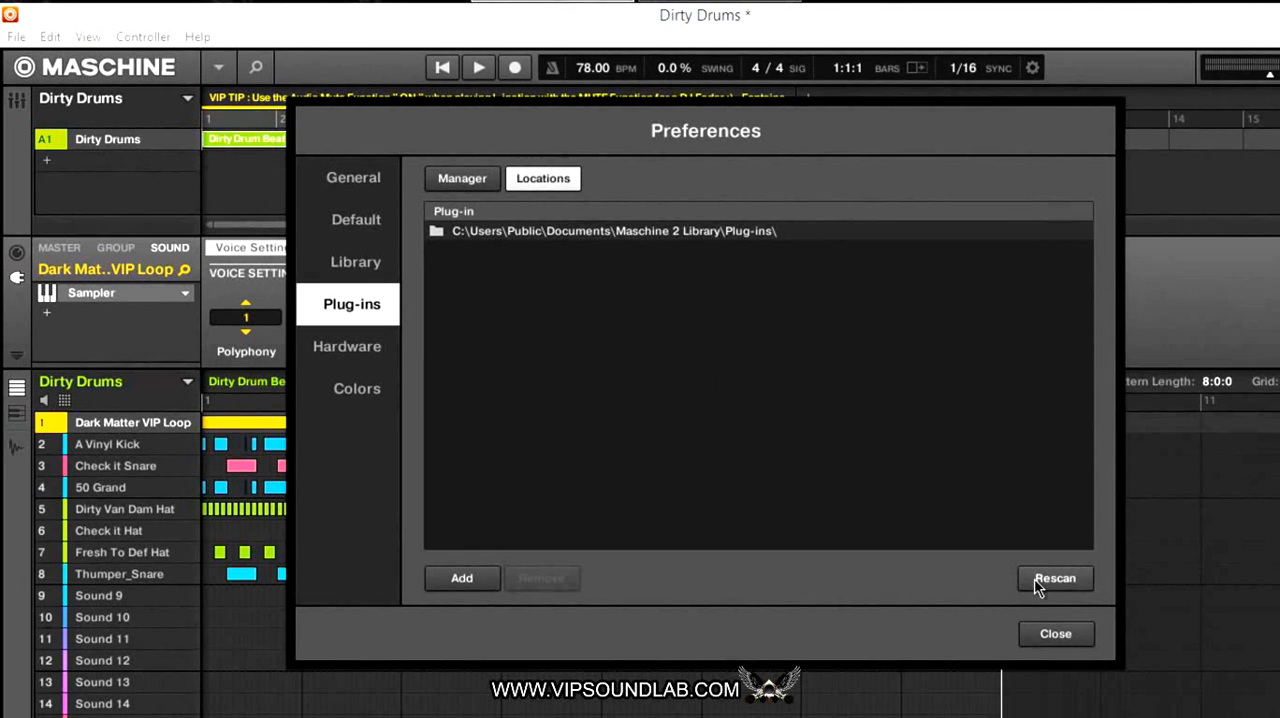
mouse_move(1055, 634)
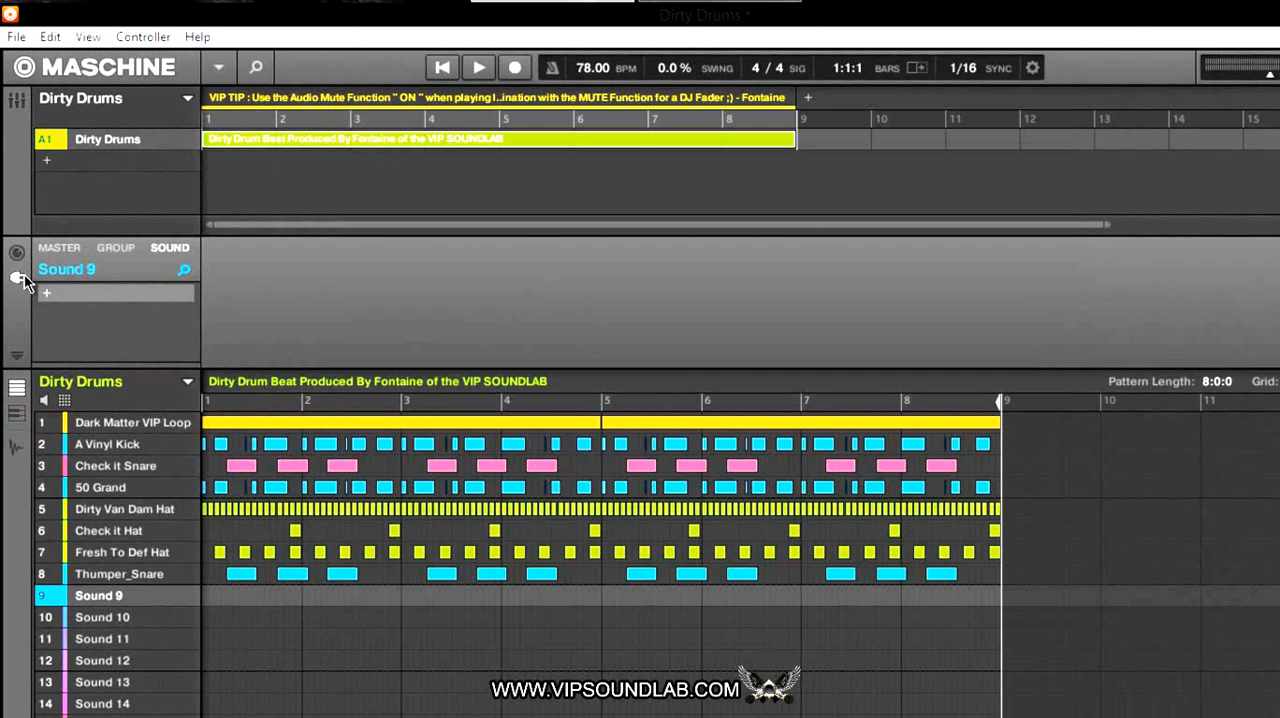
click(47, 293)
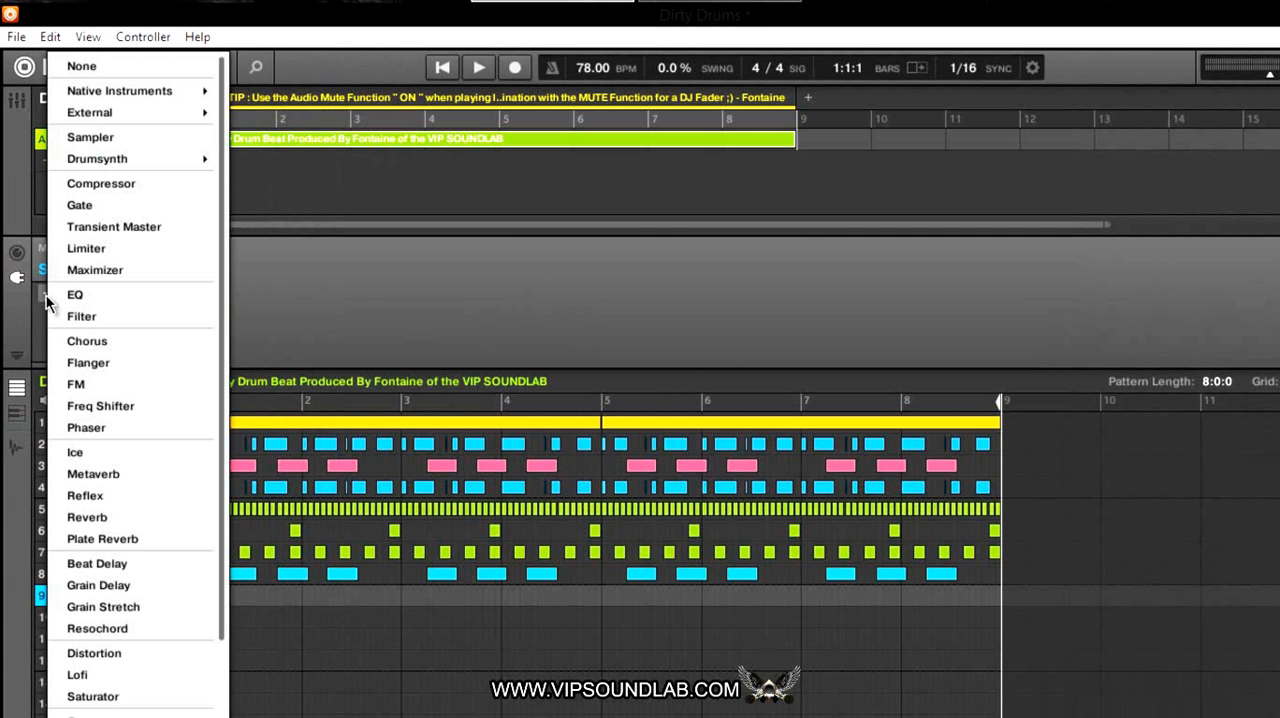
mouse_move(115, 130)
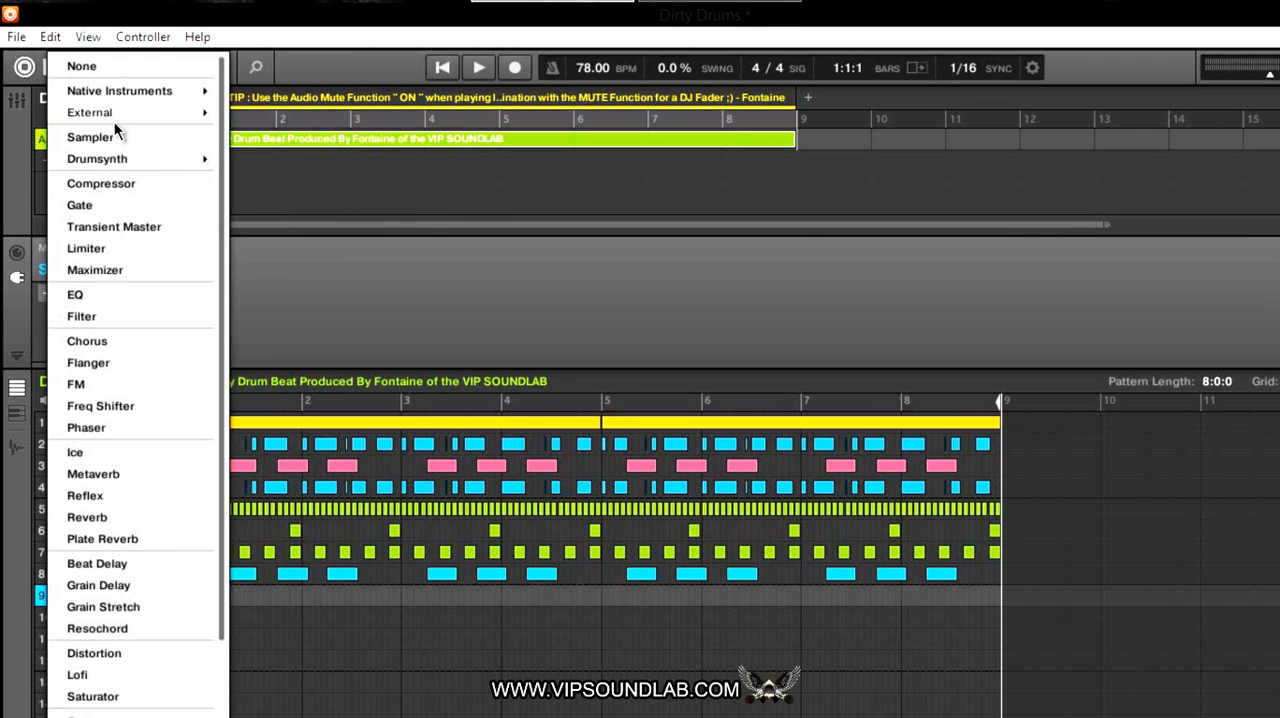
click(89, 112)
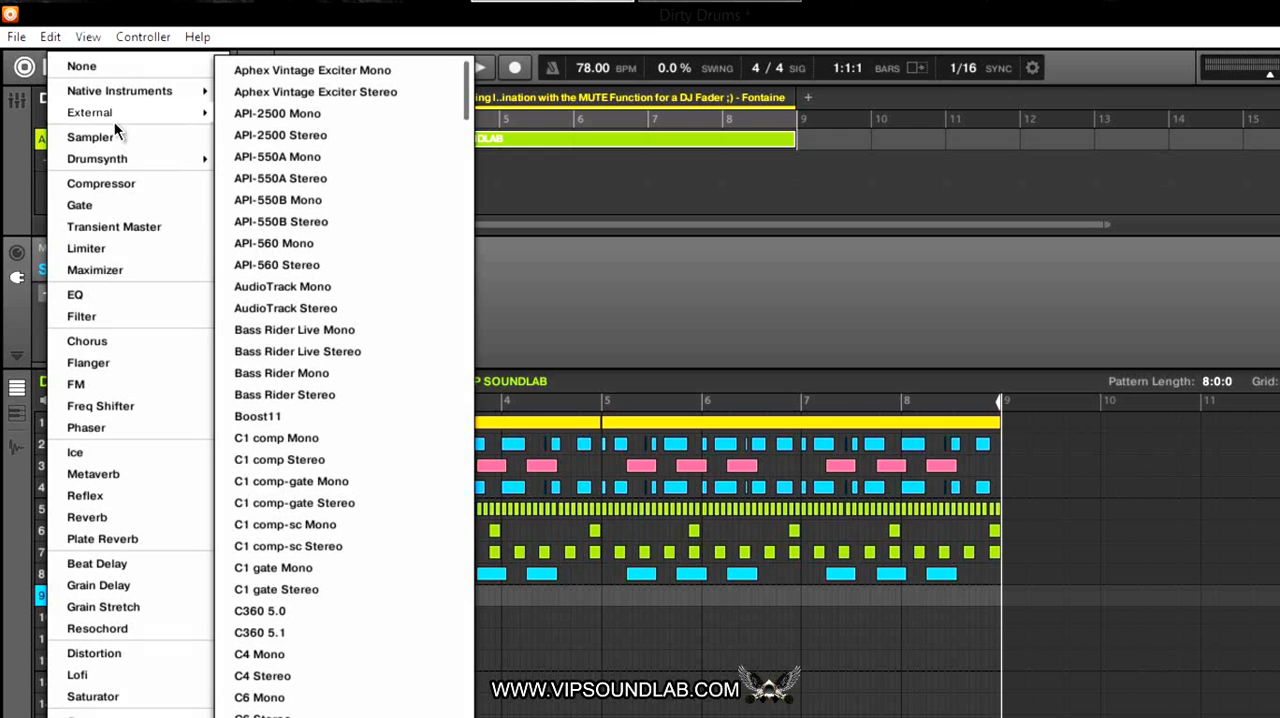
mouse_move(157, 131)
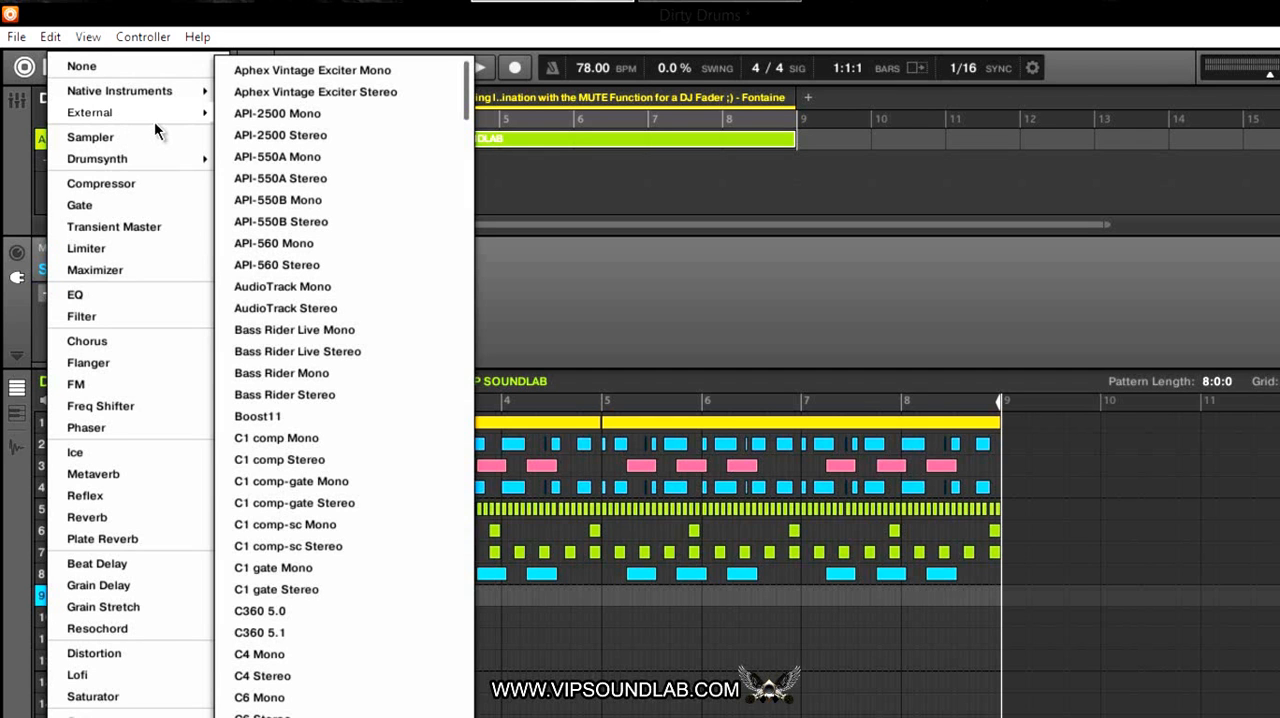
mouse_move(147, 122)
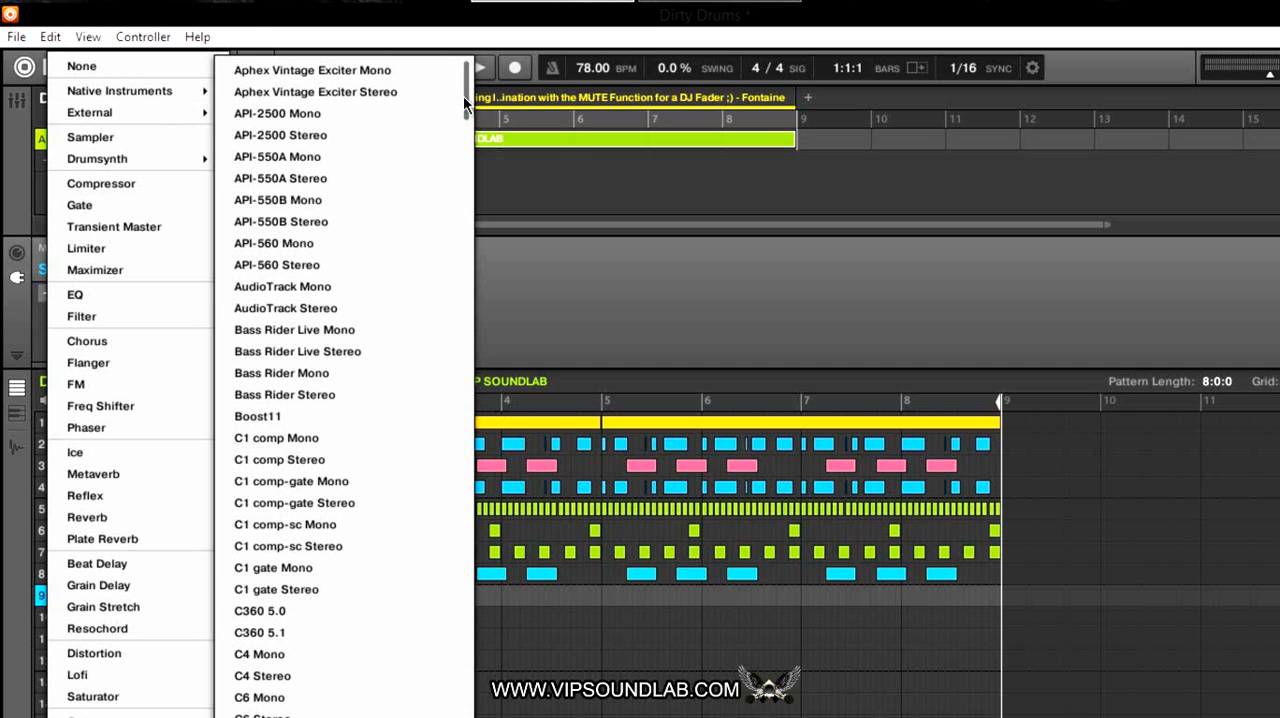
scroll(down, 3)
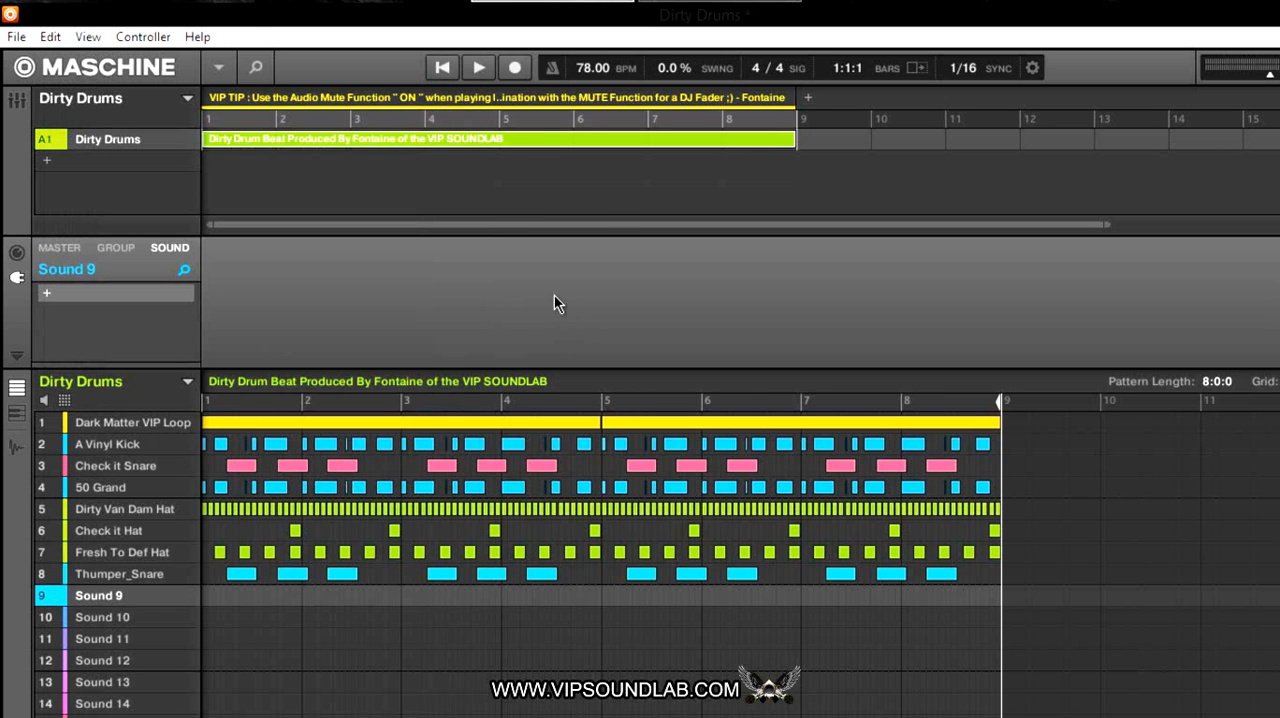
mouse_move(550, 298)
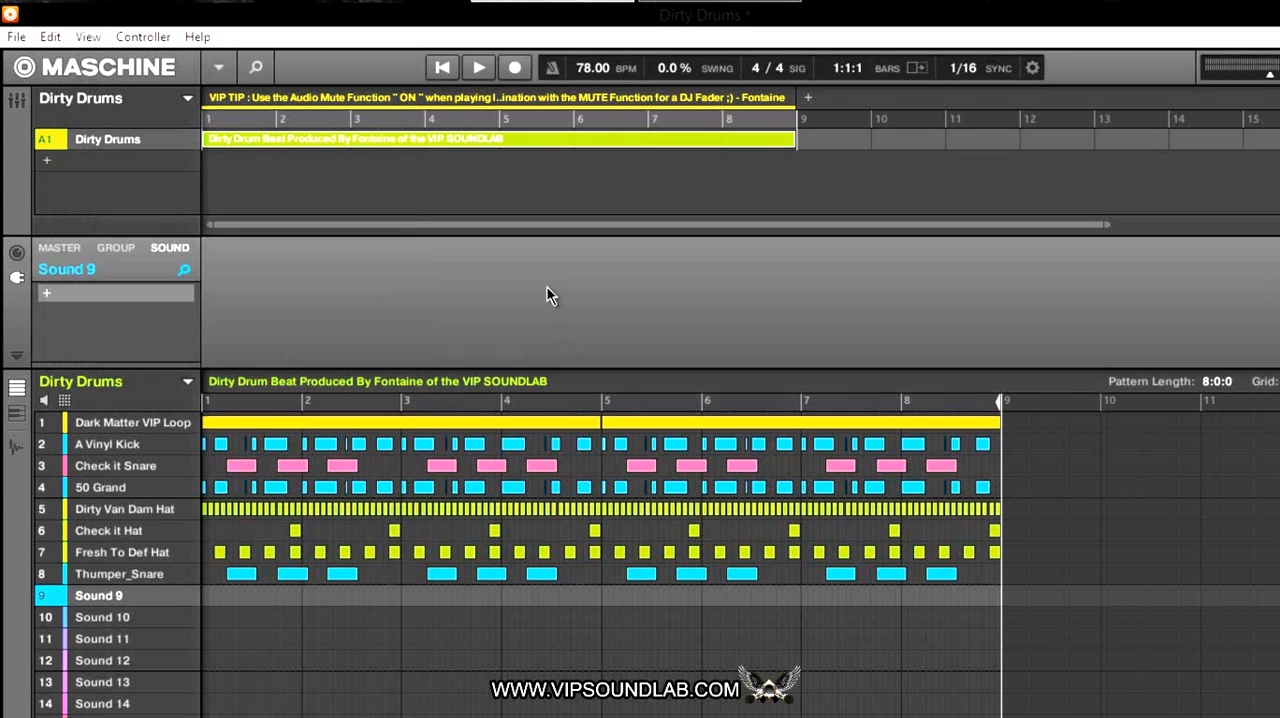
mouse_move(340, 268)
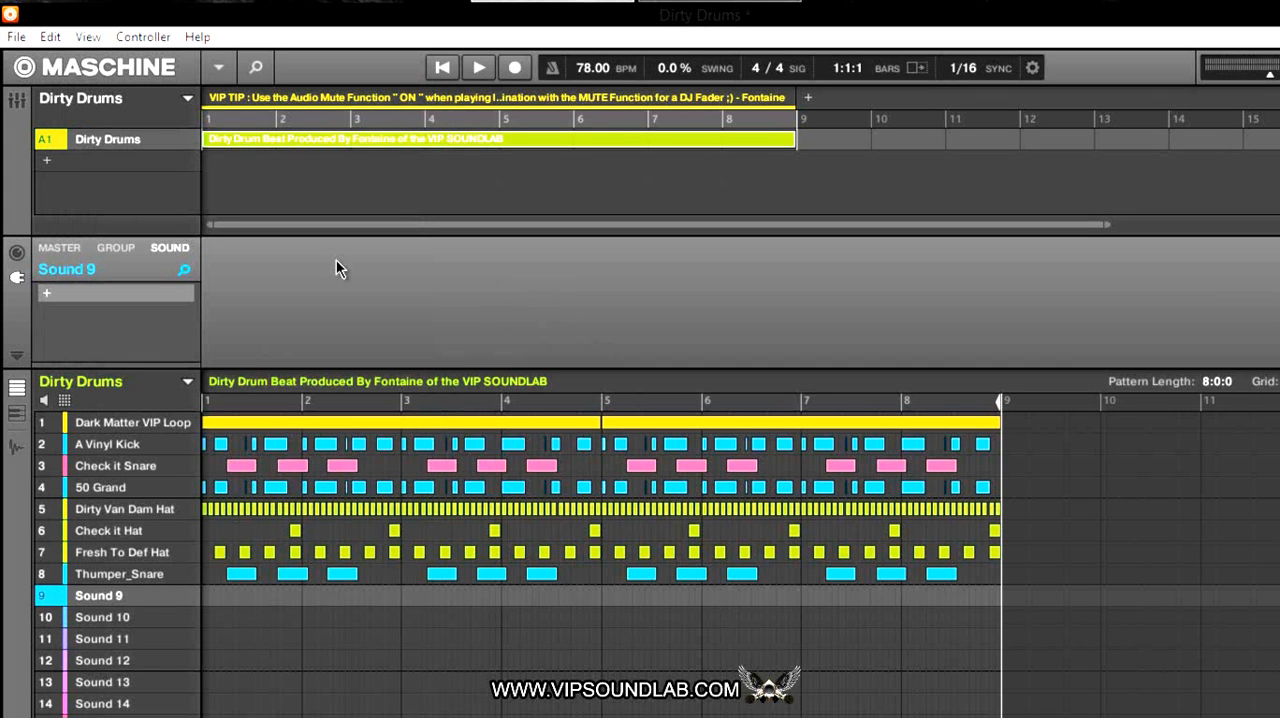
click(16, 37)
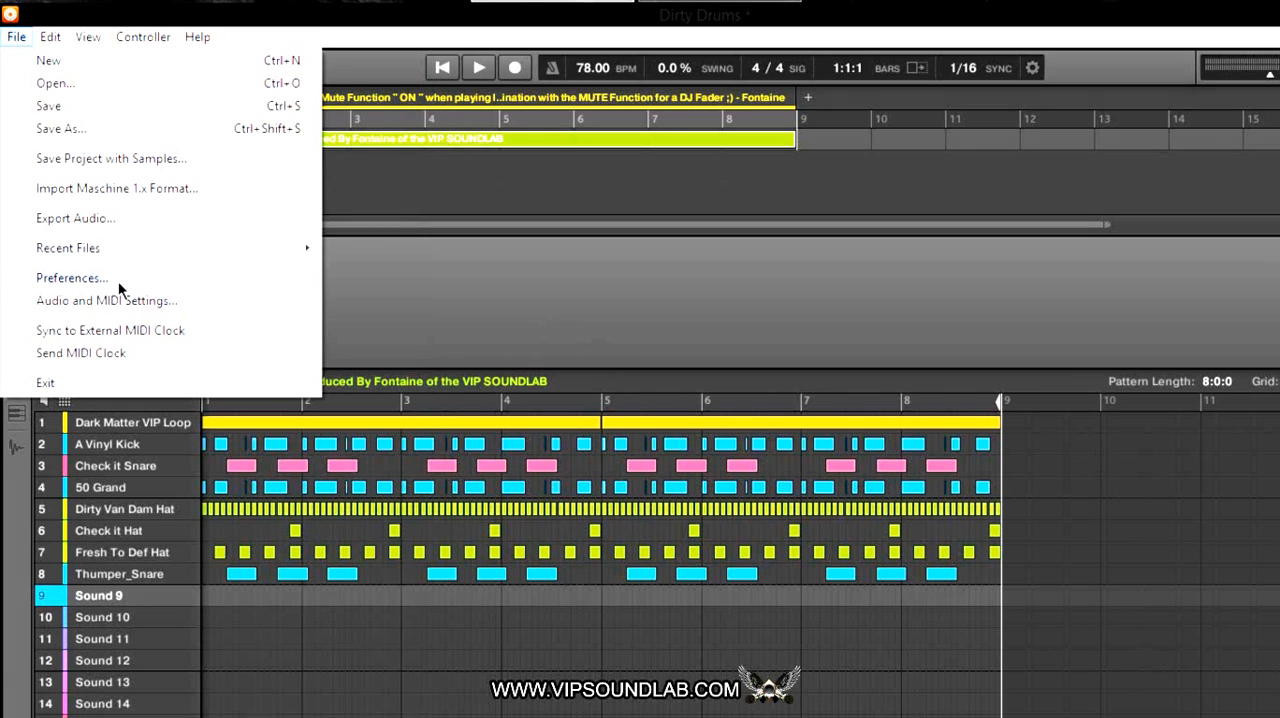
Open Preferences' Library page, view Factory locations, then return to User folders
click(71, 278)
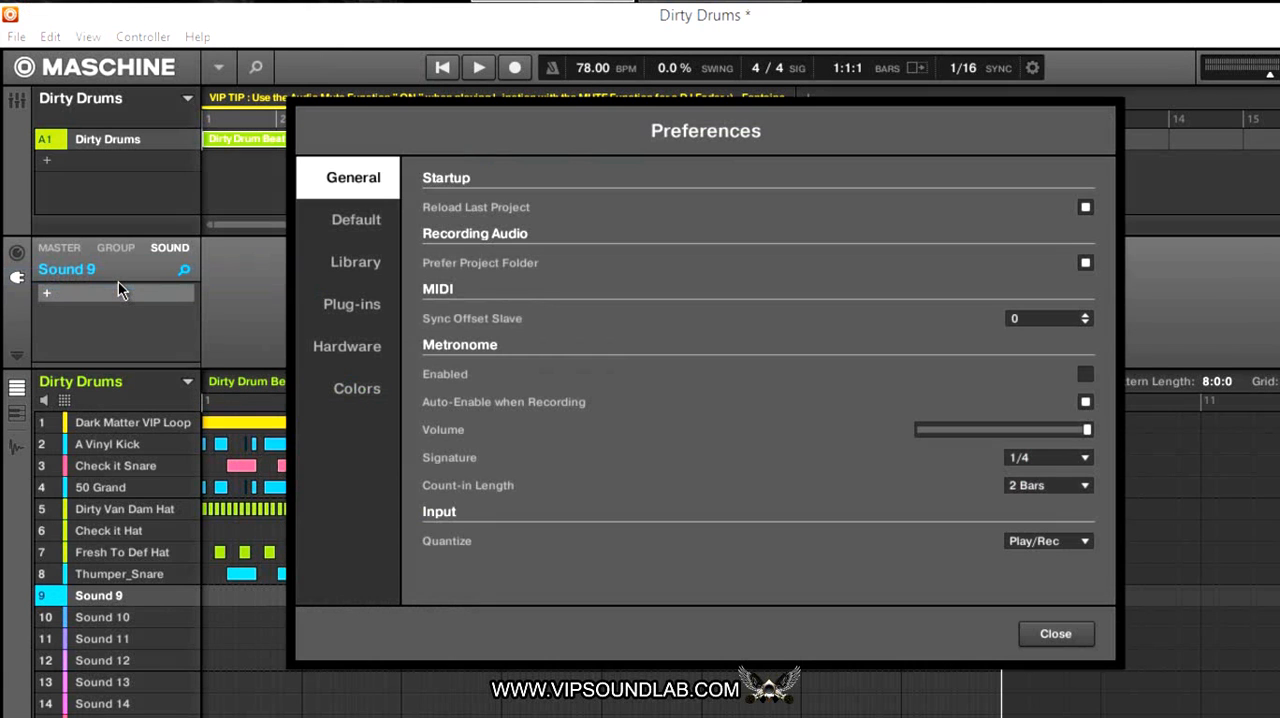
click(355, 261)
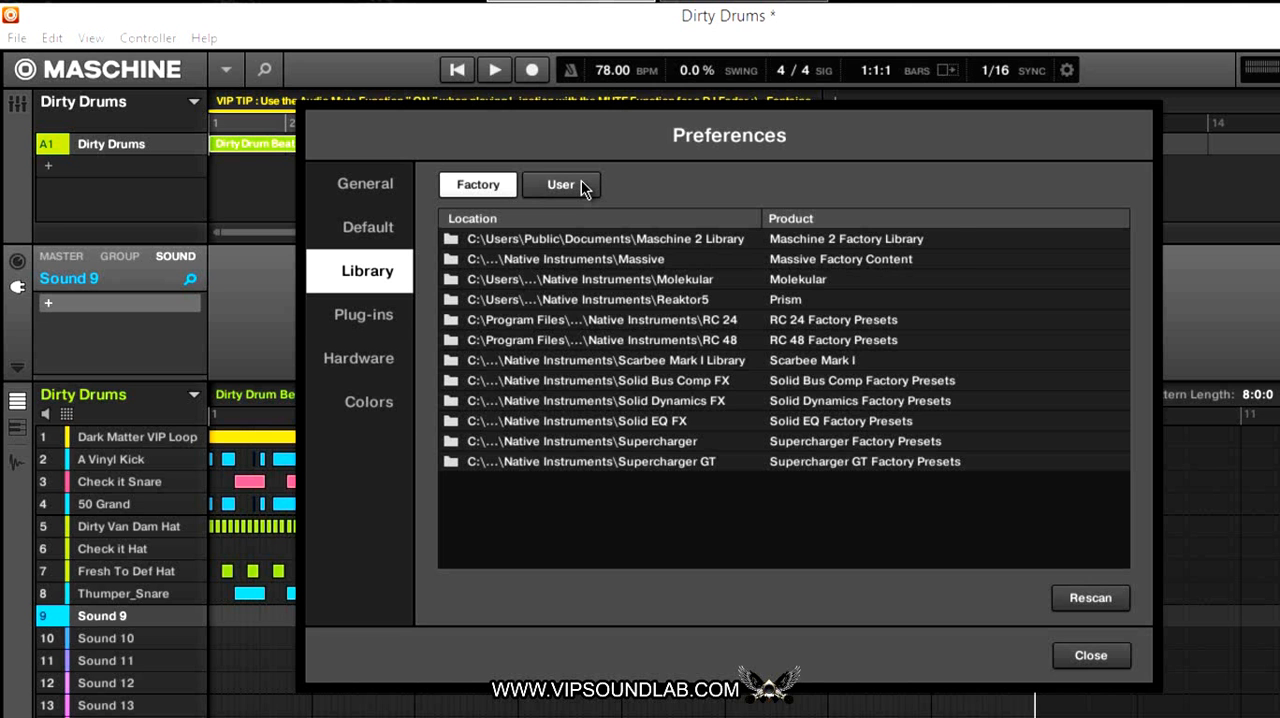
click(561, 185)
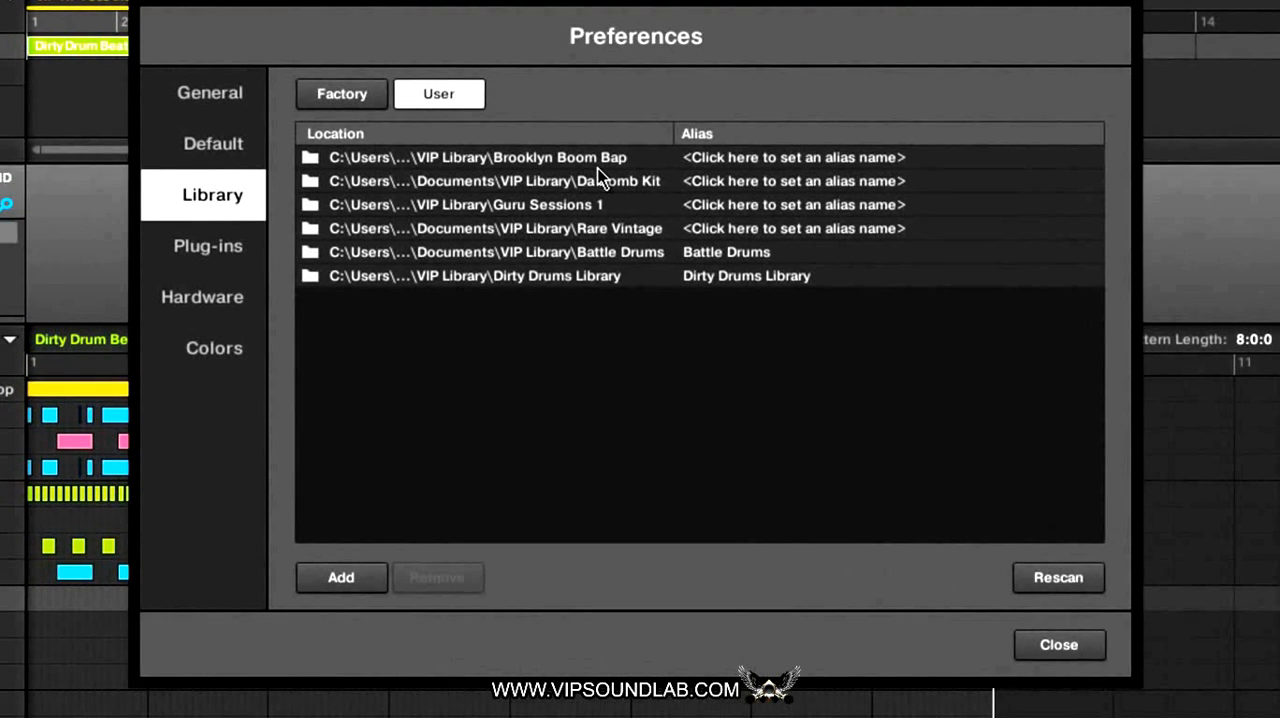
mouse_move(590, 252)
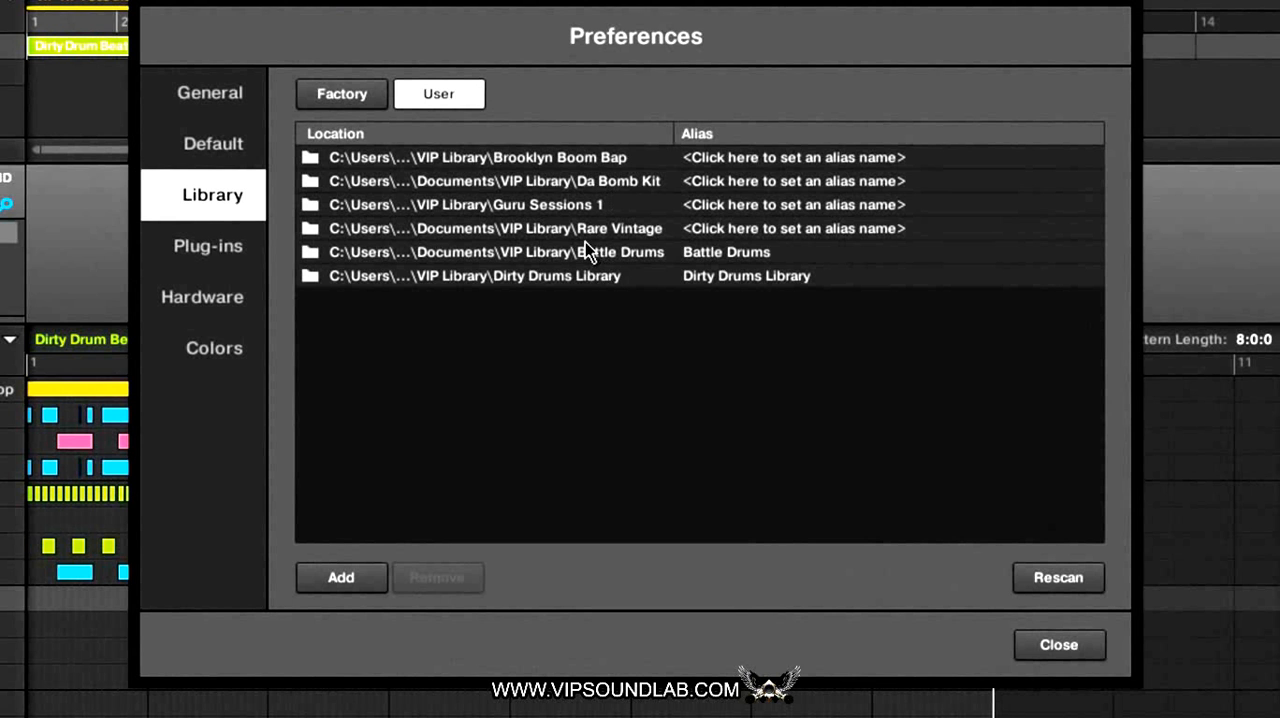
mouse_move(640, 308)
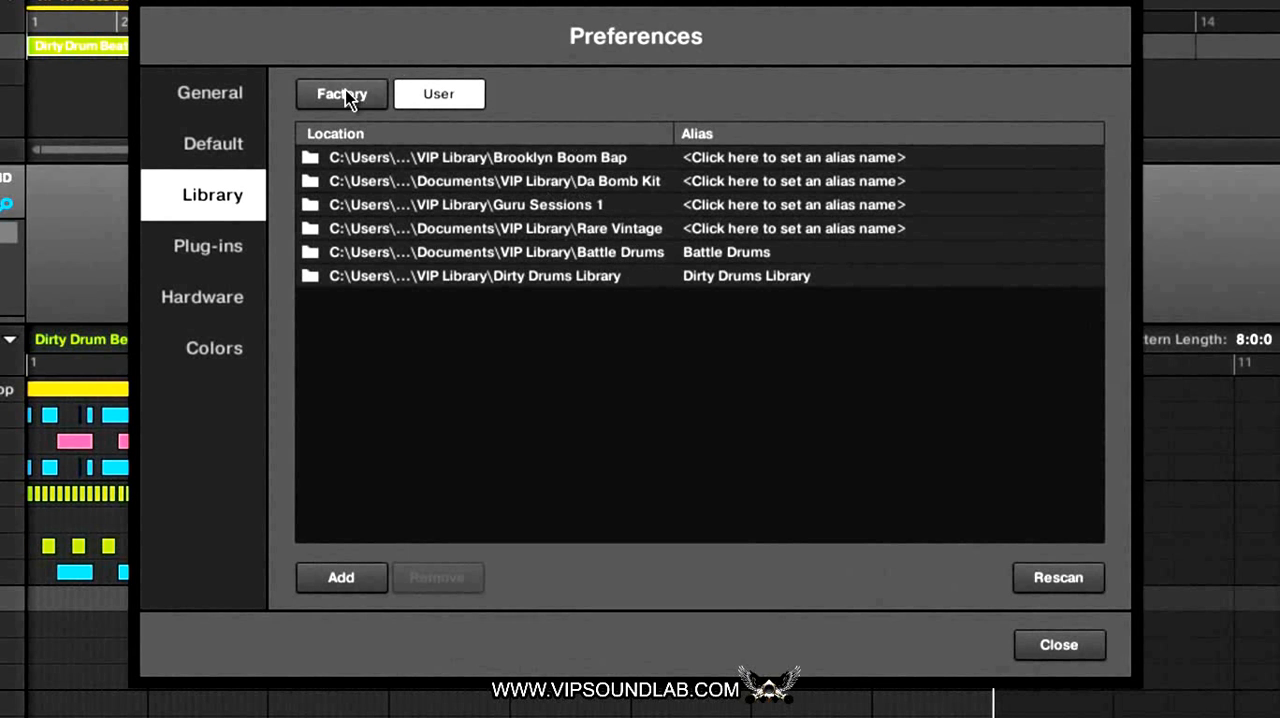
click(341, 93)
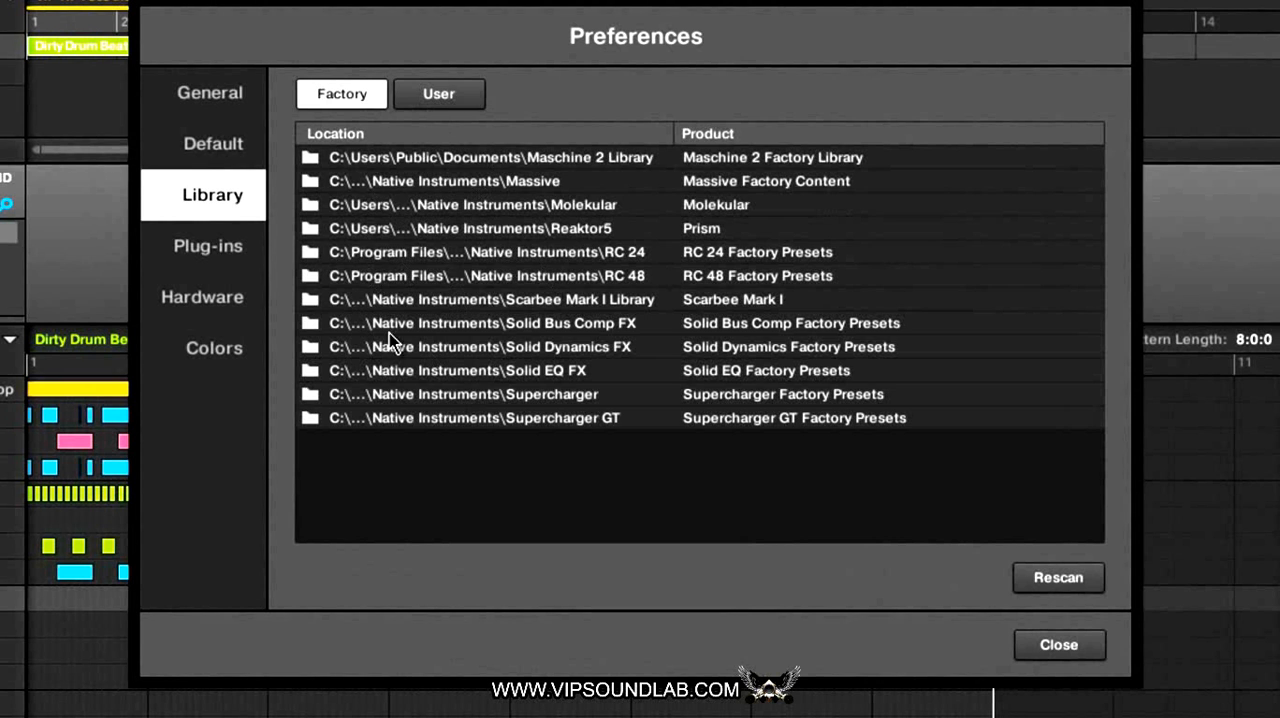
mouse_move(425, 182)
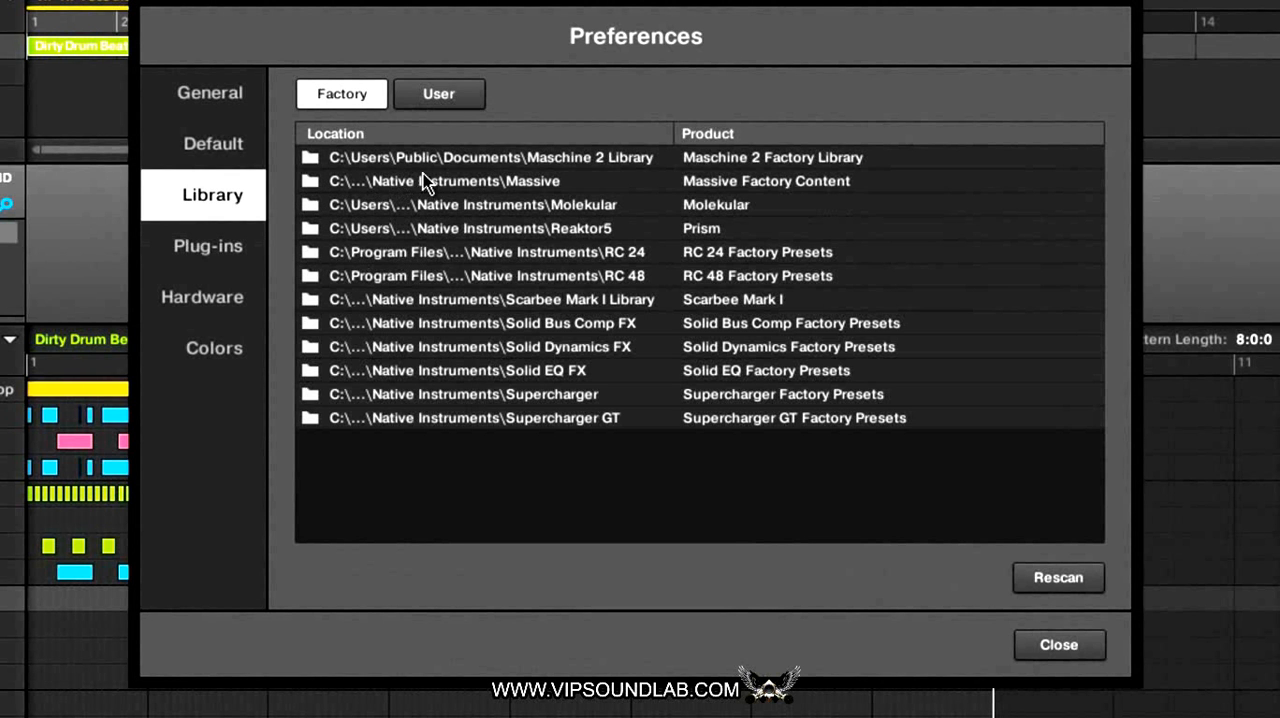
mouse_move(438, 93)
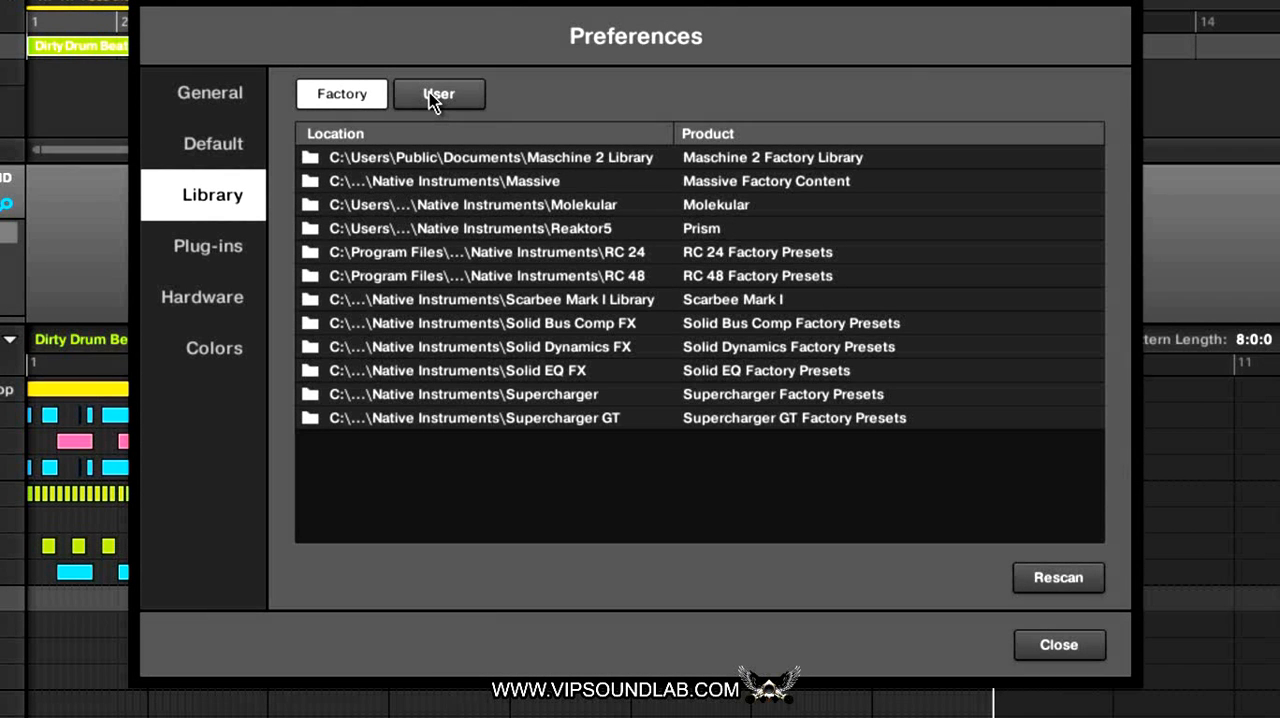
click(438, 93)
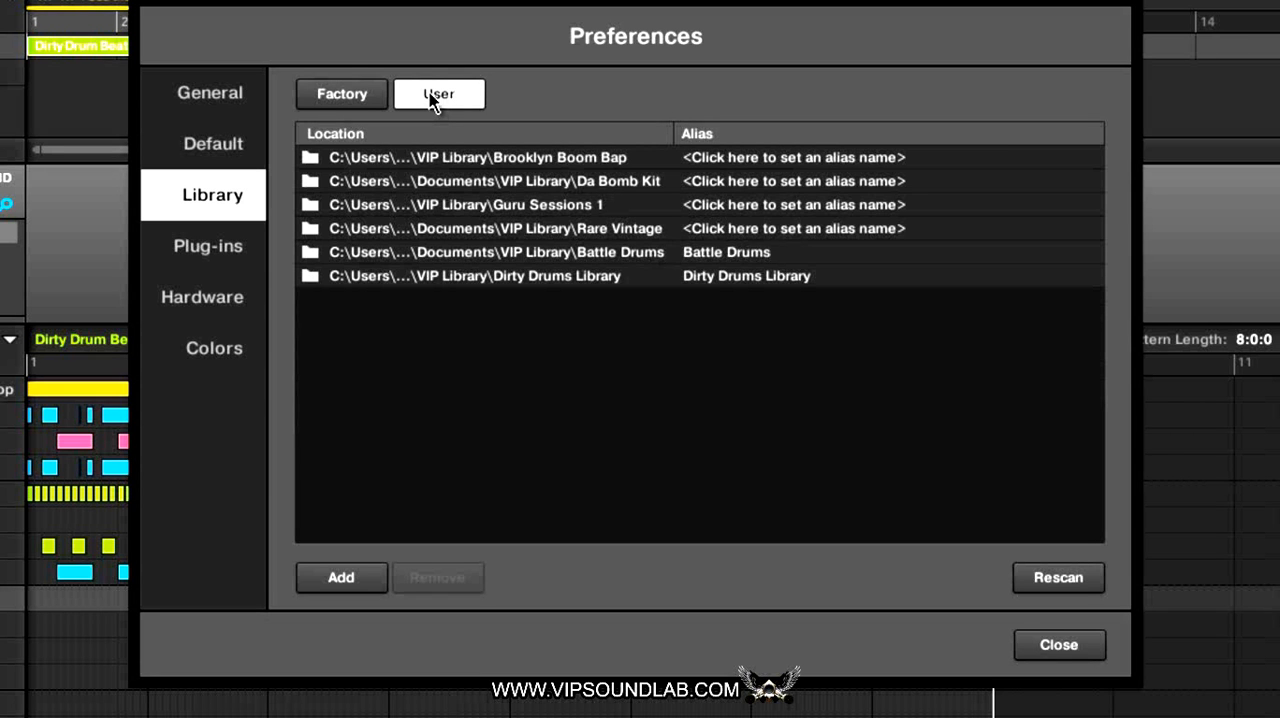
mouse_move(463, 120)
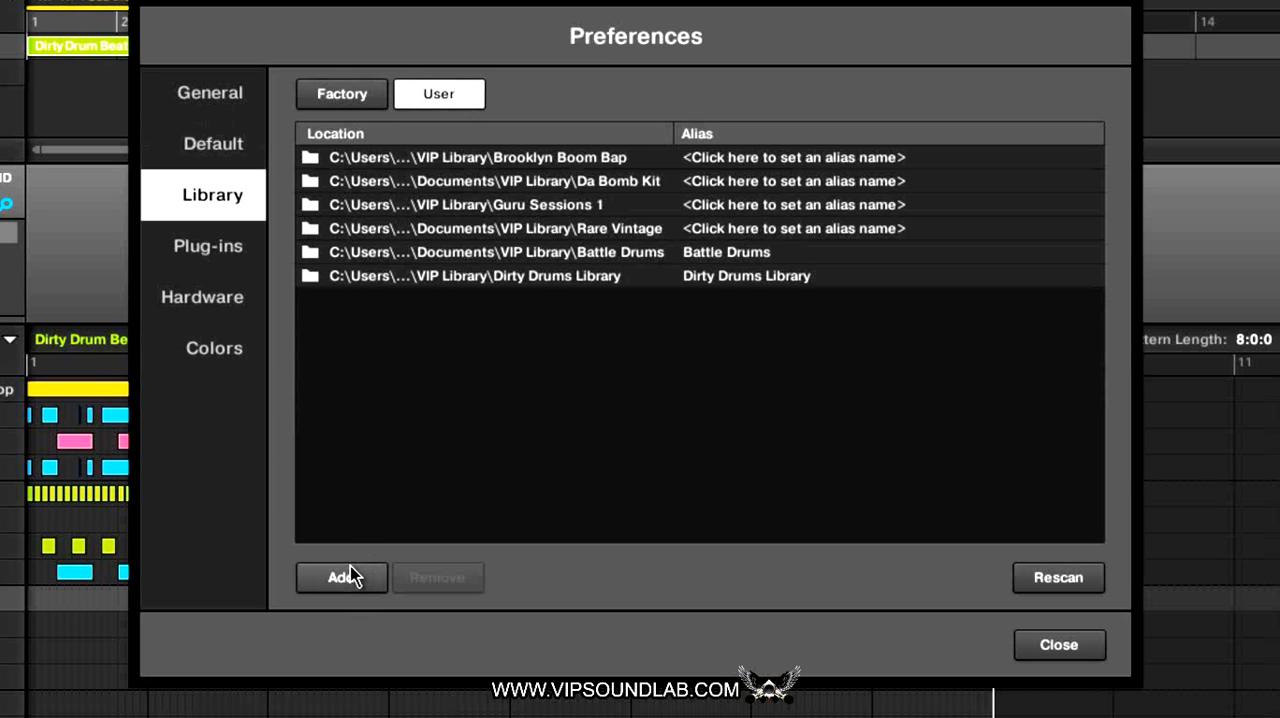
mouse_move(530, 283)
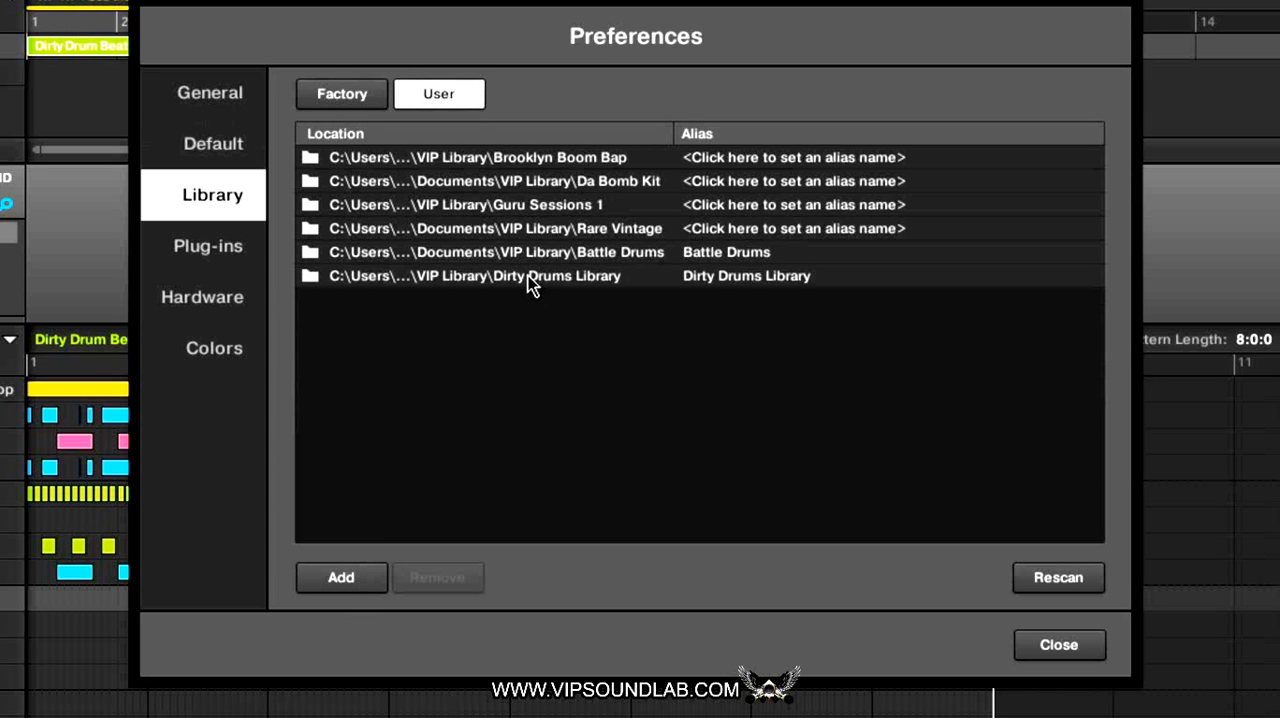
mouse_move(675, 385)
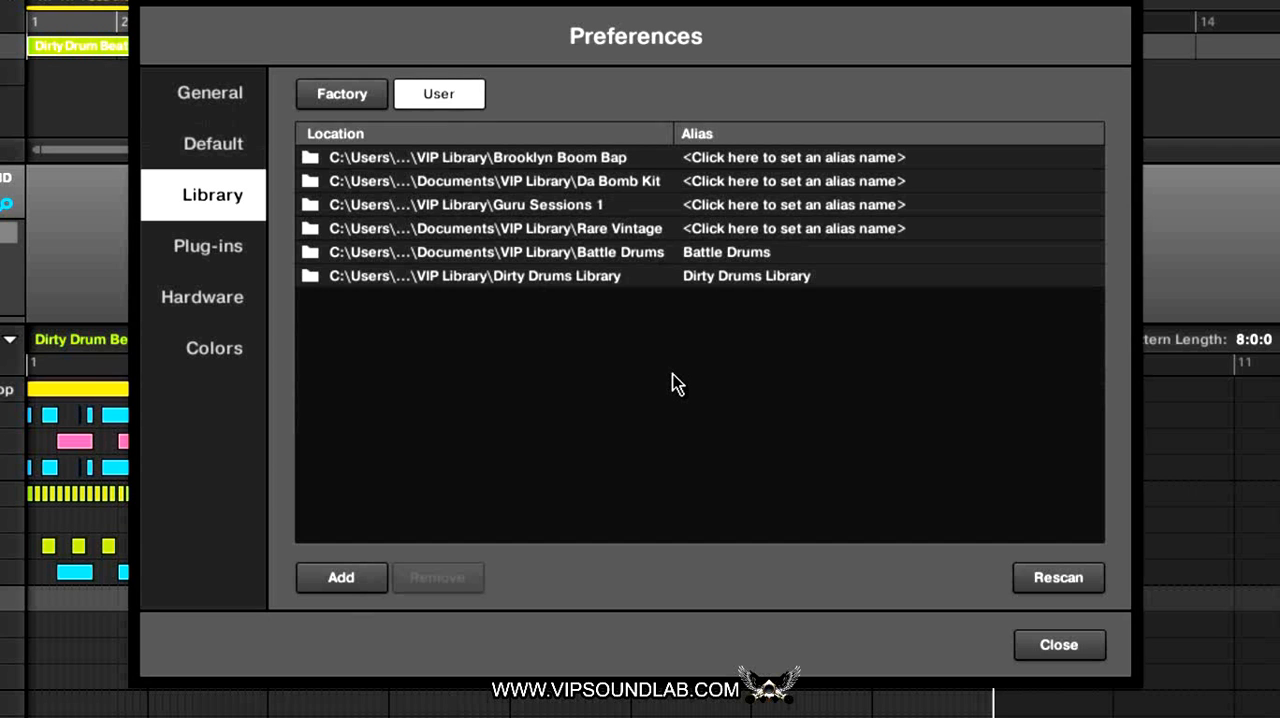
mouse_move(787, 305)
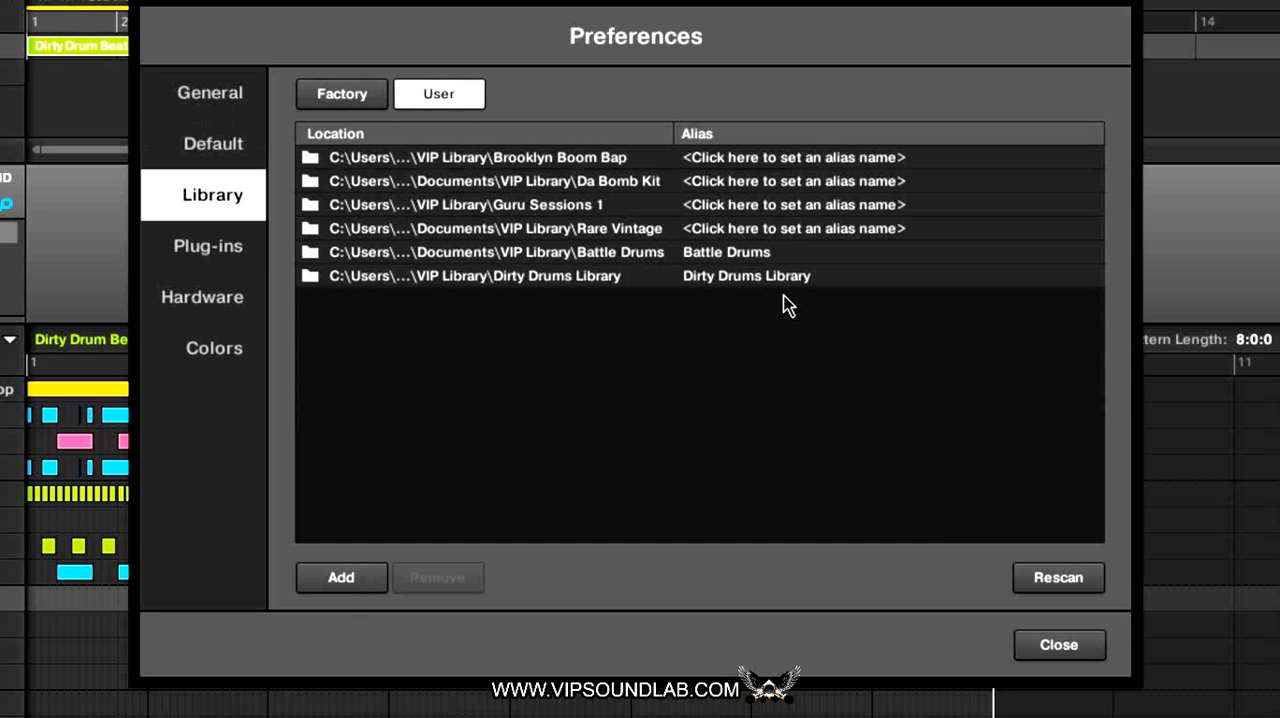
mouse_move(763, 290)
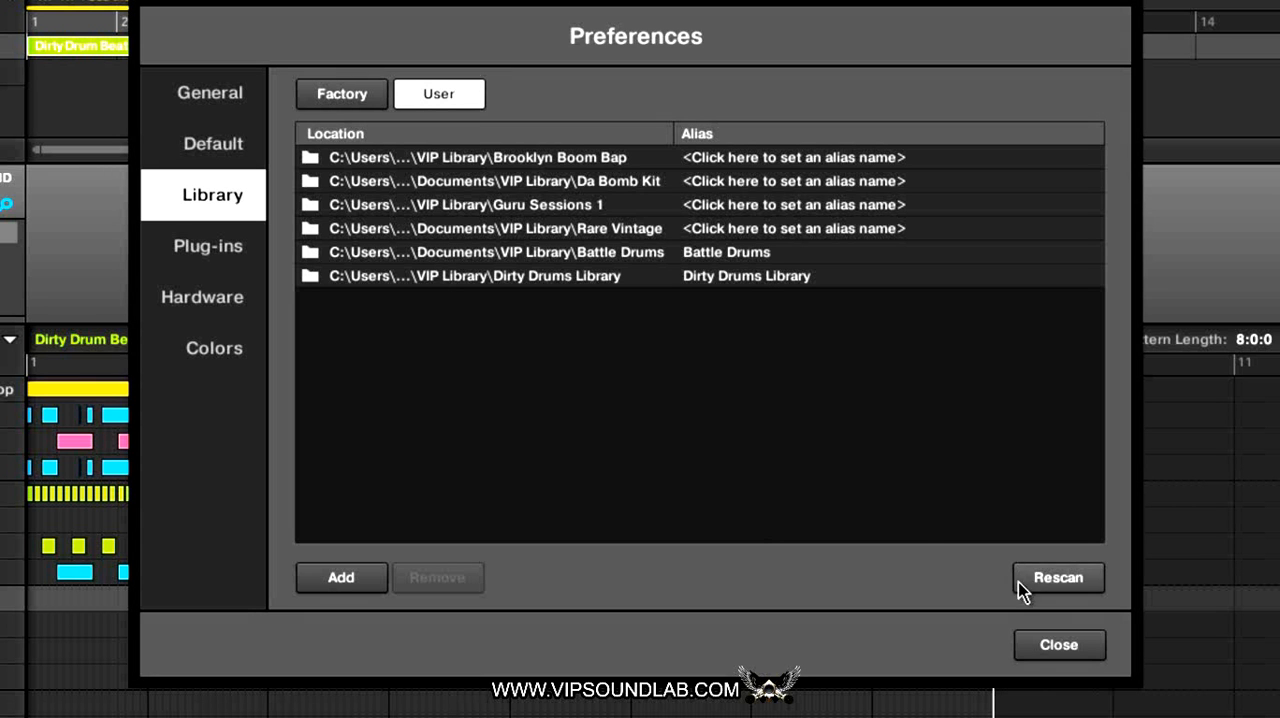
mouse_move(765, 240)
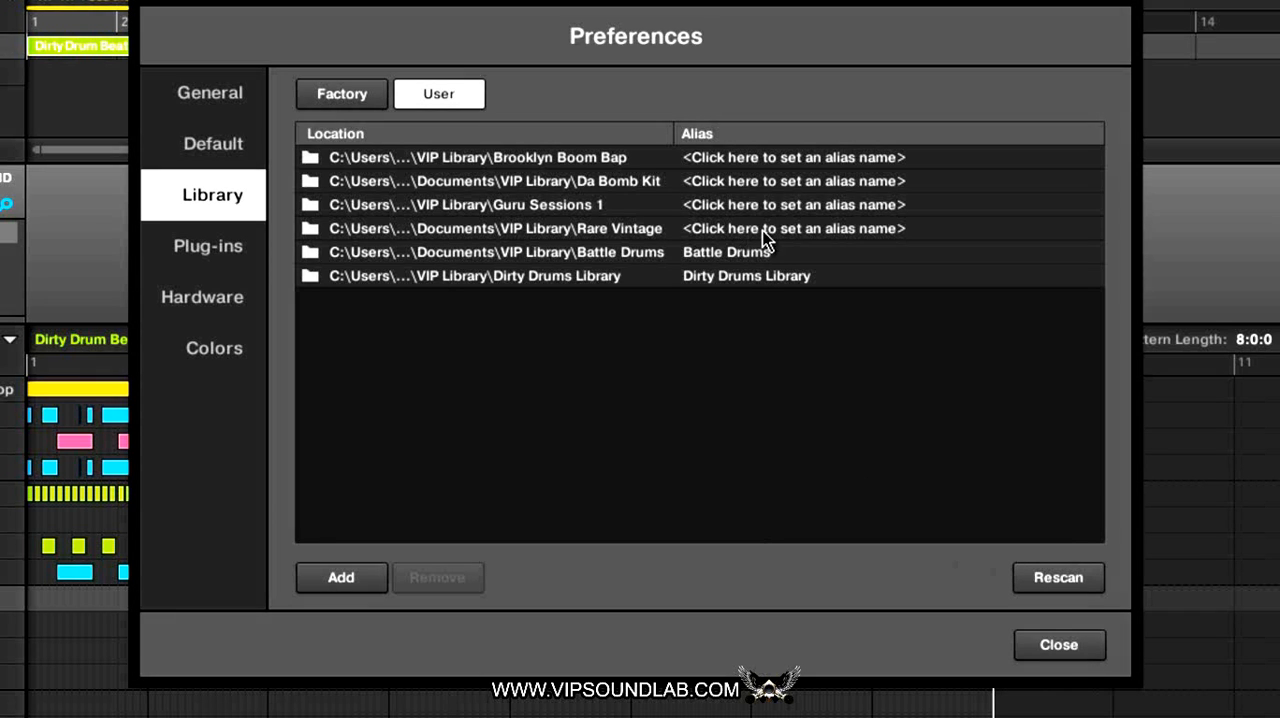
mouse_move(795, 242)
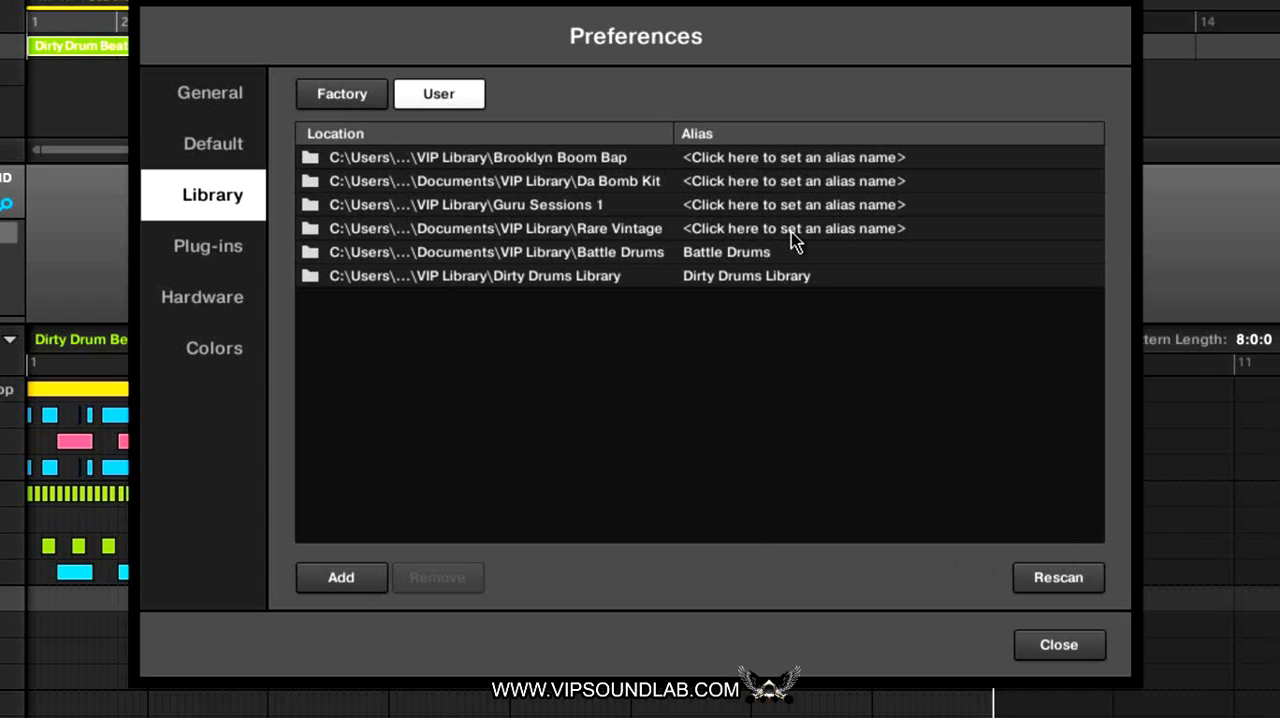
Select the Rare Vintage folder entry, then close Preferences
click(495, 228)
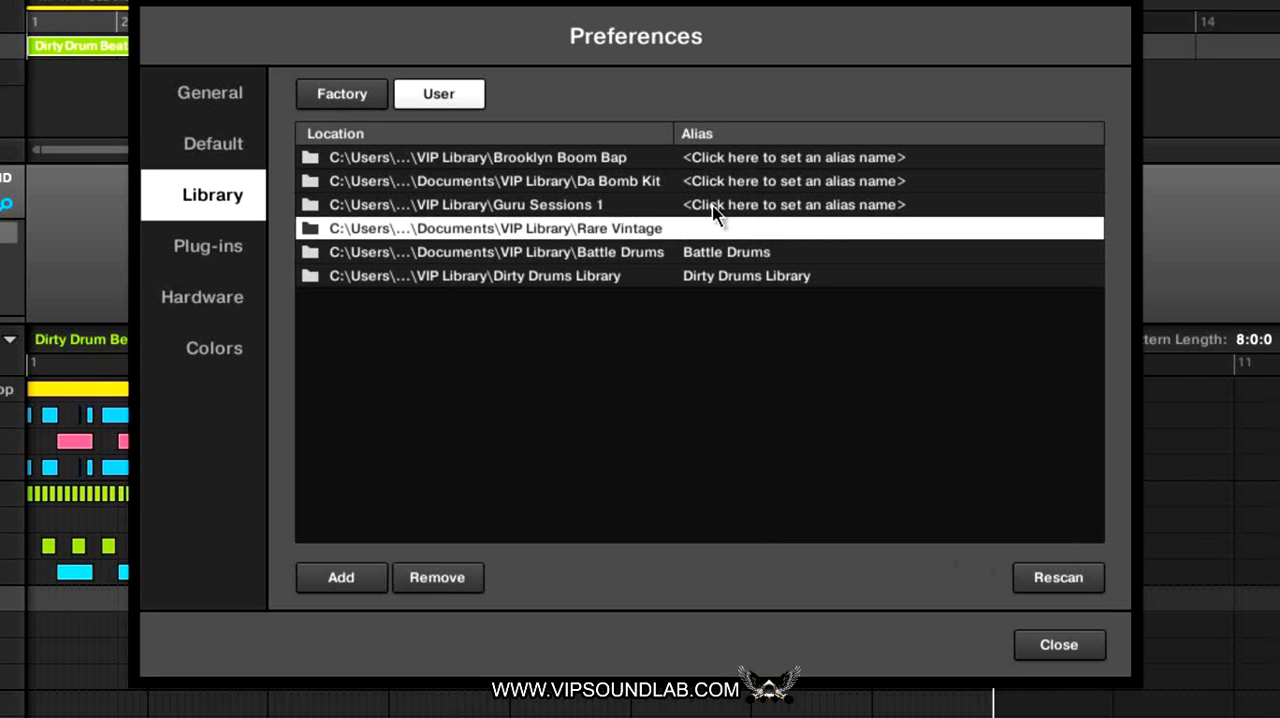
mouse_move(614, 205)
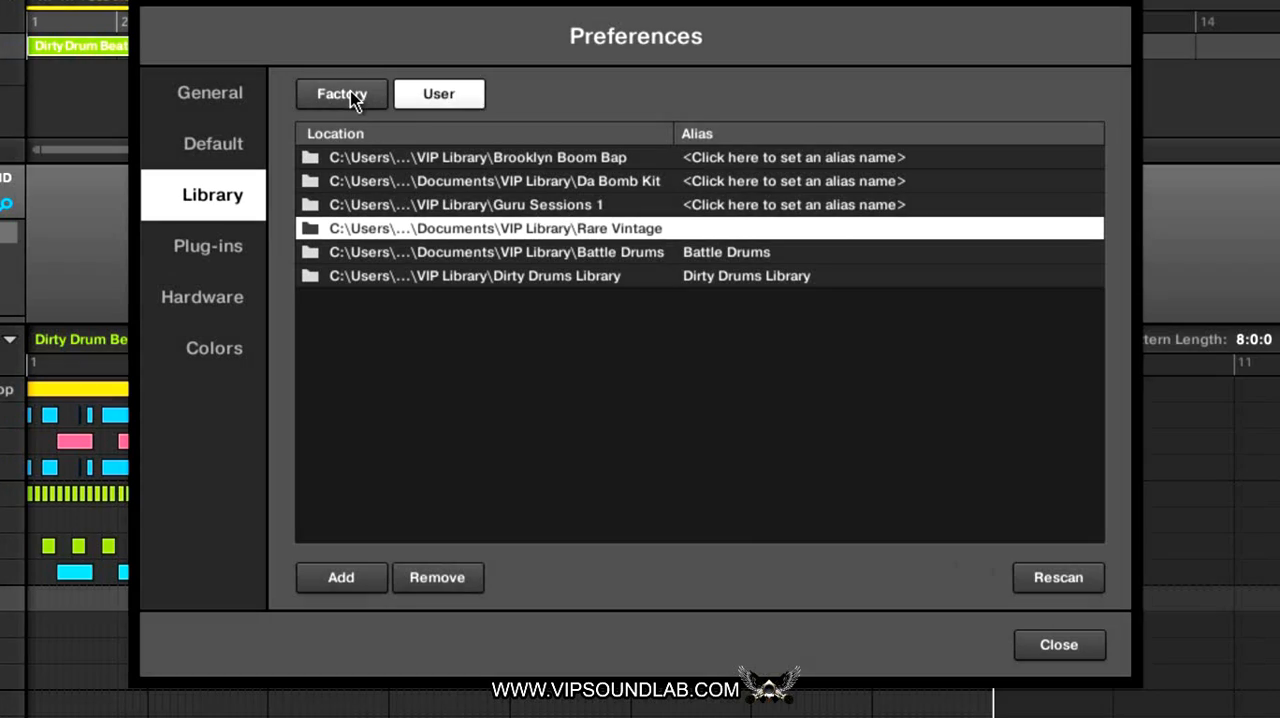
click(1058, 644)
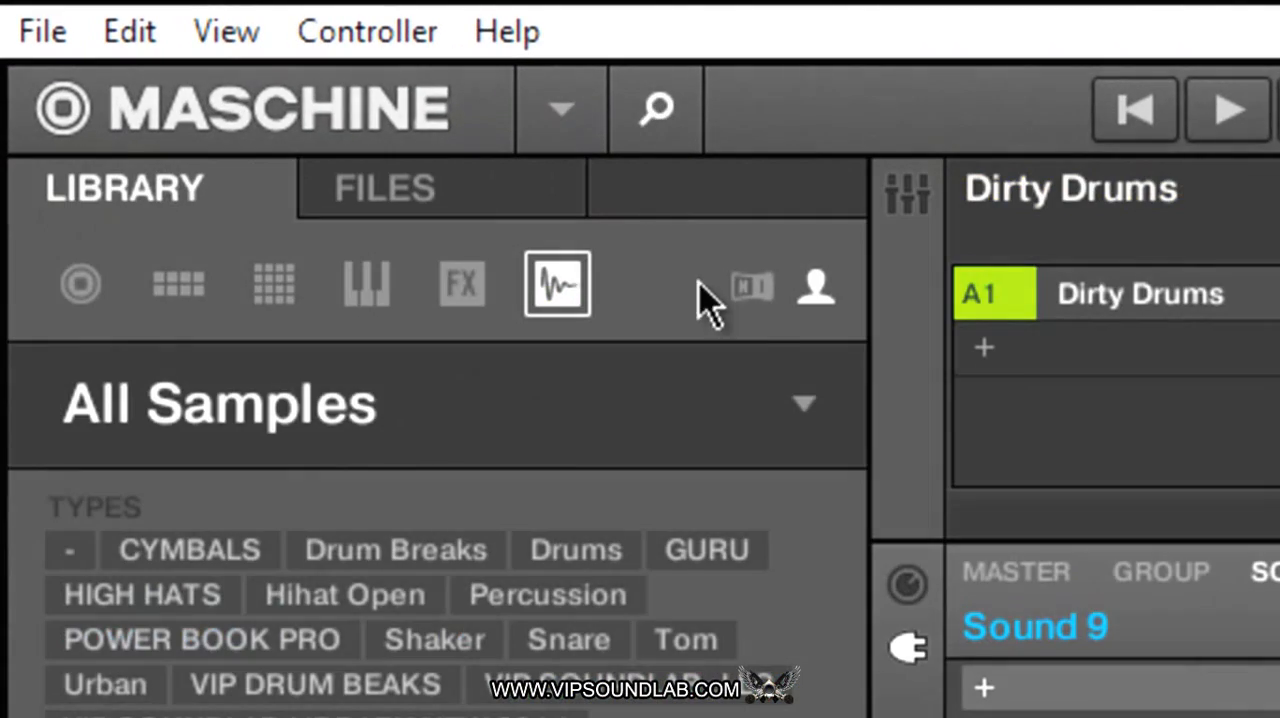
mouse_move(750, 275)
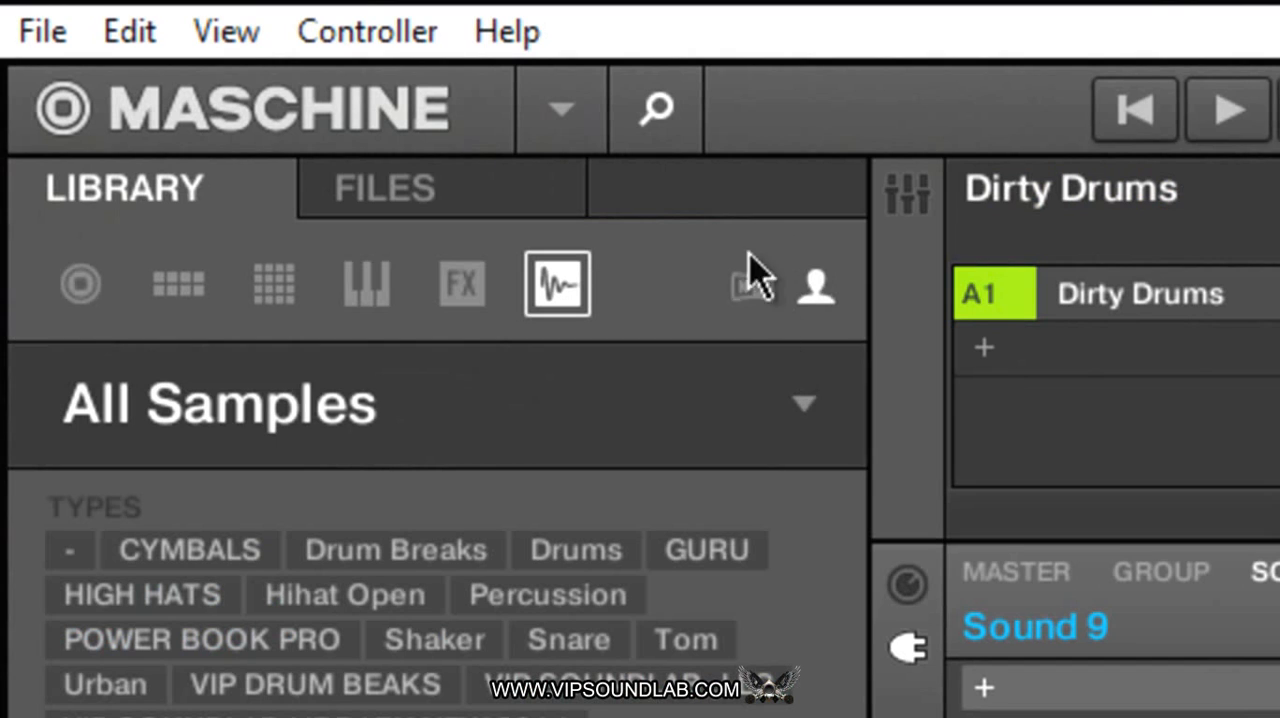
mouse_move(765, 290)
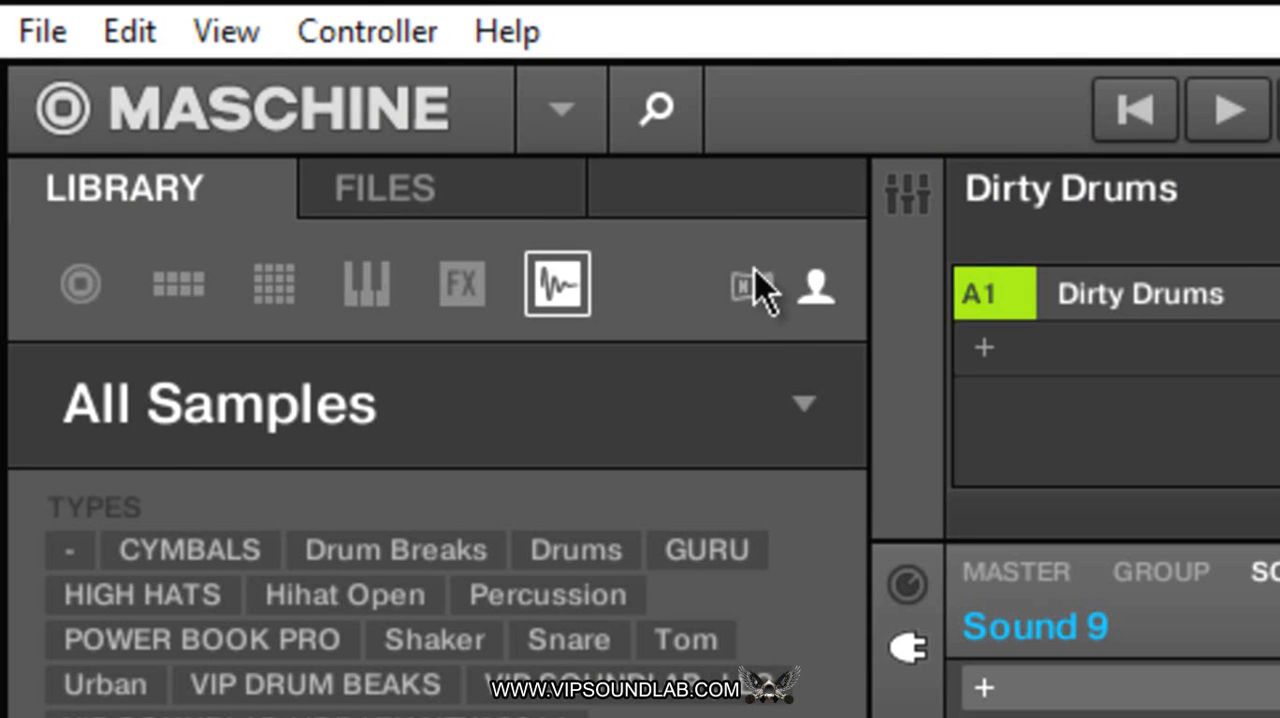
mouse_move(820, 305)
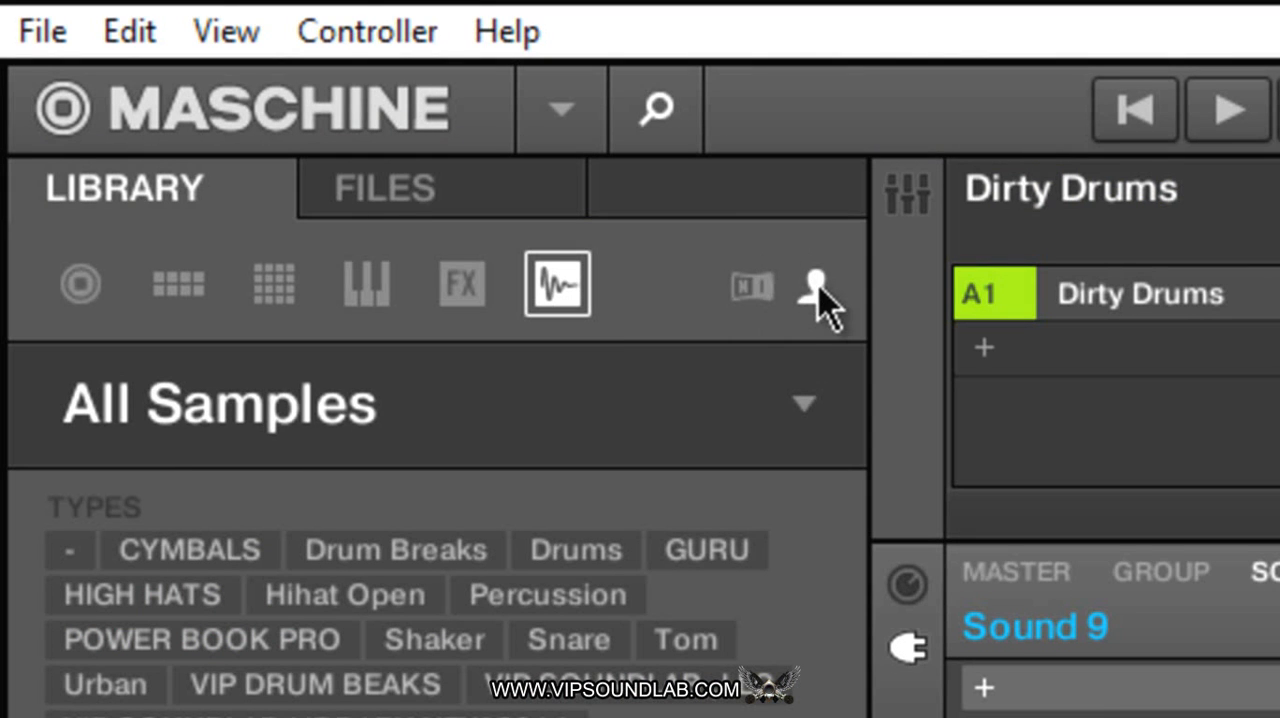
mouse_move(815, 305)
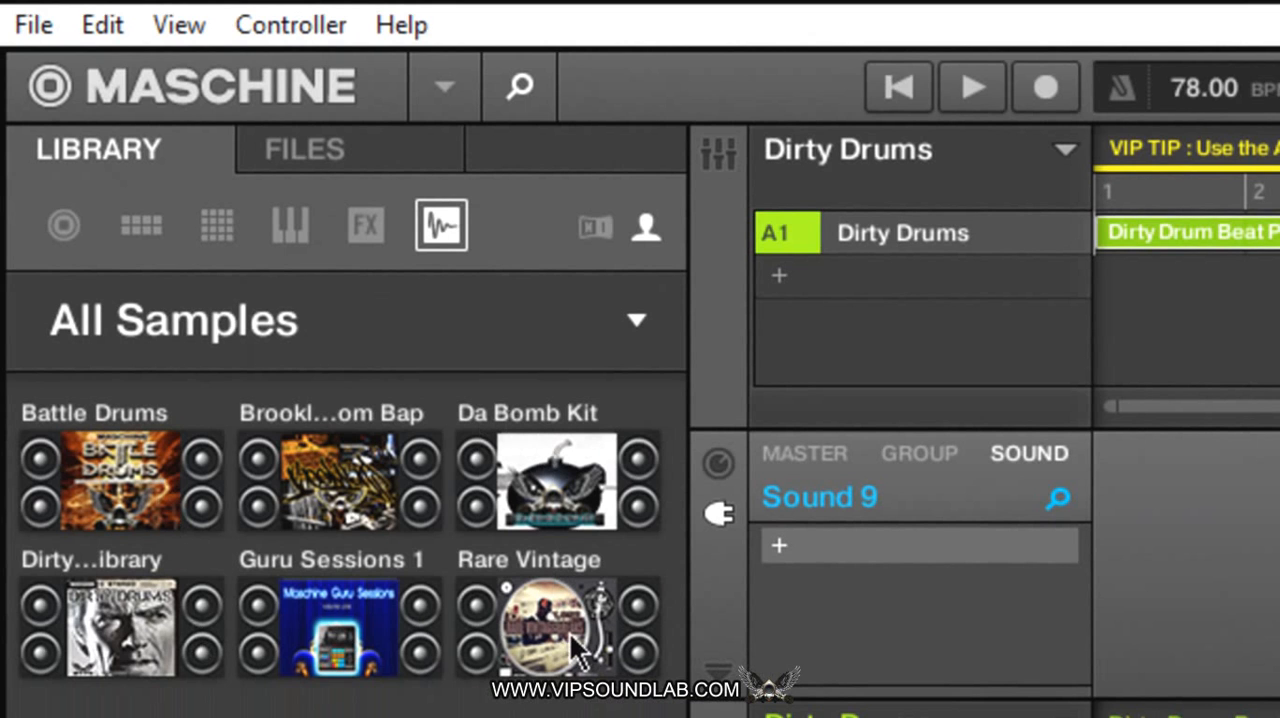
mouse_move(580, 650)
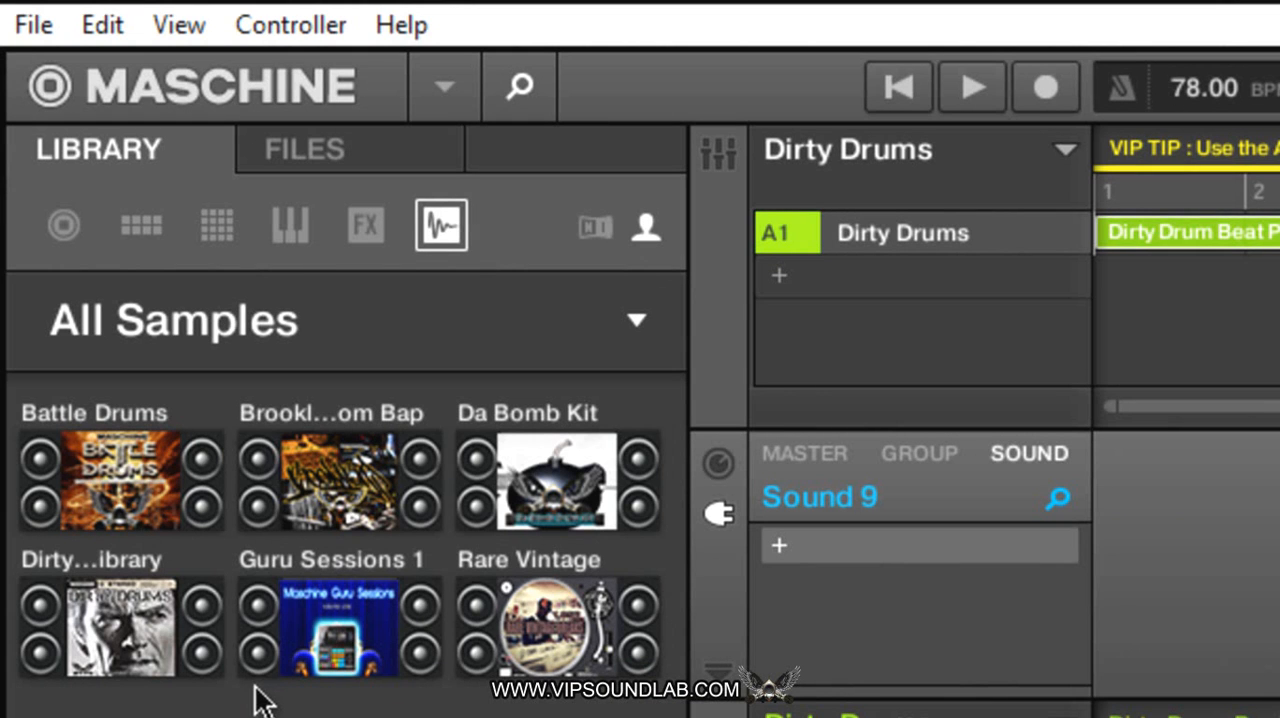
mouse_move(190, 585)
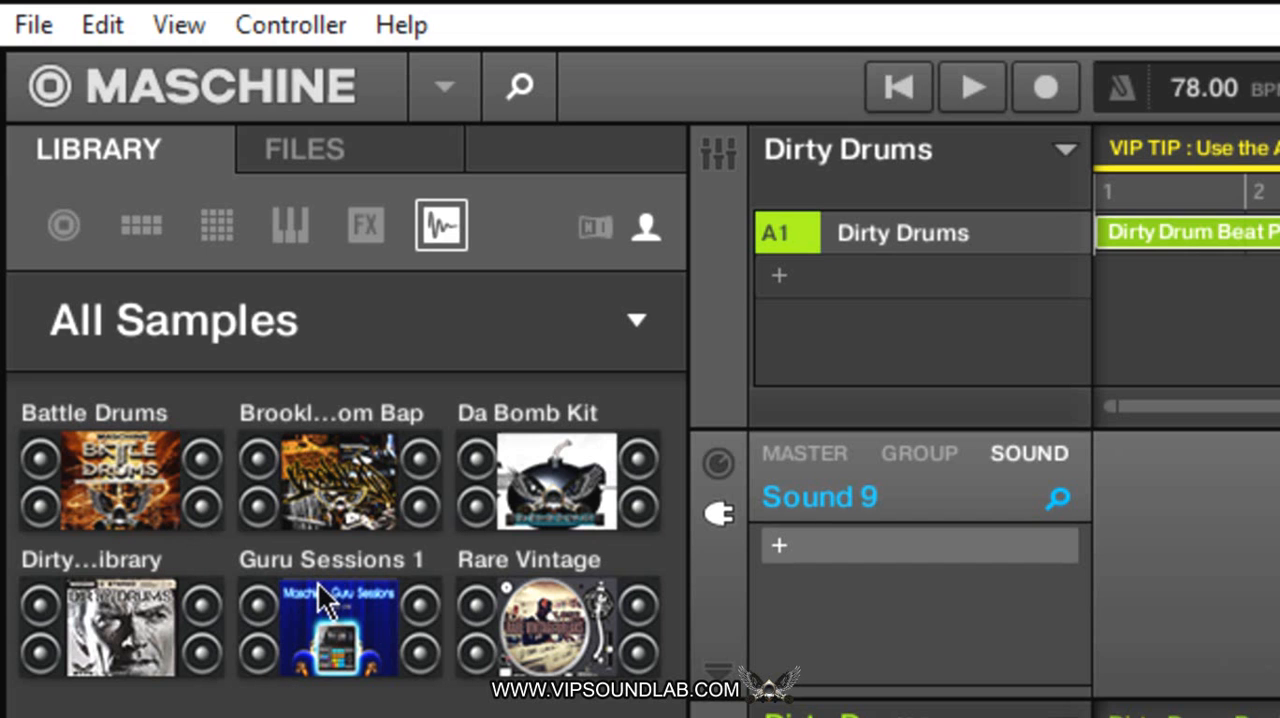
mouse_move(340, 700)
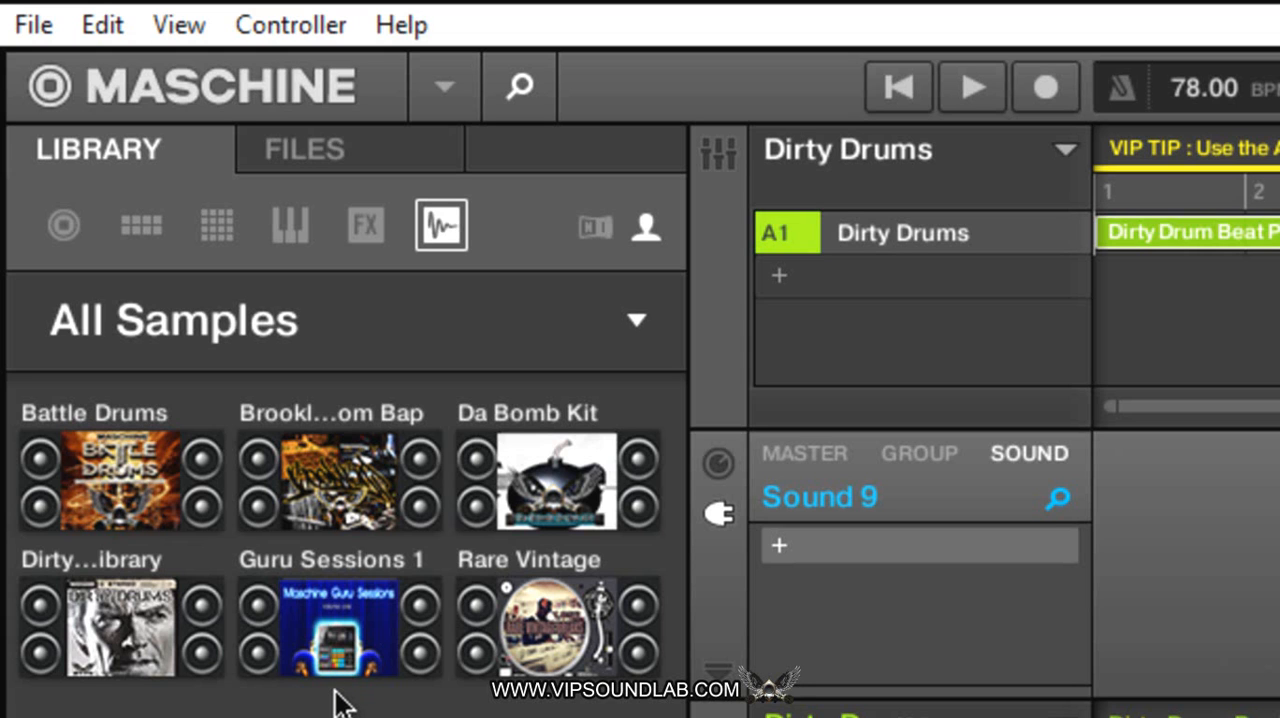
mouse_move(343, 702)
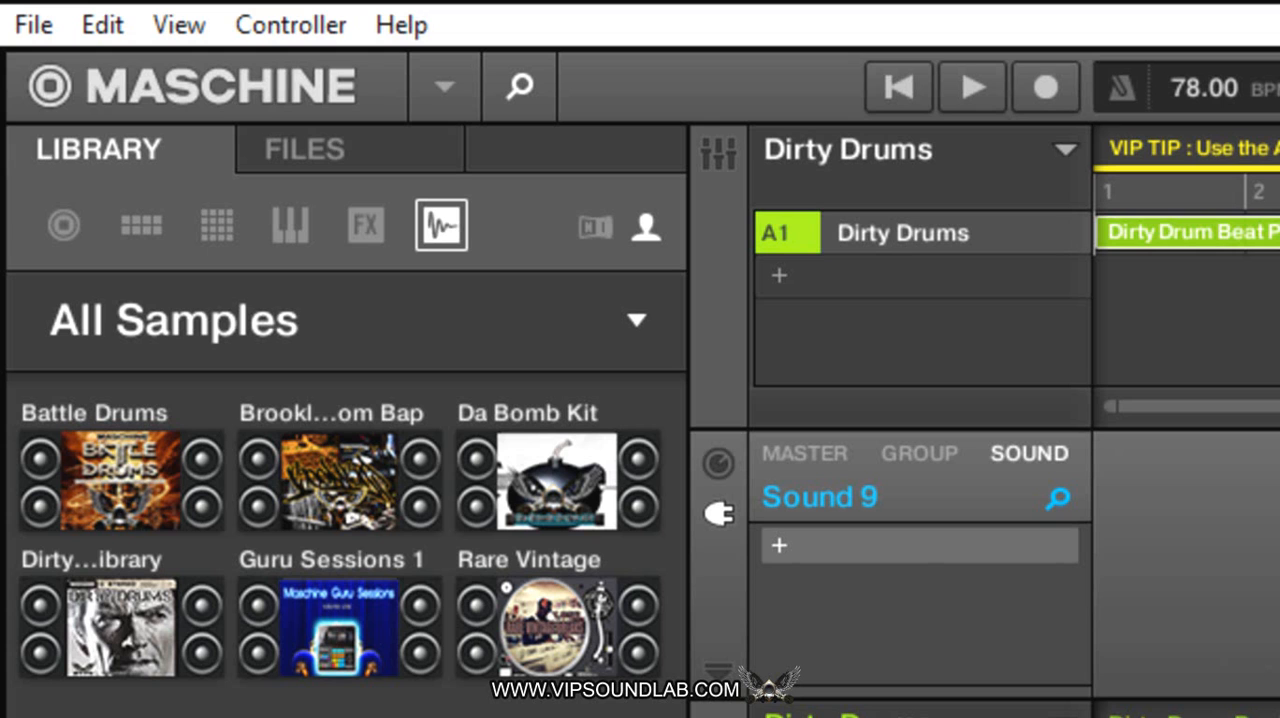
mouse_move(1058, 243)
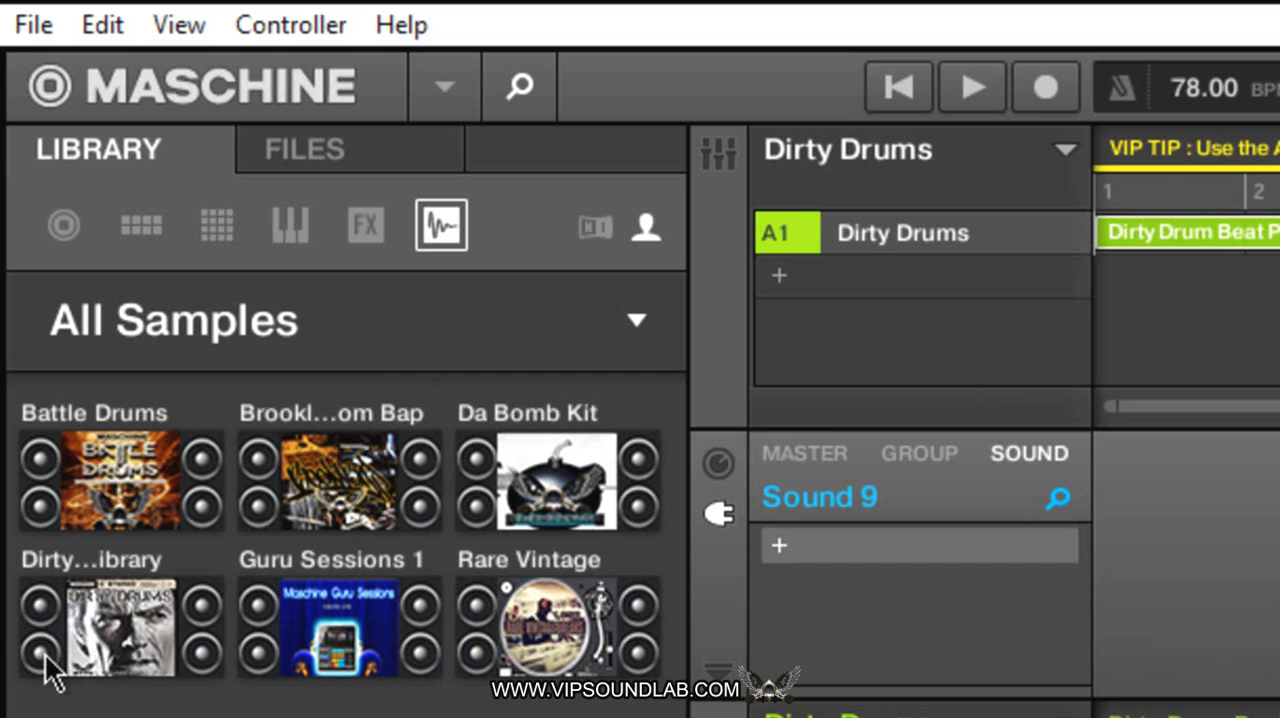
mouse_move(197, 607)
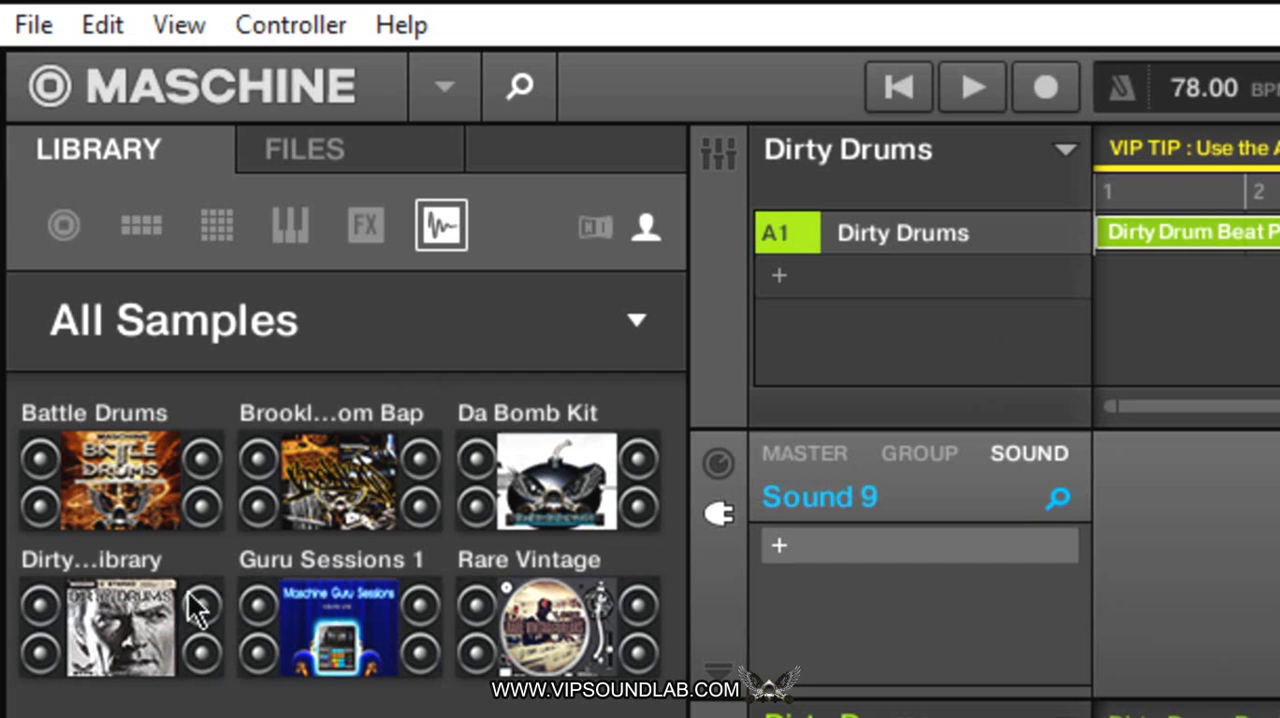
mouse_move(110, 420)
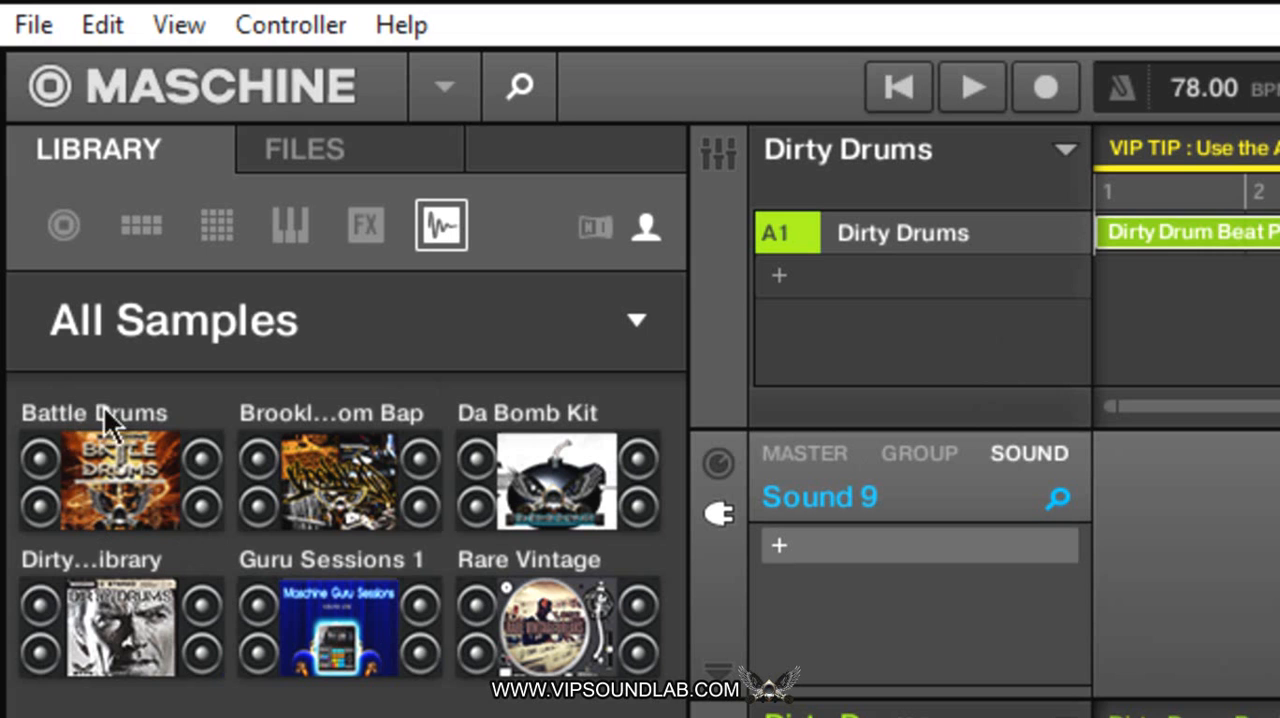
mouse_move(78, 520)
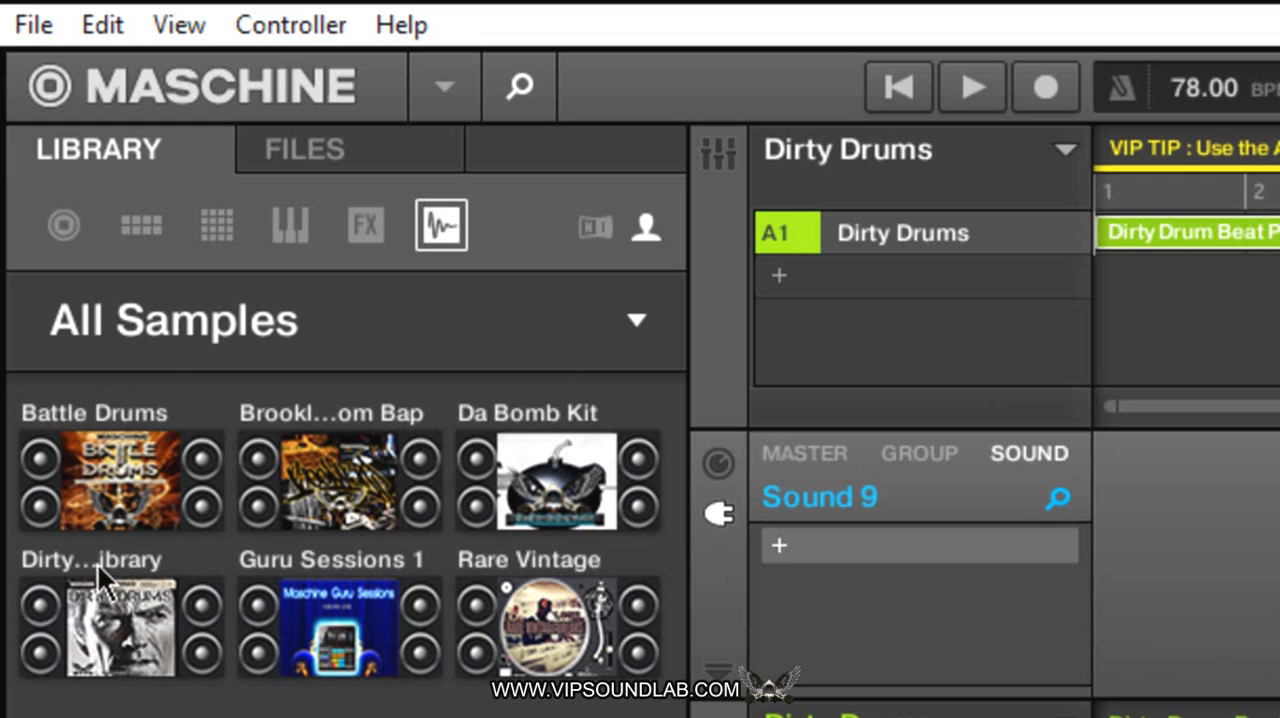
mouse_move(705, 475)
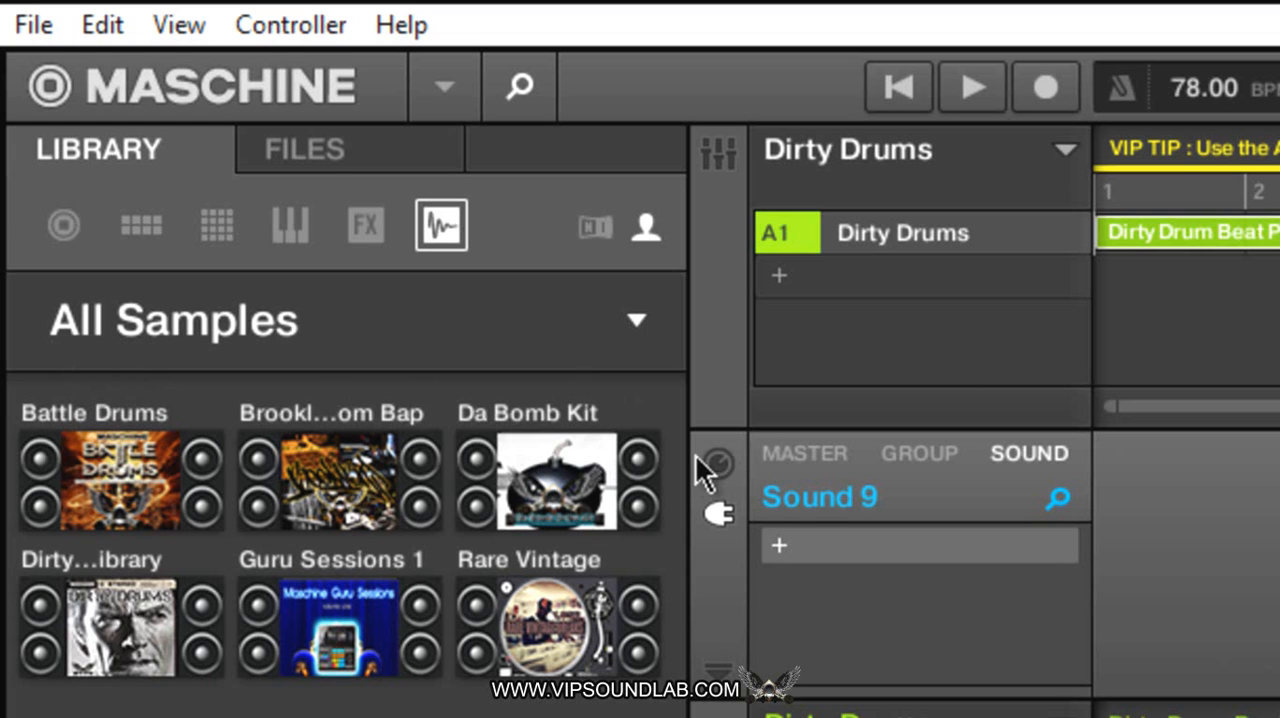
mouse_move(115, 635)
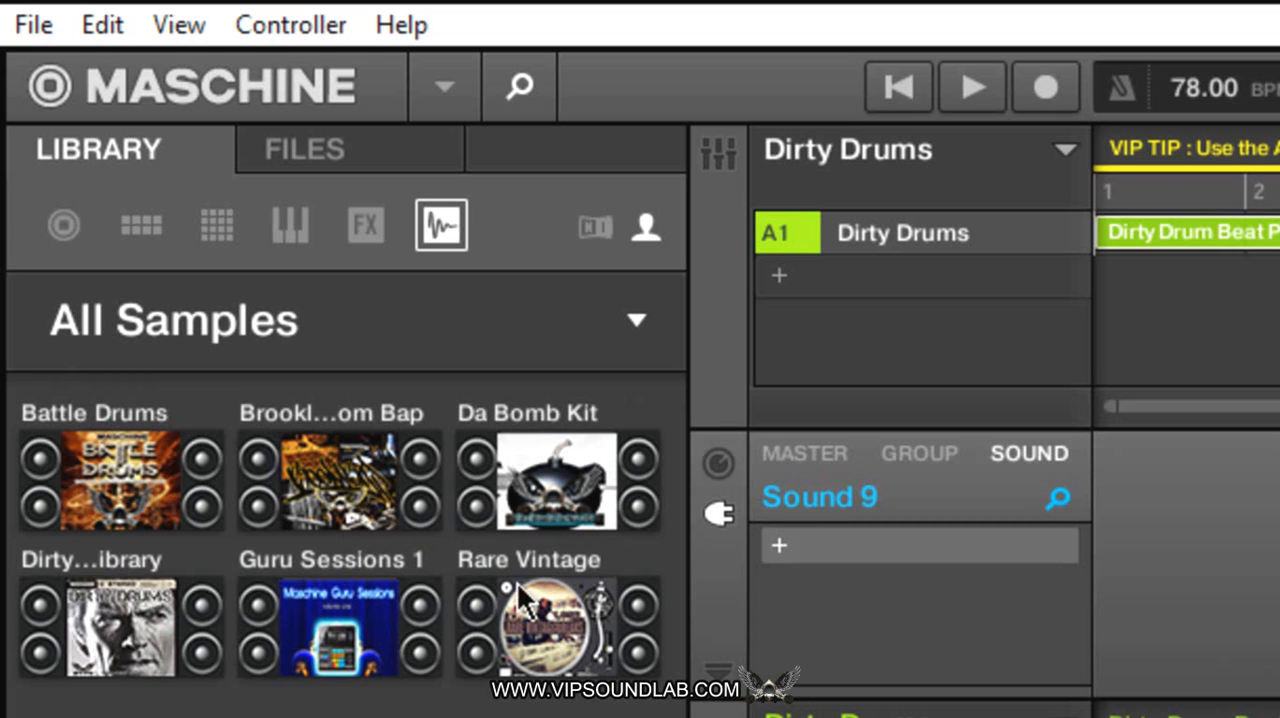
mouse_move(125, 470)
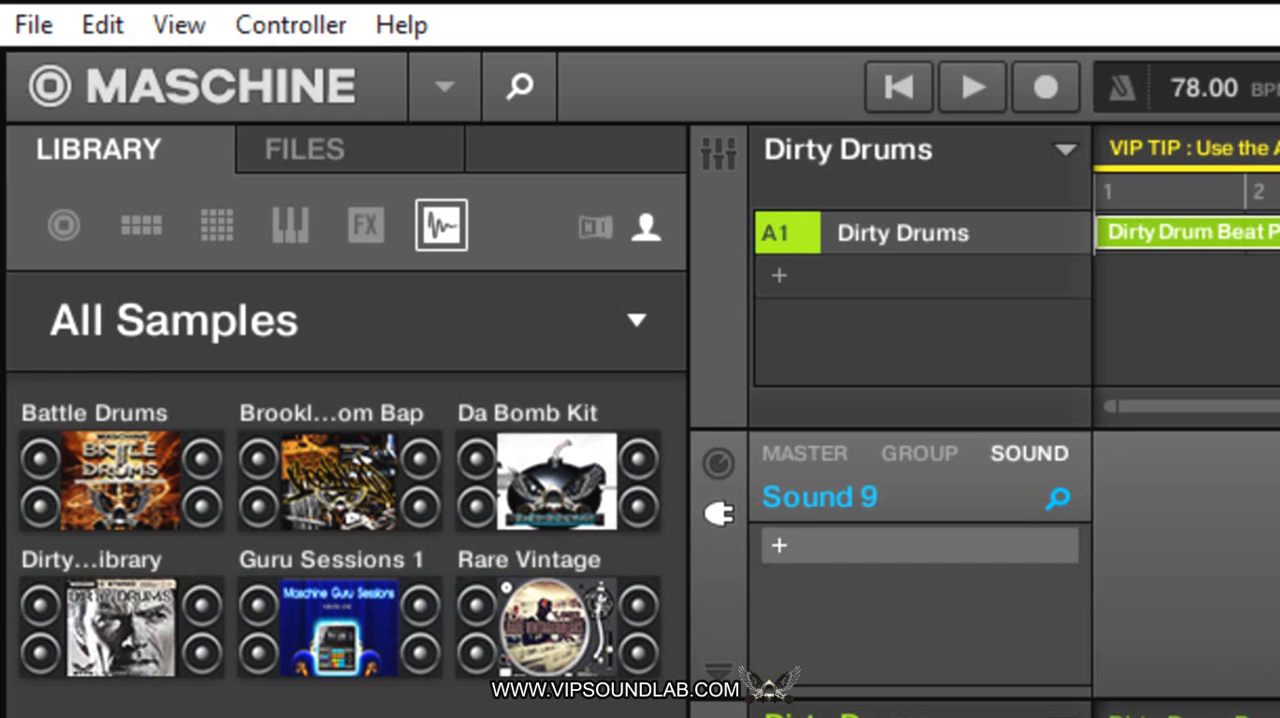
mouse_move(510, 108)
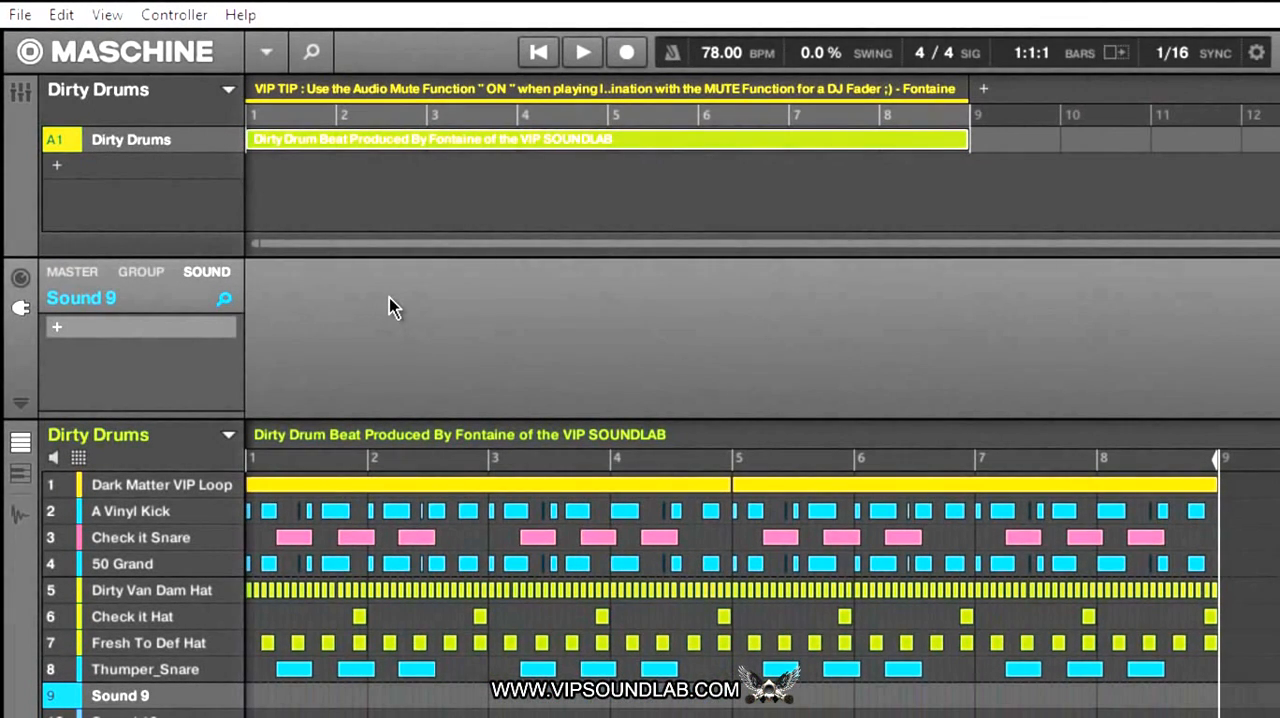
mouse_move(590, 360)
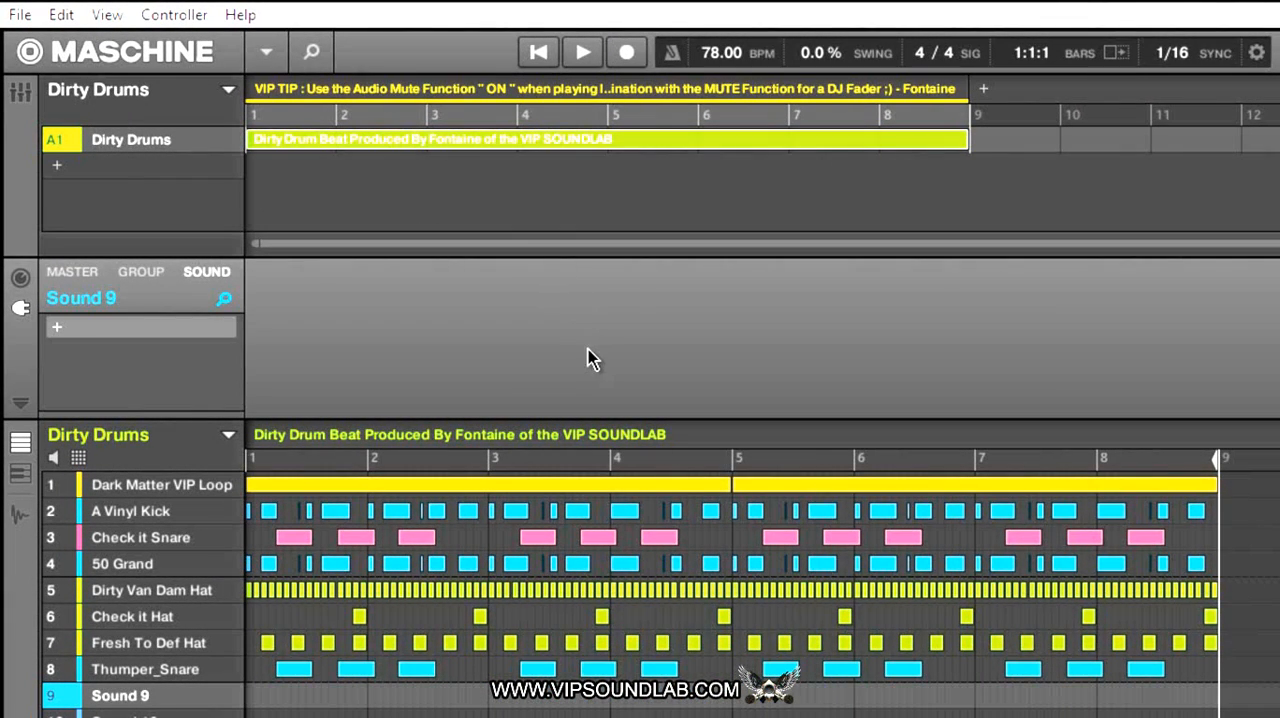
mouse_move(665, 340)
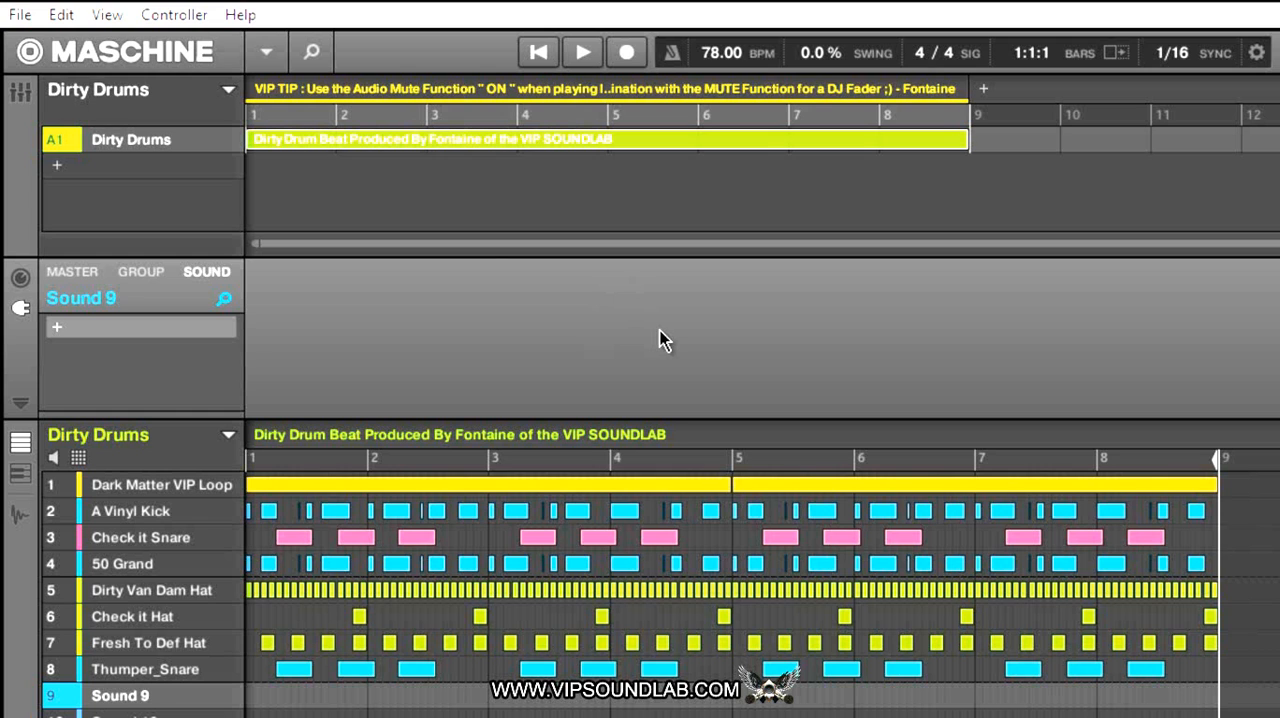